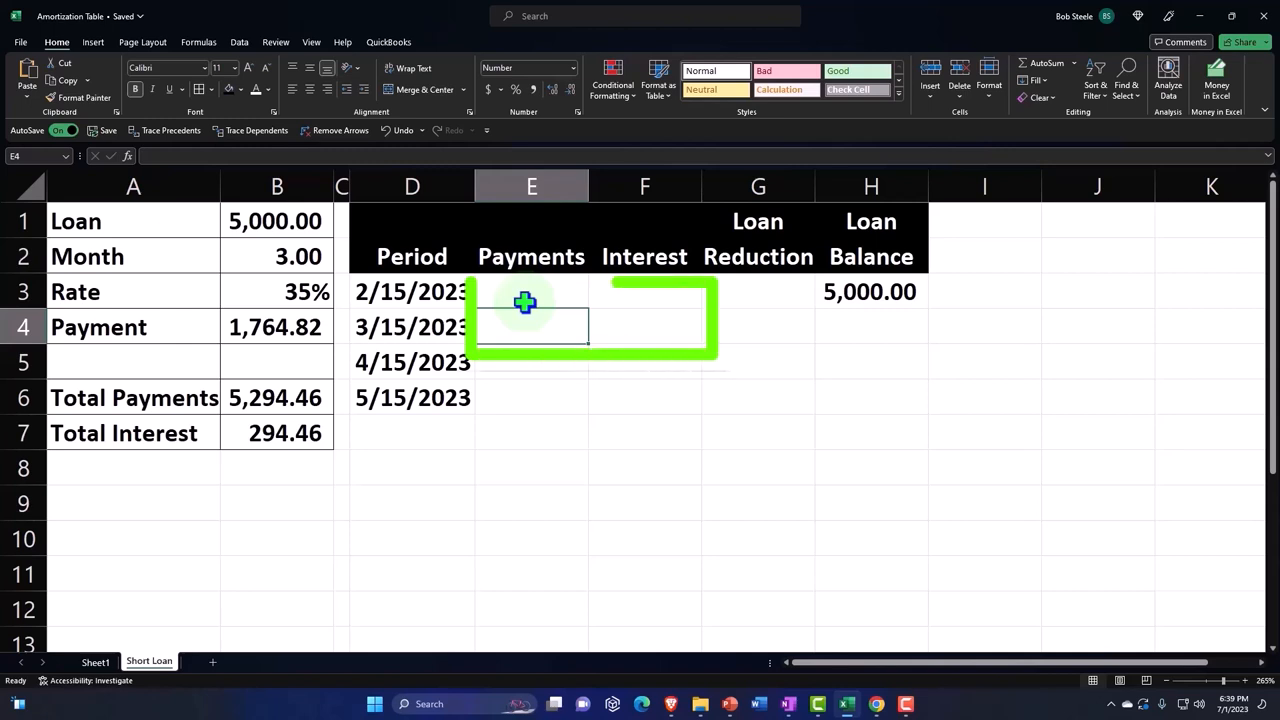
Enter payment =B4 in E4 and monthly interest =H3*B3/12 (145.83) in F4
{"action": "type", "text": "="}
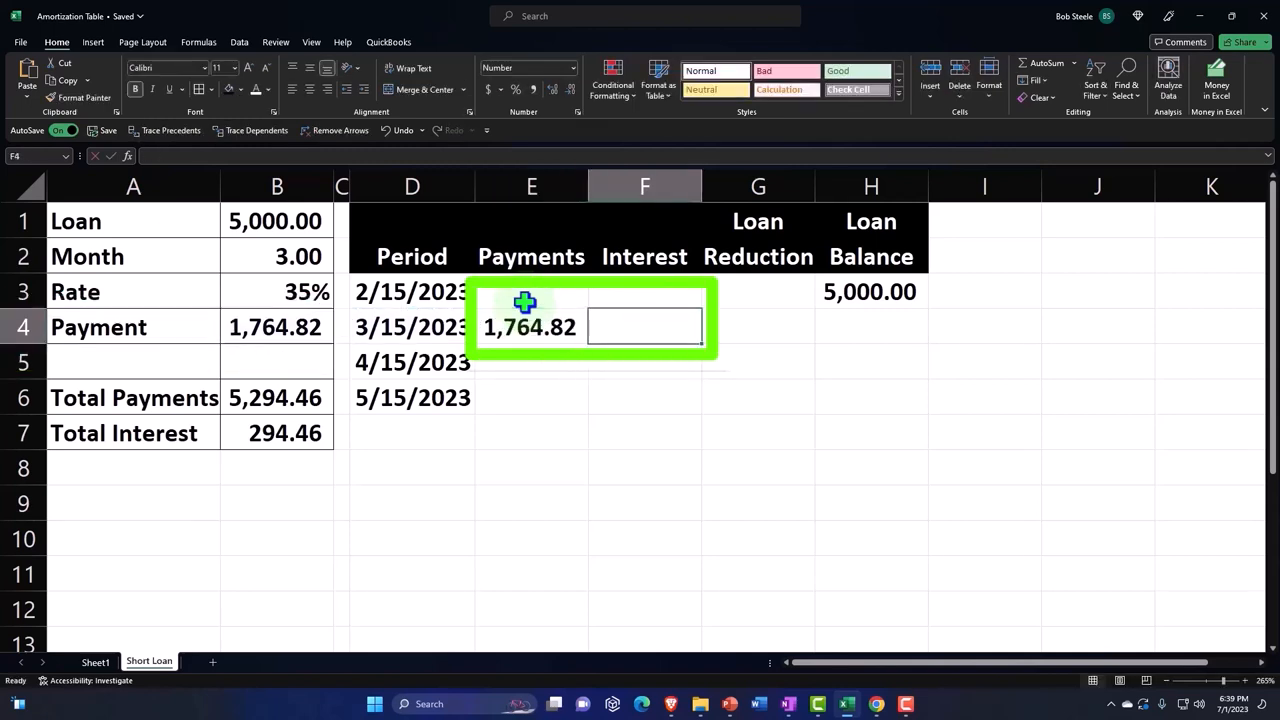
{"action": "type", "text": "="}
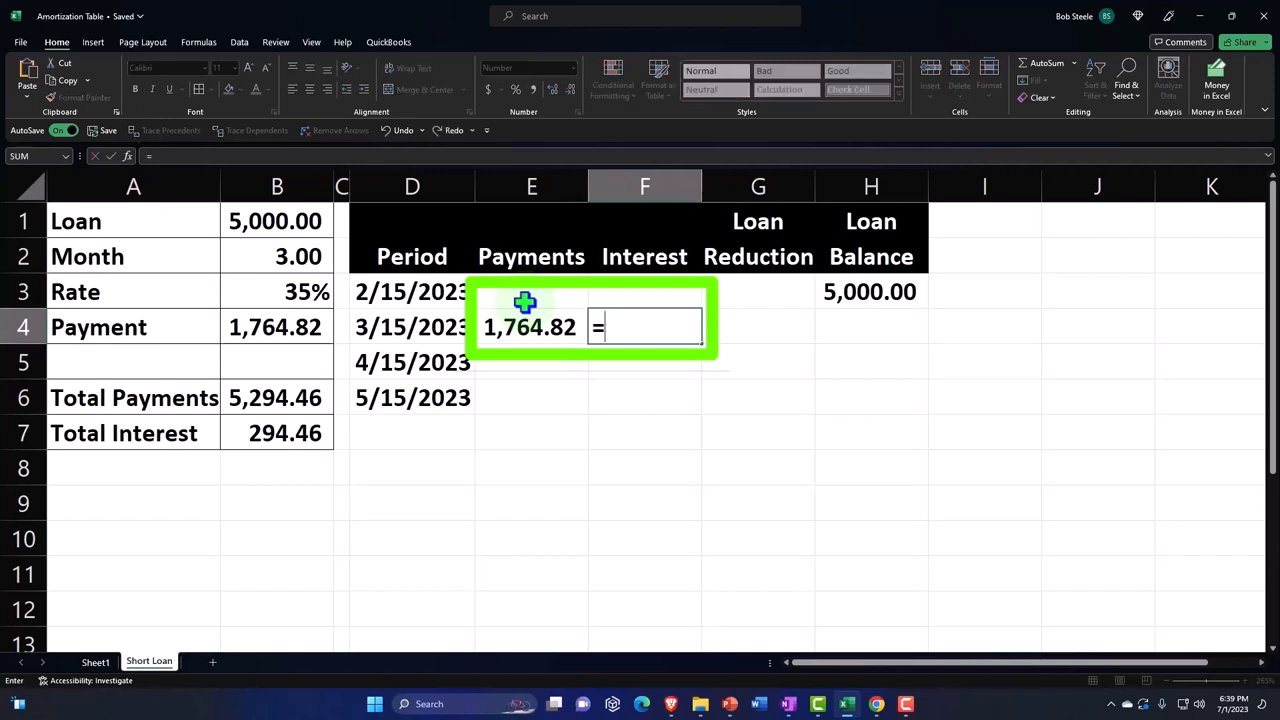
{"action": "left_click", "coordinate": [869, 291]}
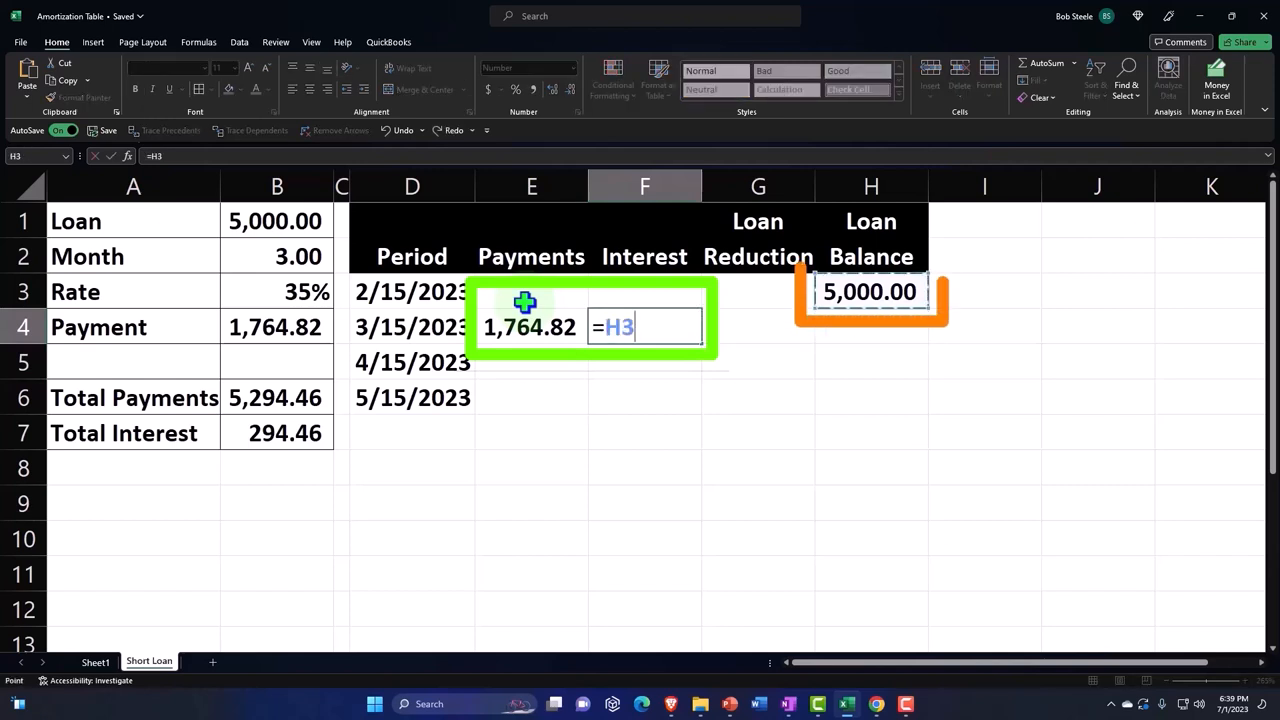
{"action": "left_click", "coordinate": [277, 291]}
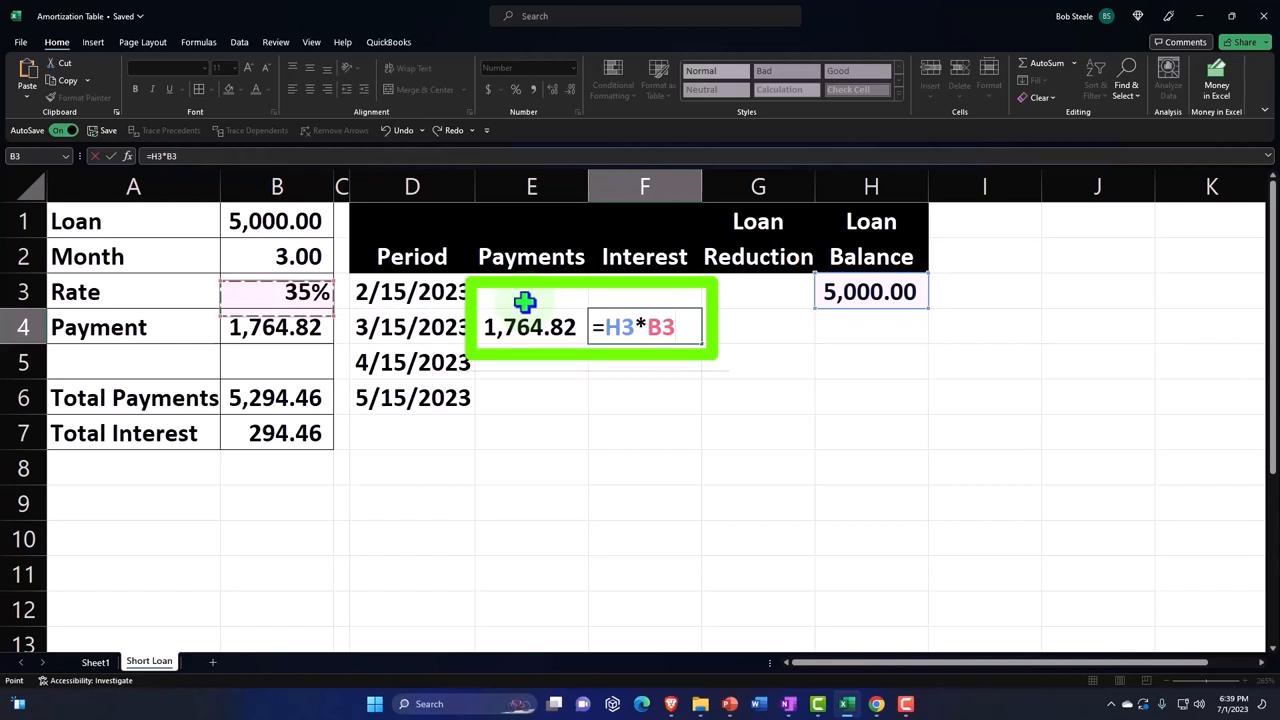
{"action": "key", "text": "Enter"}
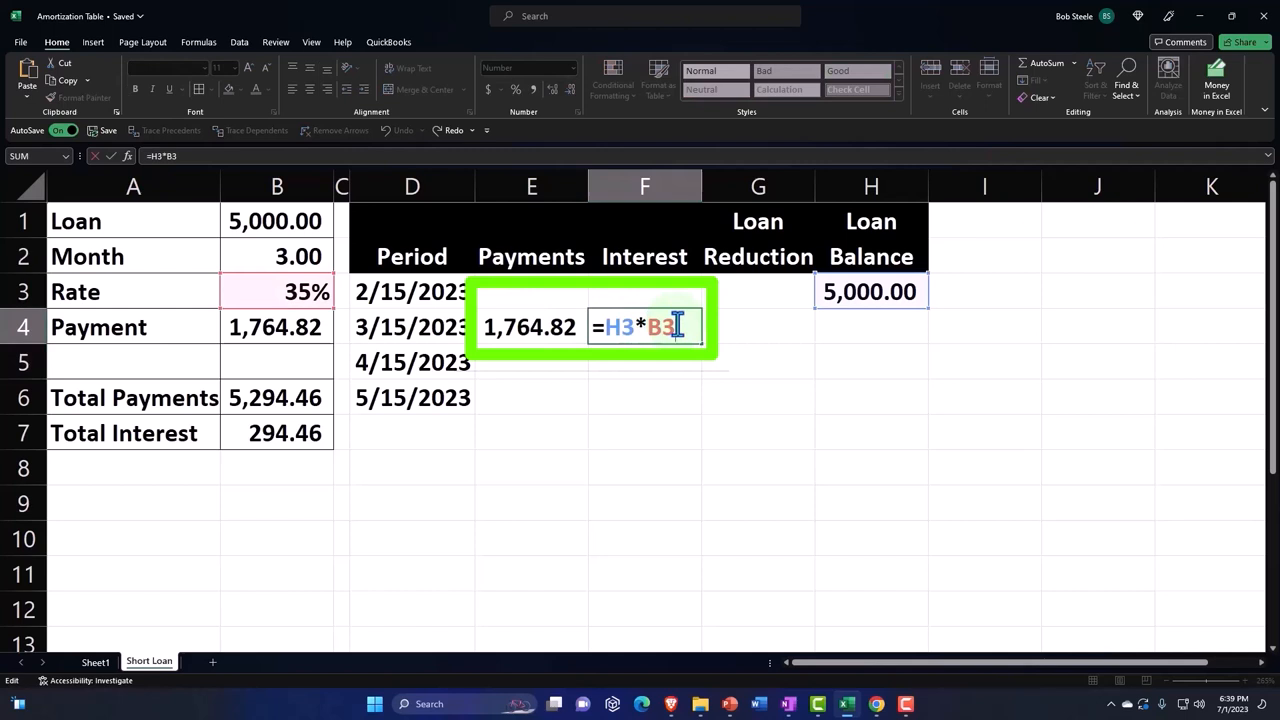
{"action": "type", "text": "/2"}
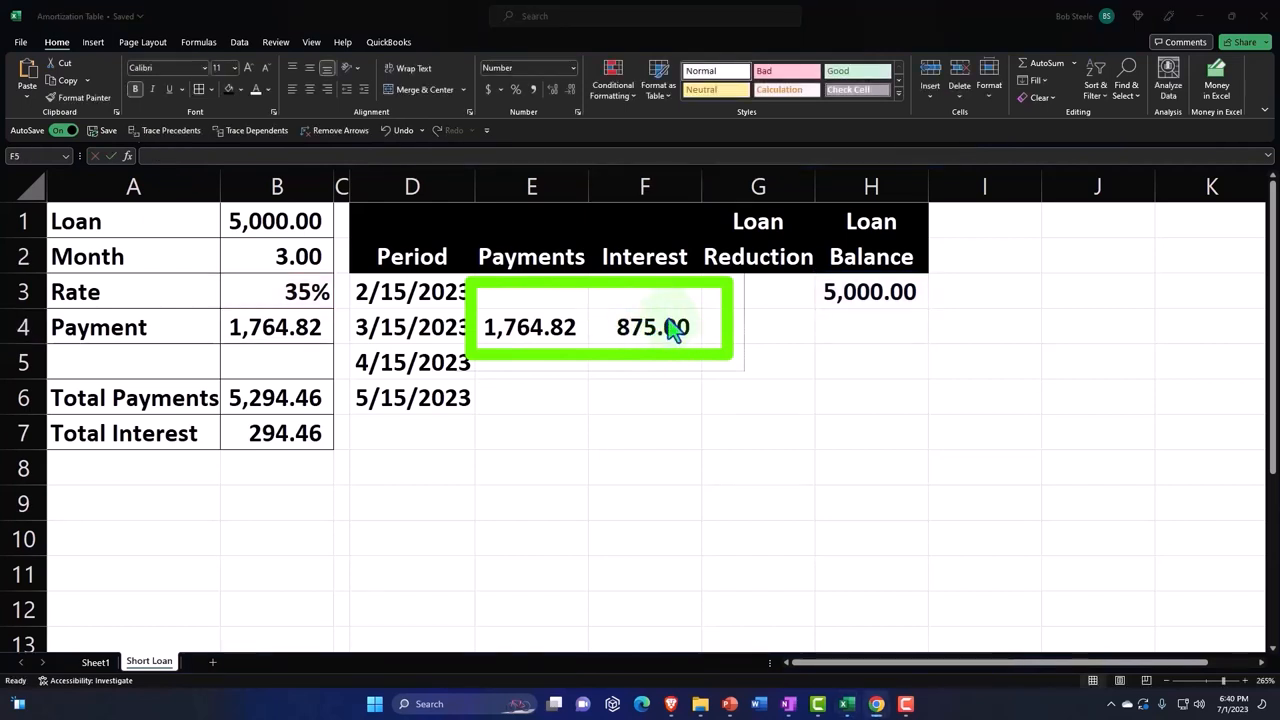
{"action": "double_click", "coordinate": [644, 327]}
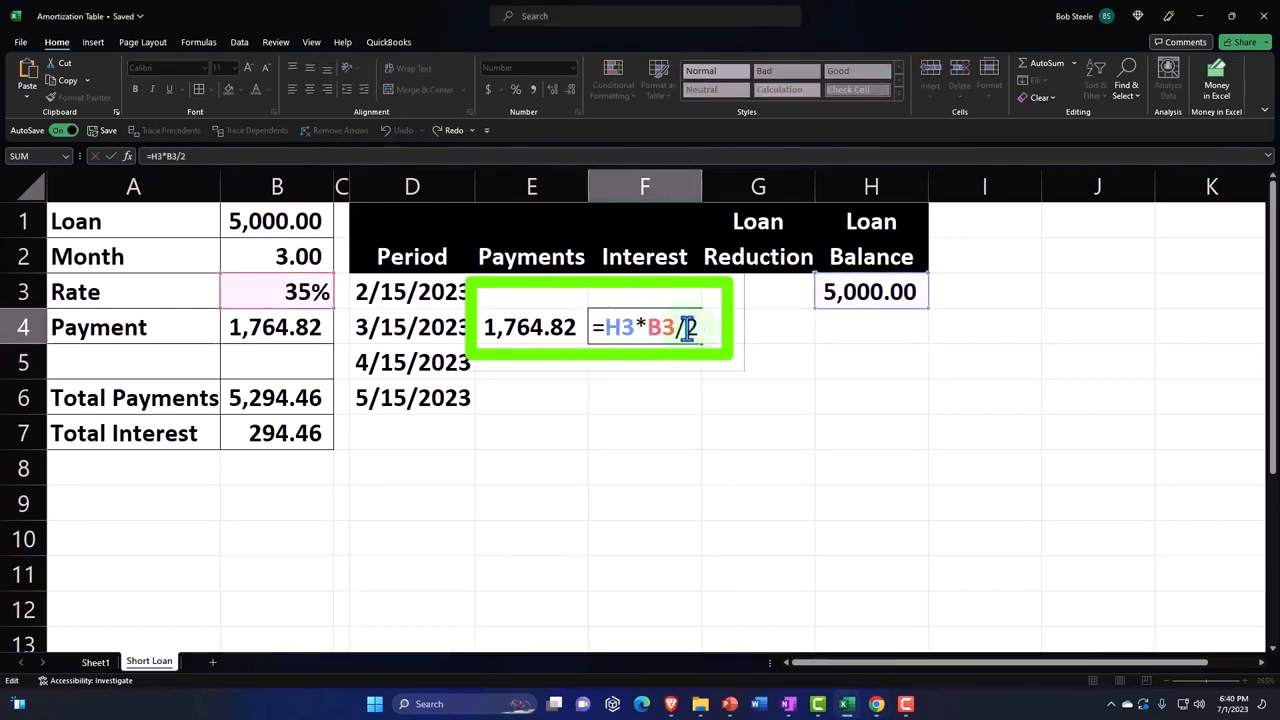
{"action": "key", "text": "Enter"}
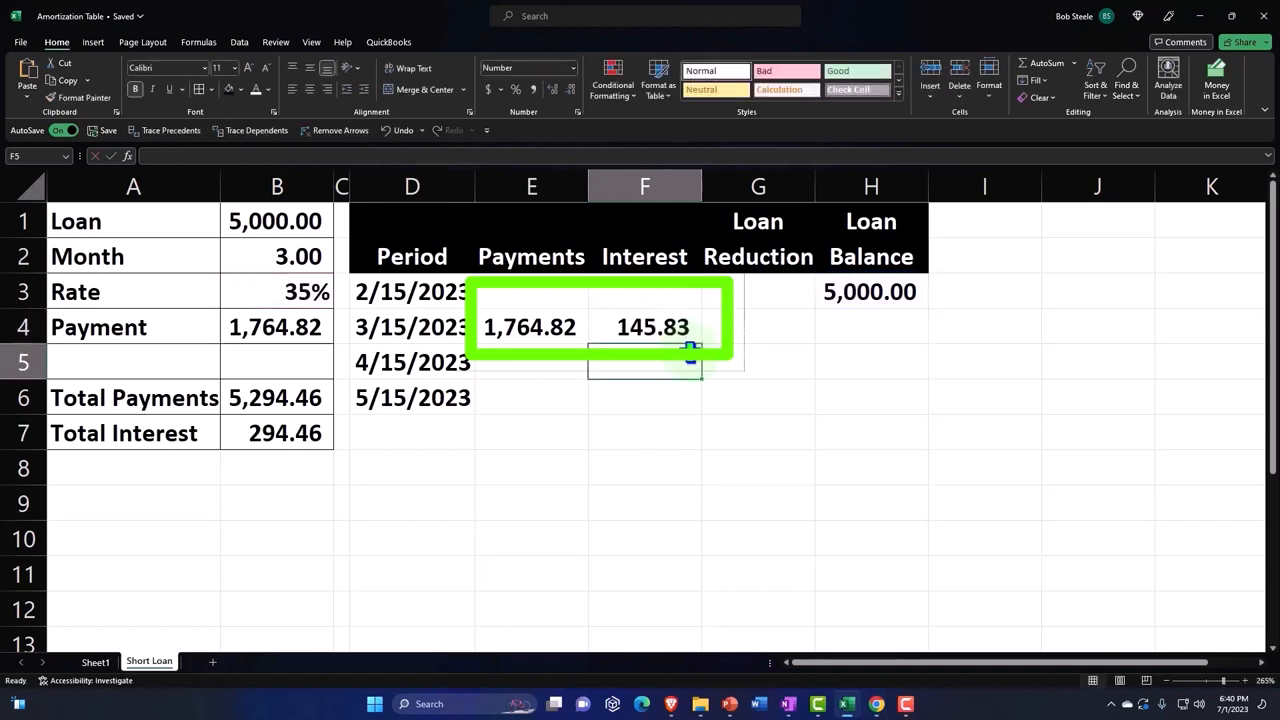
Enter the loan reduction =E4-F4 in G4, giving 1,618.99
{"action": "left_click", "coordinate": [758, 327]}
{"action": "type", "text": "="}
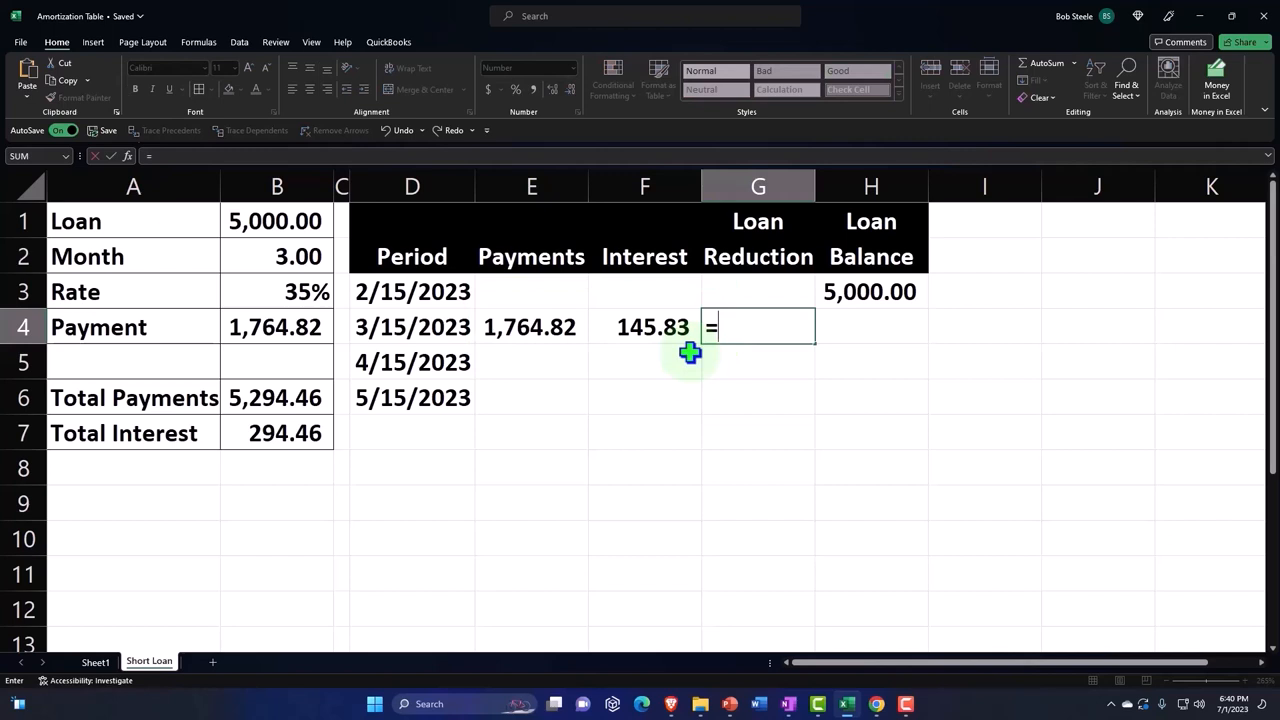
{"action": "left_click", "coordinate": [531, 327]}
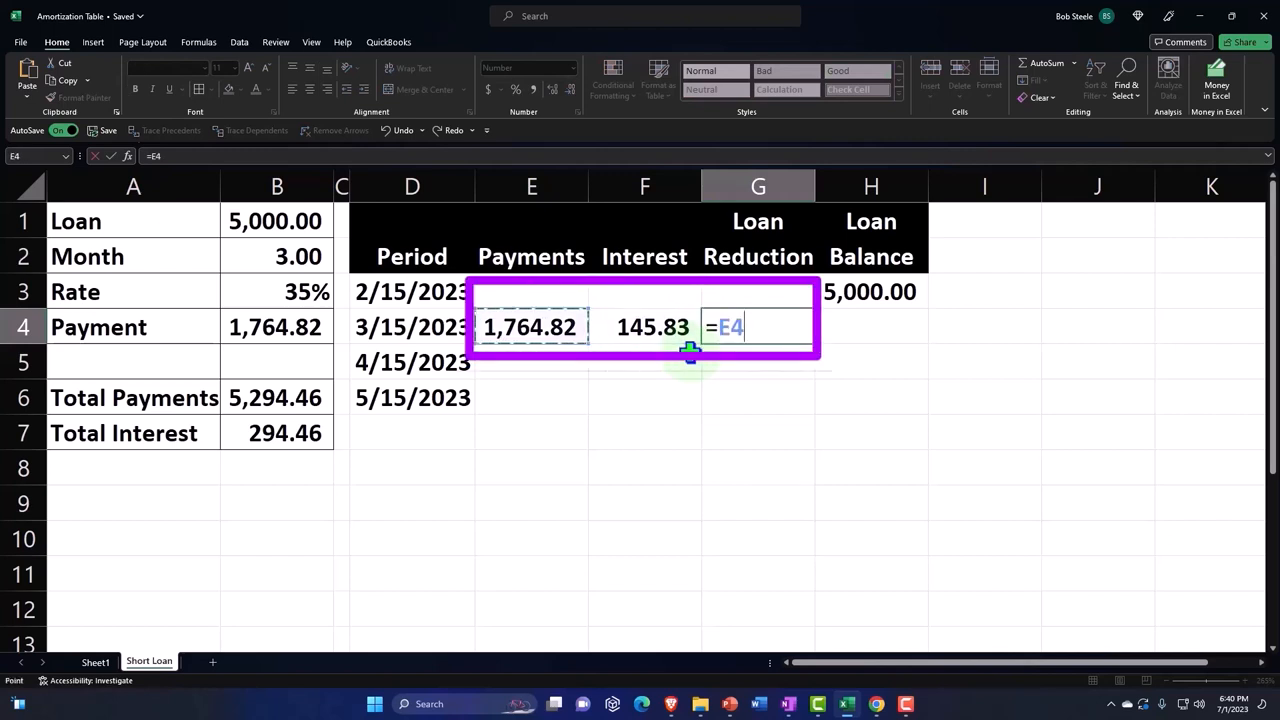
{"action": "key", "text": "enter"}
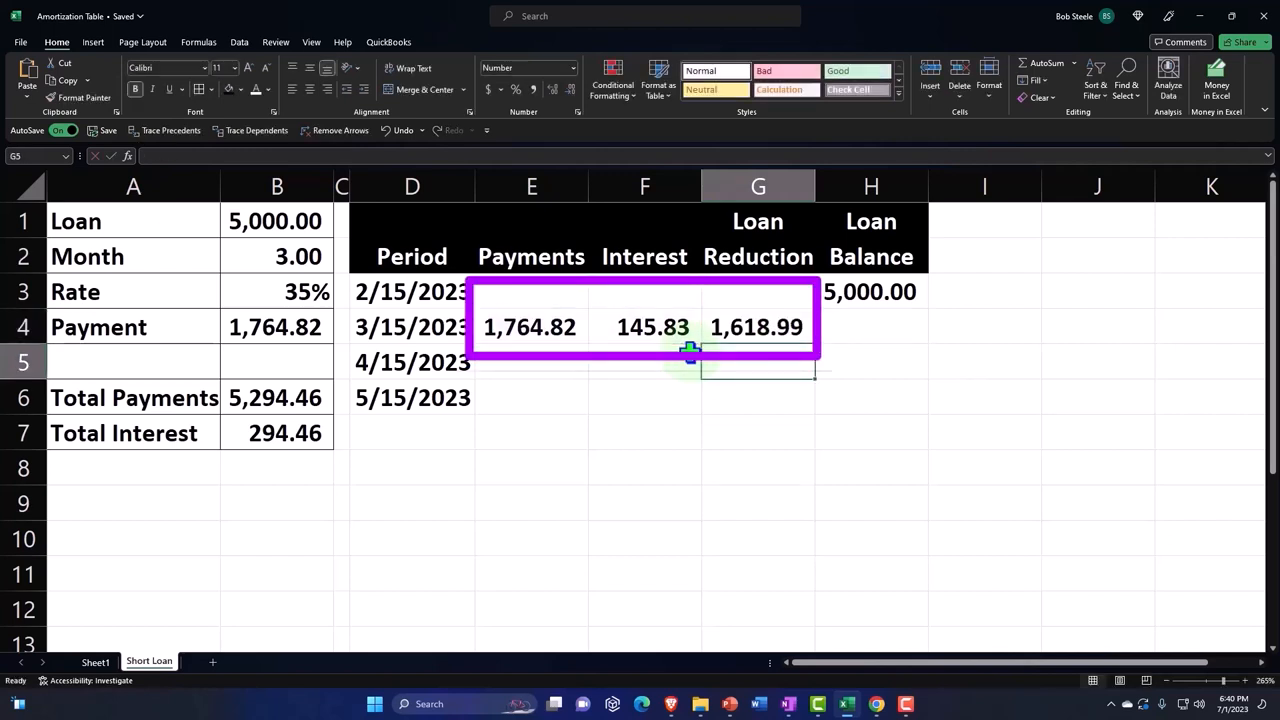
{"action": "left_click", "coordinate": [531, 327]}
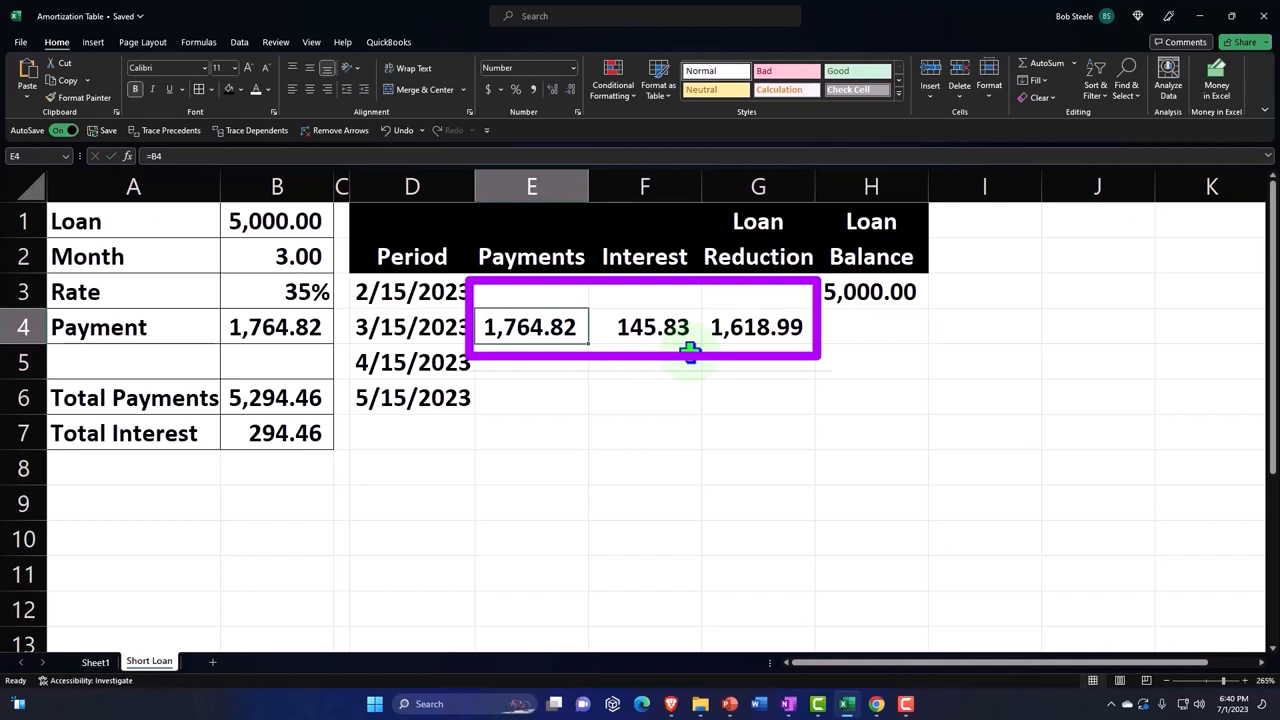
{"action": "left_click", "coordinate": [644, 327]}
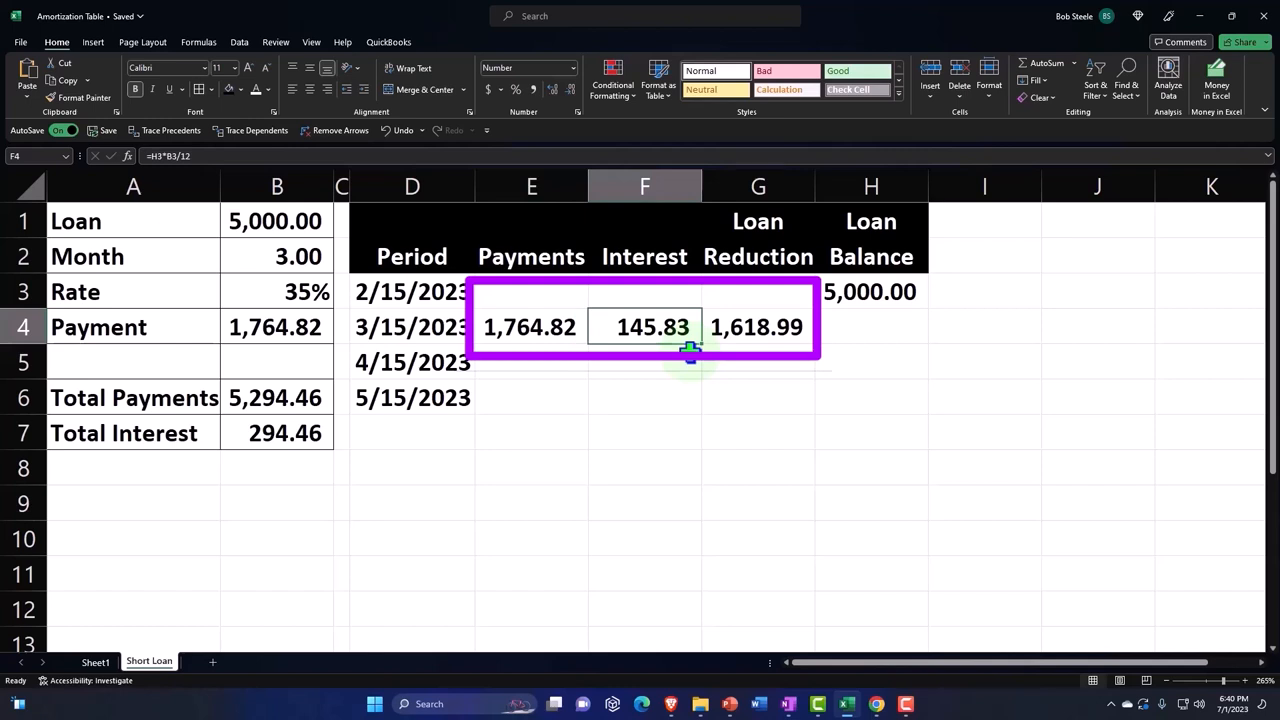
{"action": "left_click", "coordinate": [758, 327]}
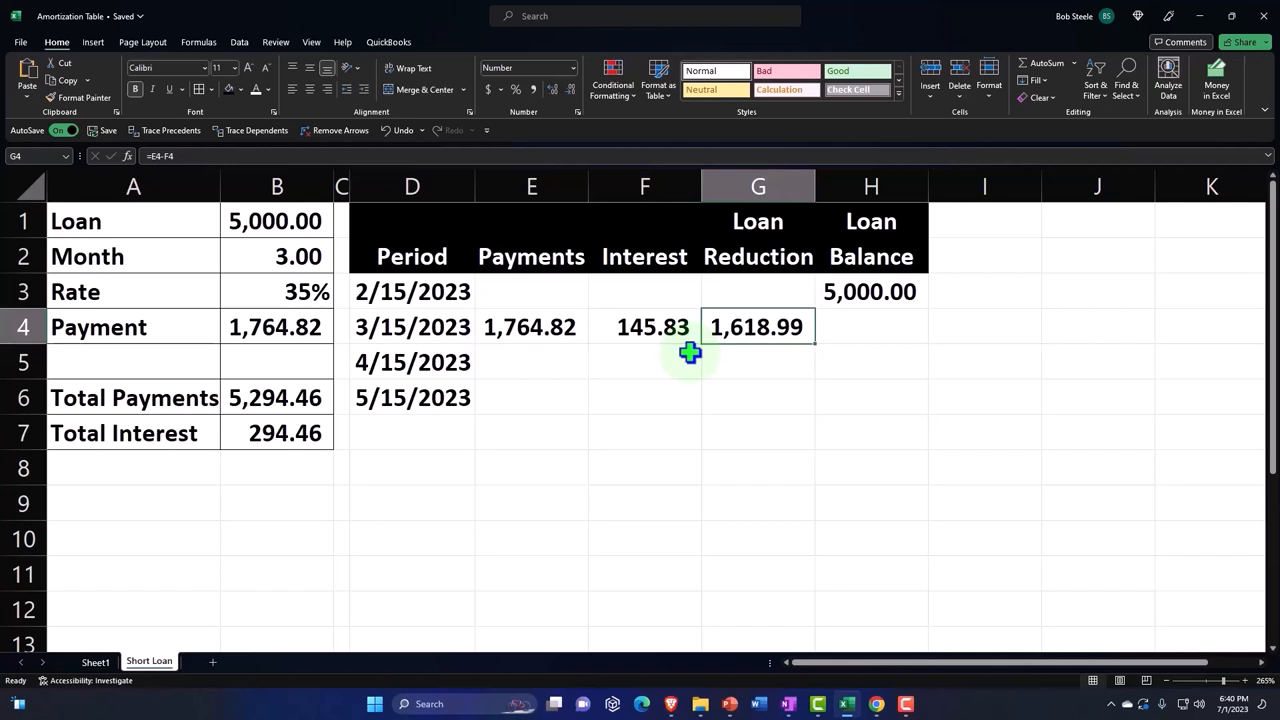
Enter the new loan balance =H3-G4 in H4, giving 3,381.01
{"action": "left_click", "coordinate": [870, 327]}
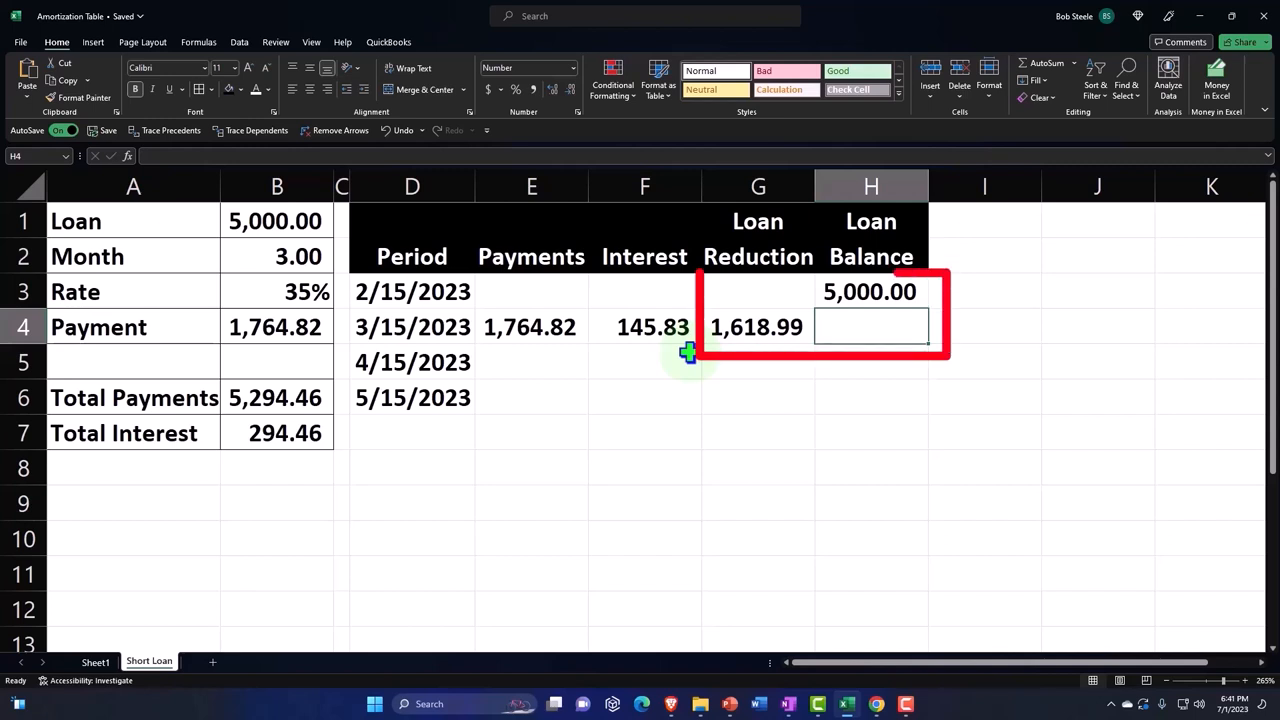
{"action": "type", "text": "=H3"}
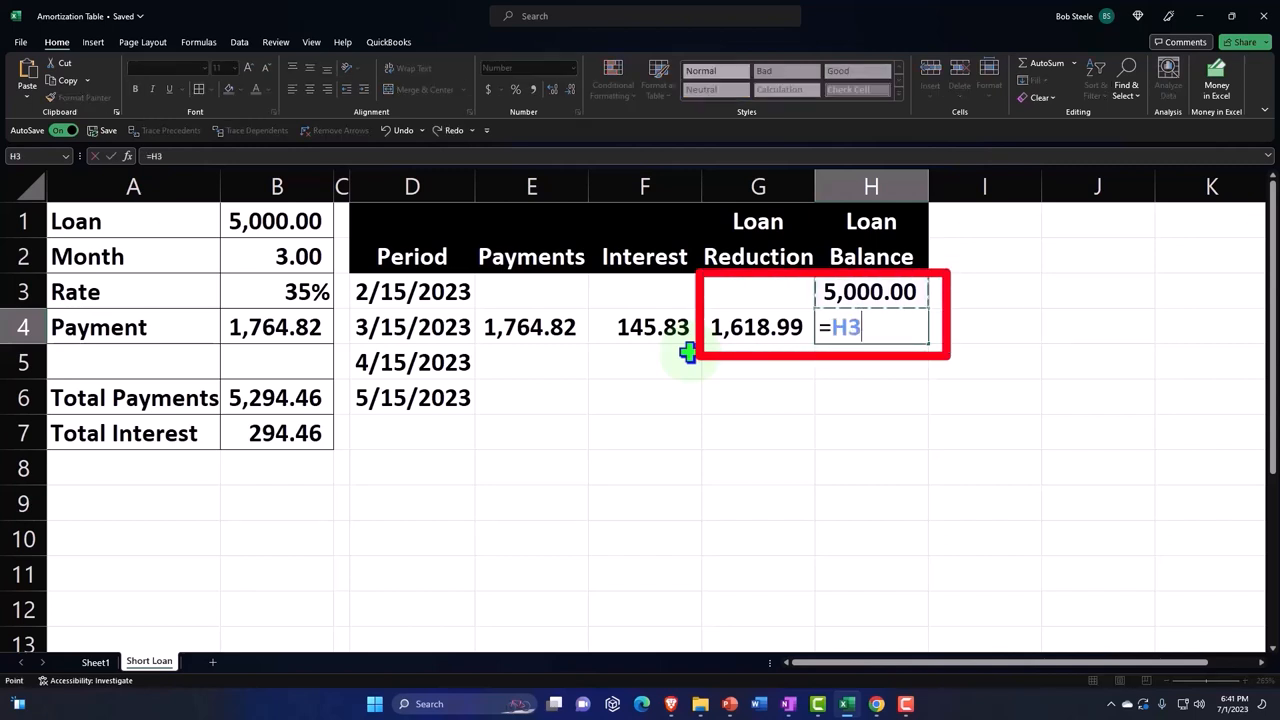
{"action": "left_click", "coordinate": [758, 327]}
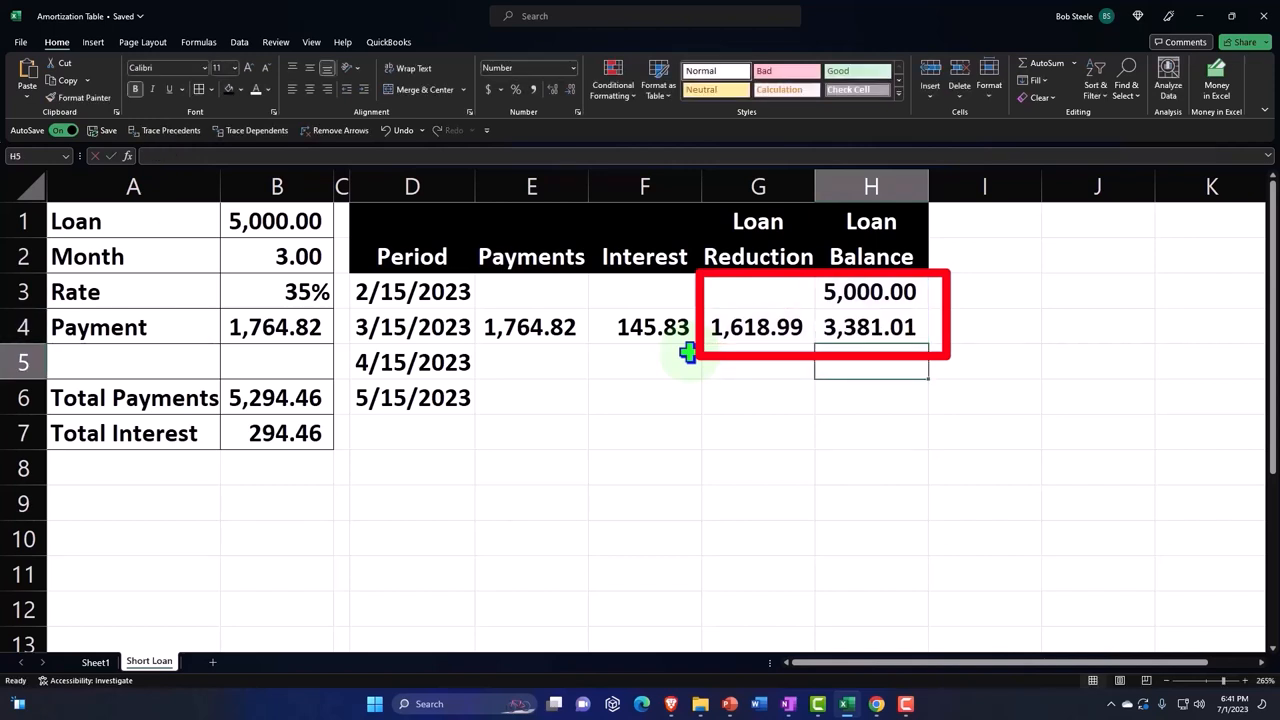
{"action": "left_click", "coordinate": [758, 362]}
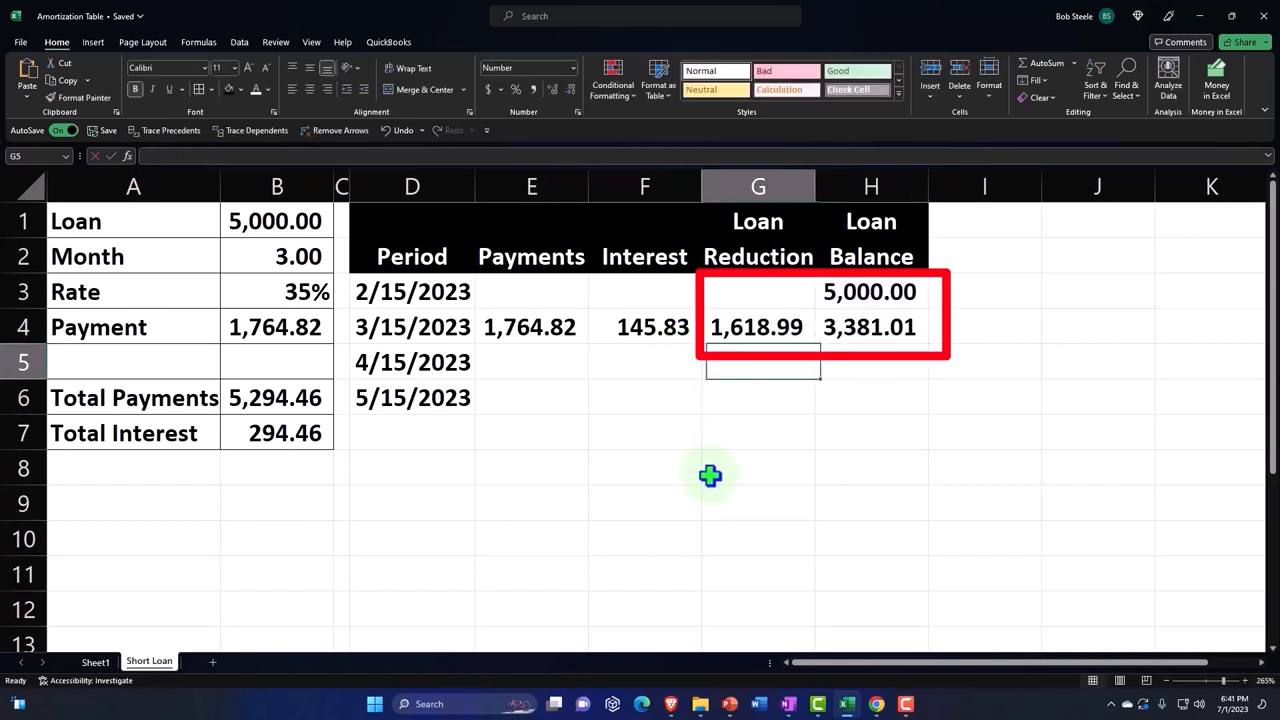
{"action": "left_click", "coordinate": [531, 362]}
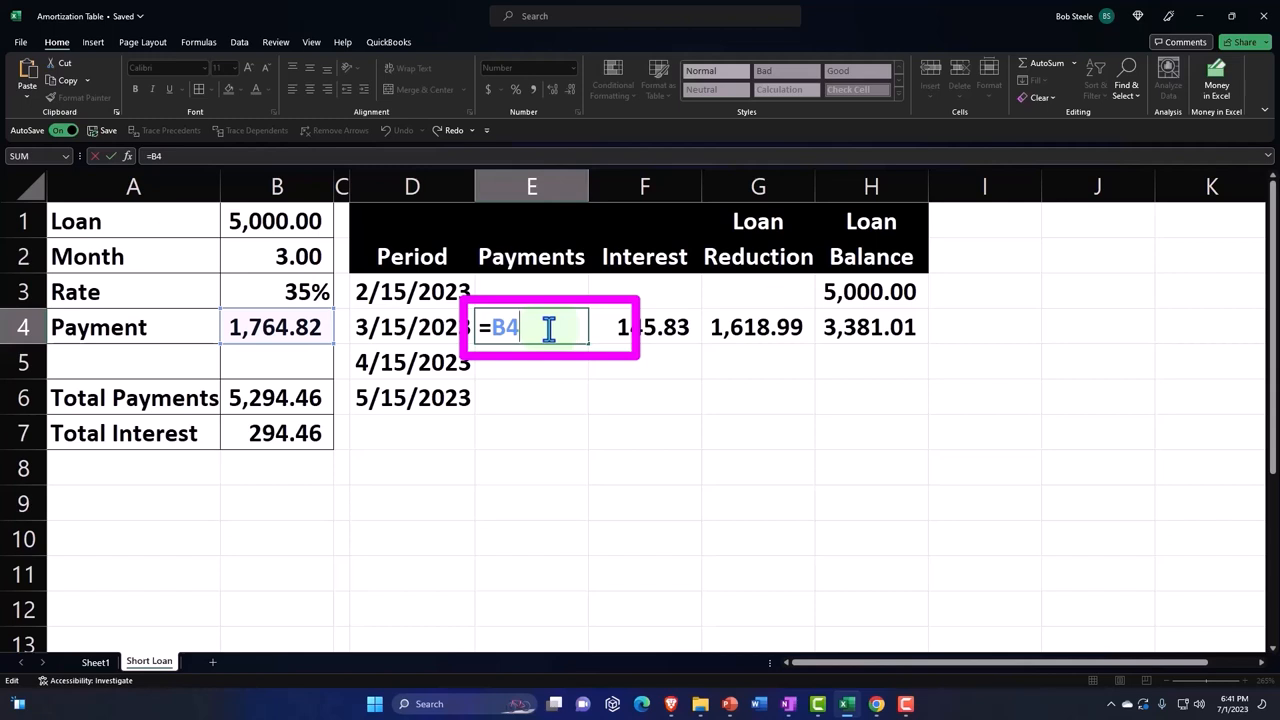
Change E4 to the absolute =$B$4 and fill 1,764.82 down to E6
{"action": "key", "text": "enter"}
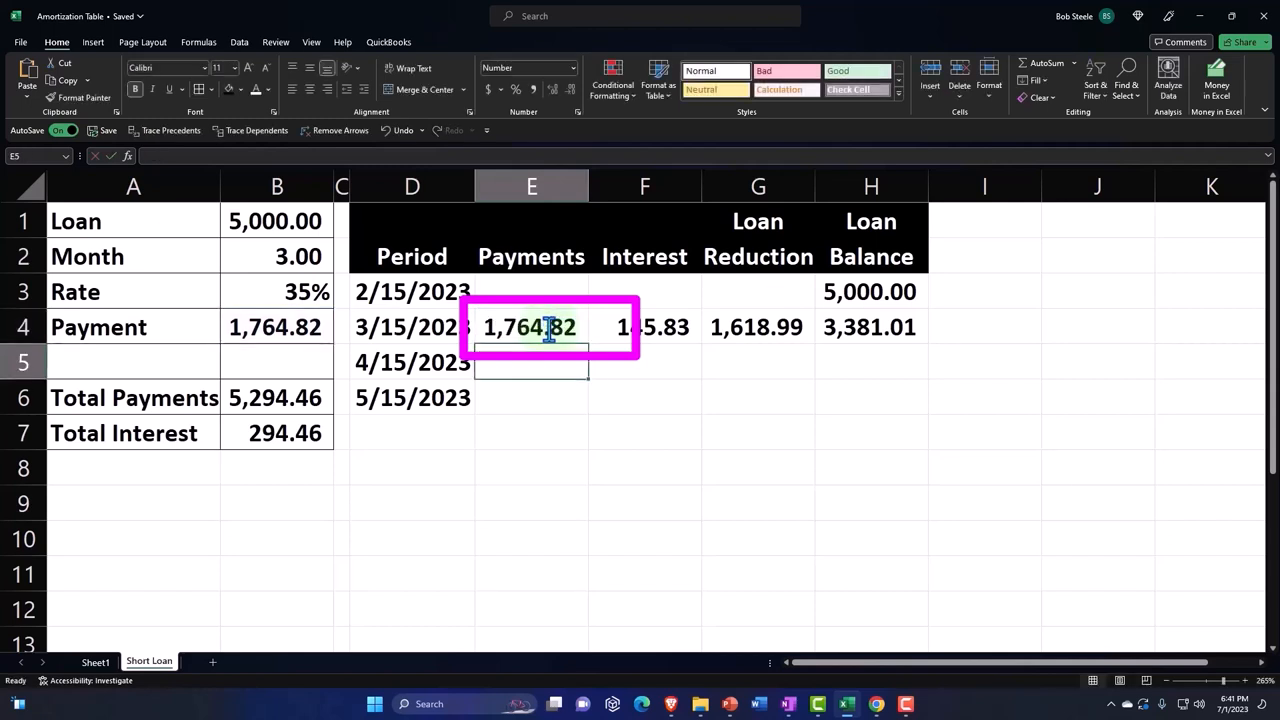
{"action": "type", "text": "=B4"}
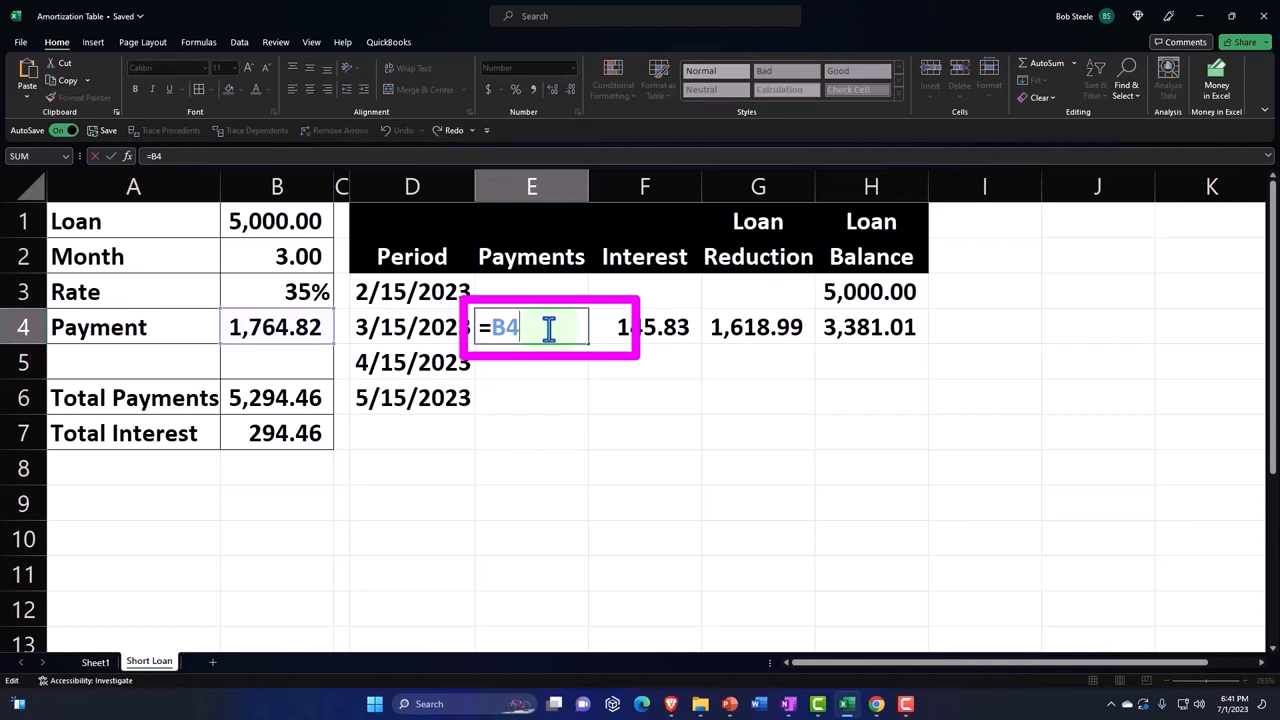
{"action": "key", "text": "f4"}
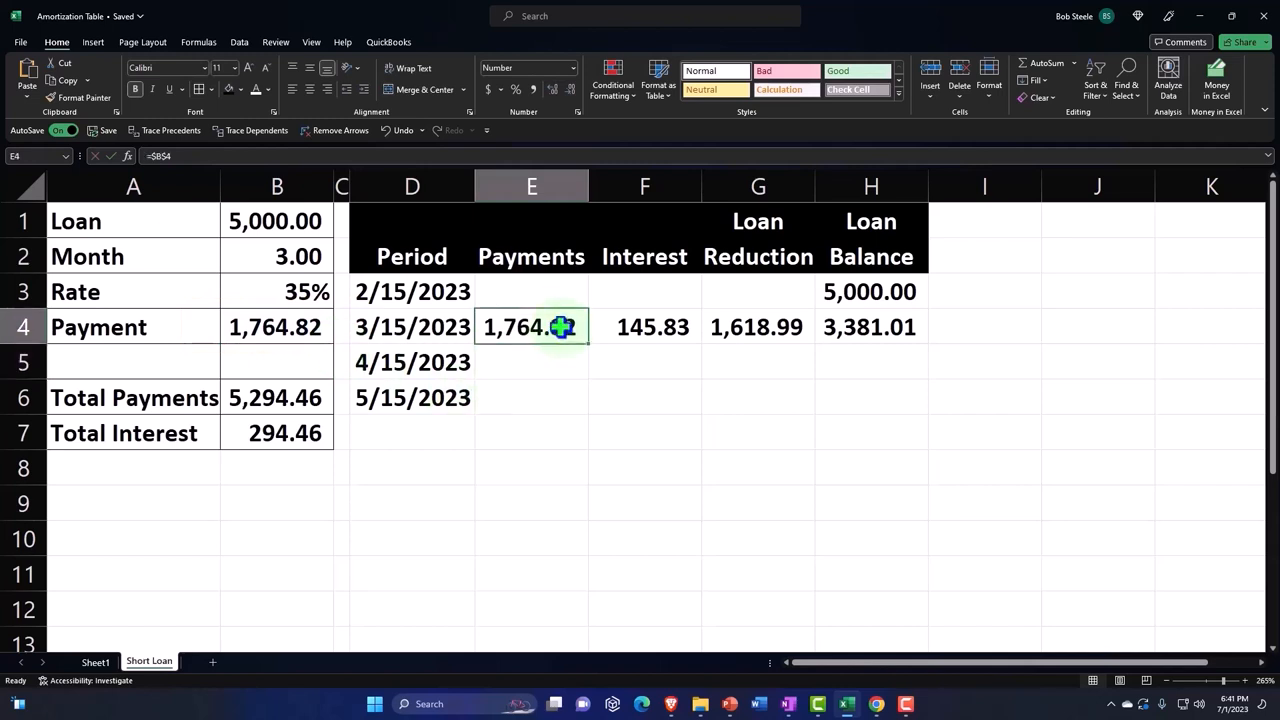
{"action": "left_click_drag", "start_coordinate": [563, 326], "coordinate": [588, 404]}
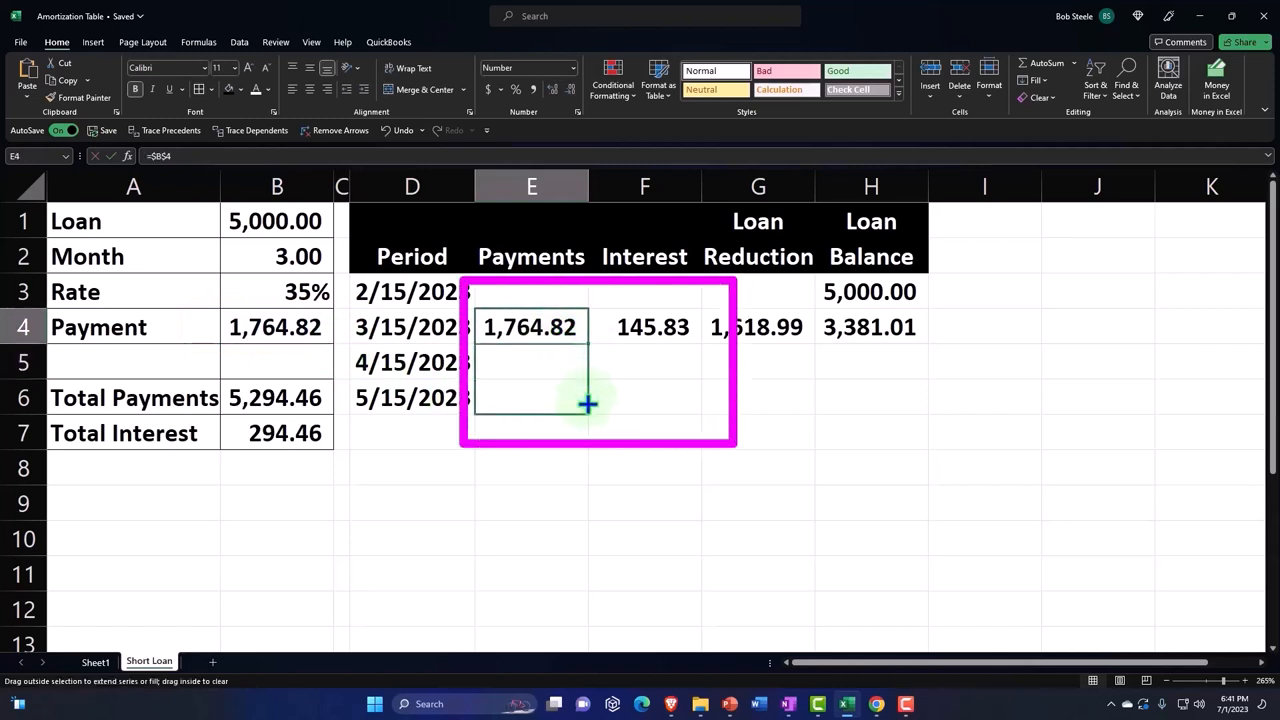
{"action": "left_click_drag", "start_coordinate": [587, 345], "coordinate": [587, 403]}
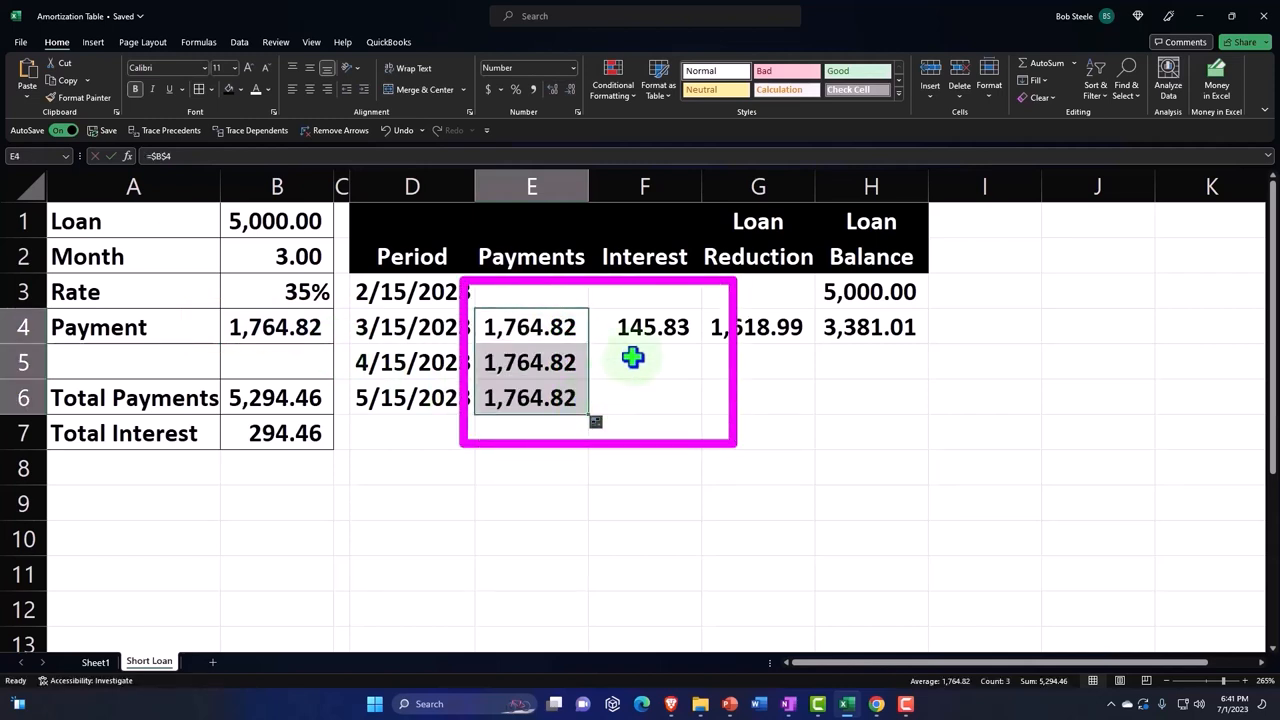
Lock the rate reference in F4 so it reads =H3*$B$3/12
{"action": "double_click", "coordinate": [653, 327]}
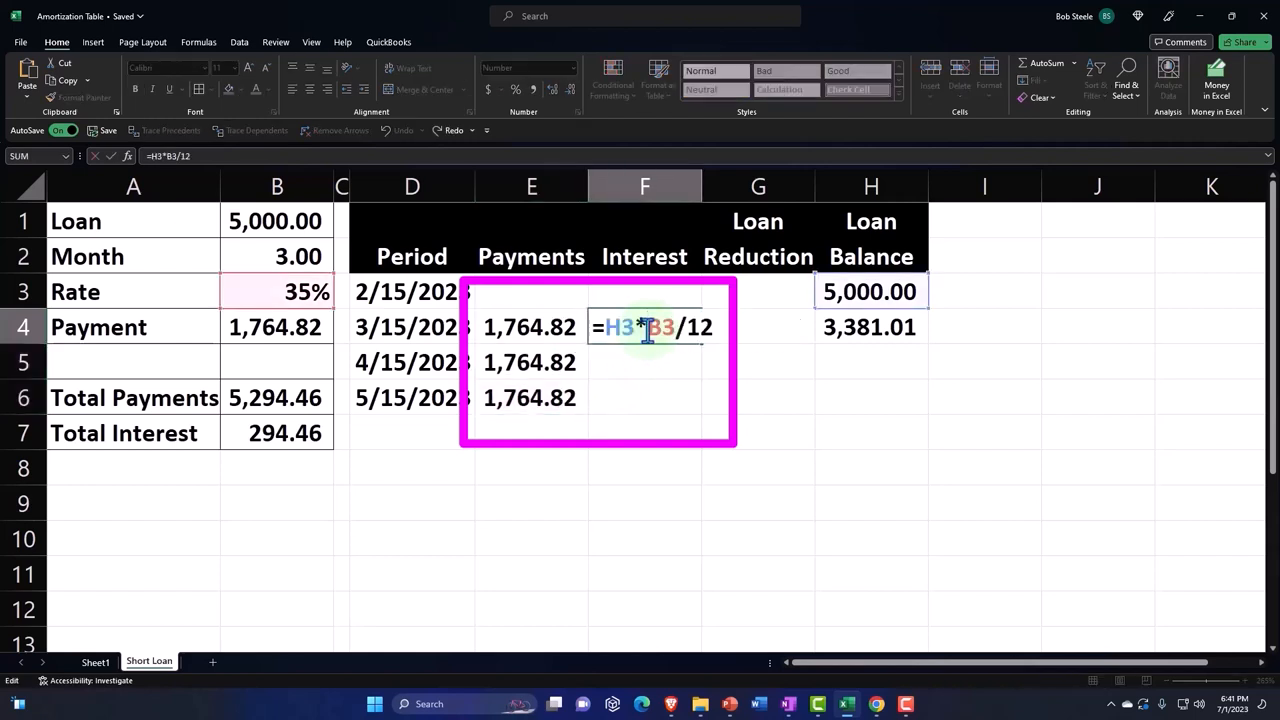
{"action": "left_click", "coordinate": [868, 291]}
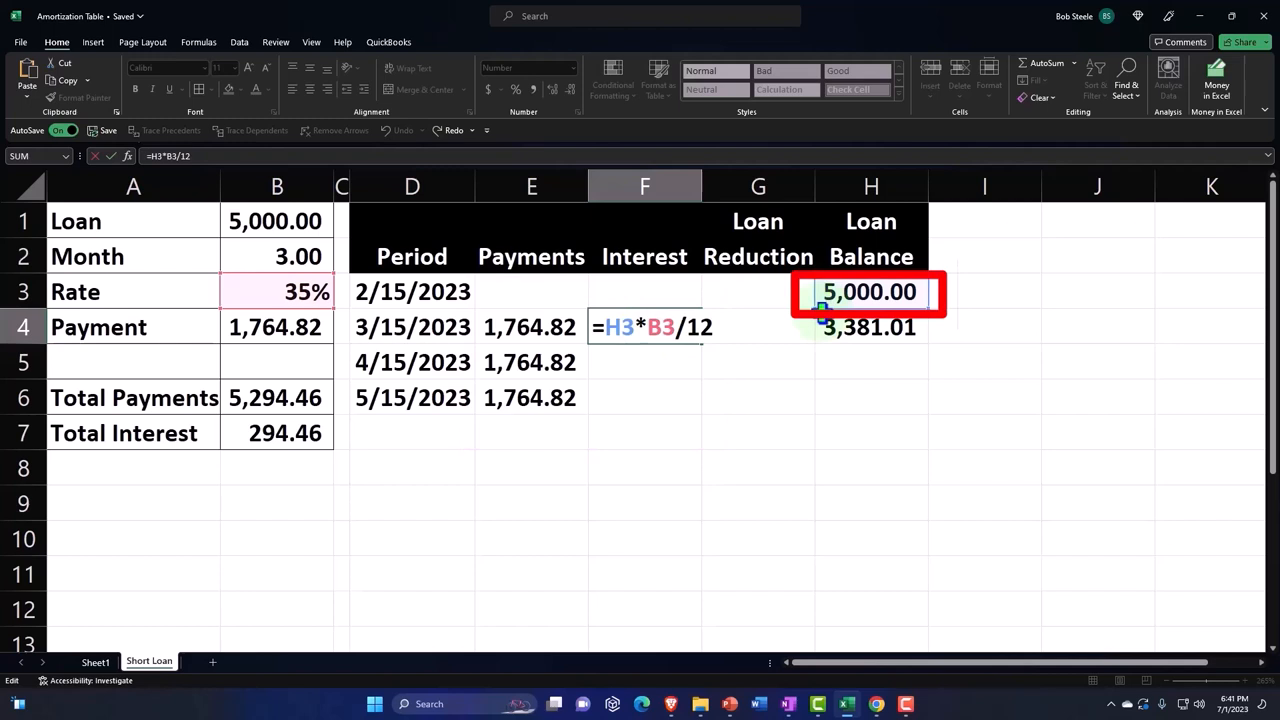
{"action": "left_click", "coordinate": [276, 291]}
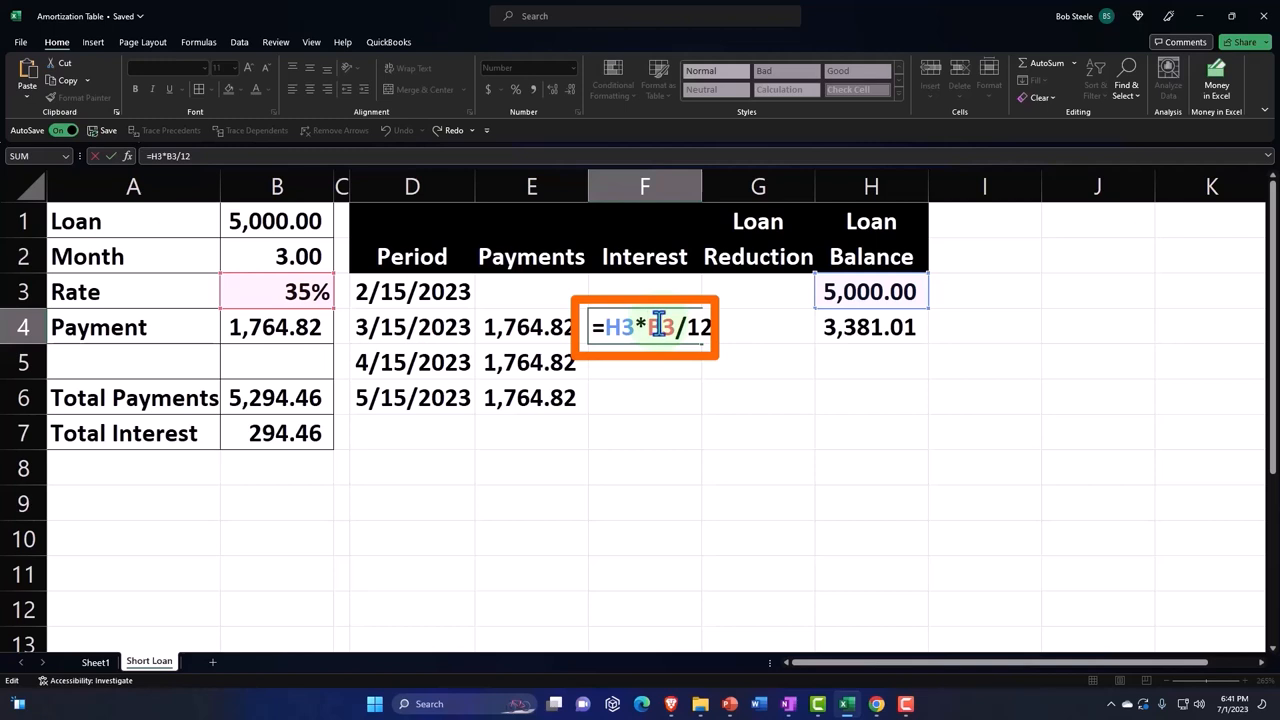
{"action": "key", "text": "f4"}
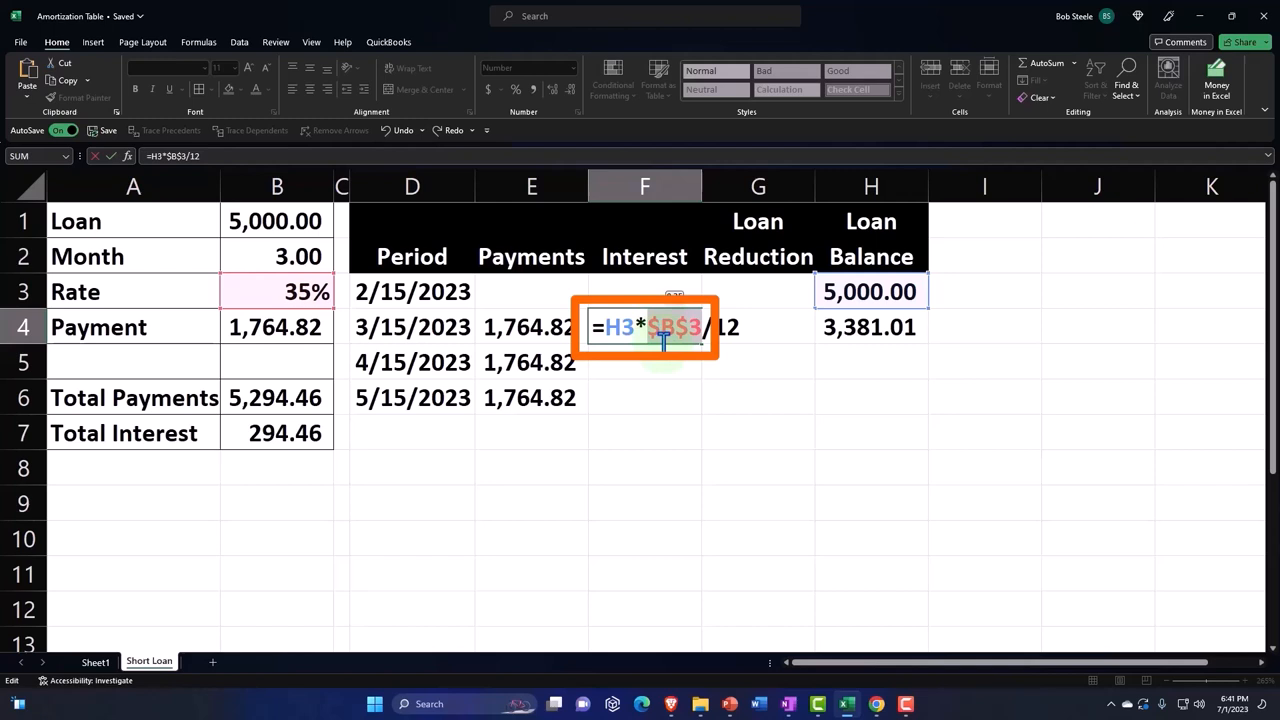
{"action": "key", "text": "enter"}
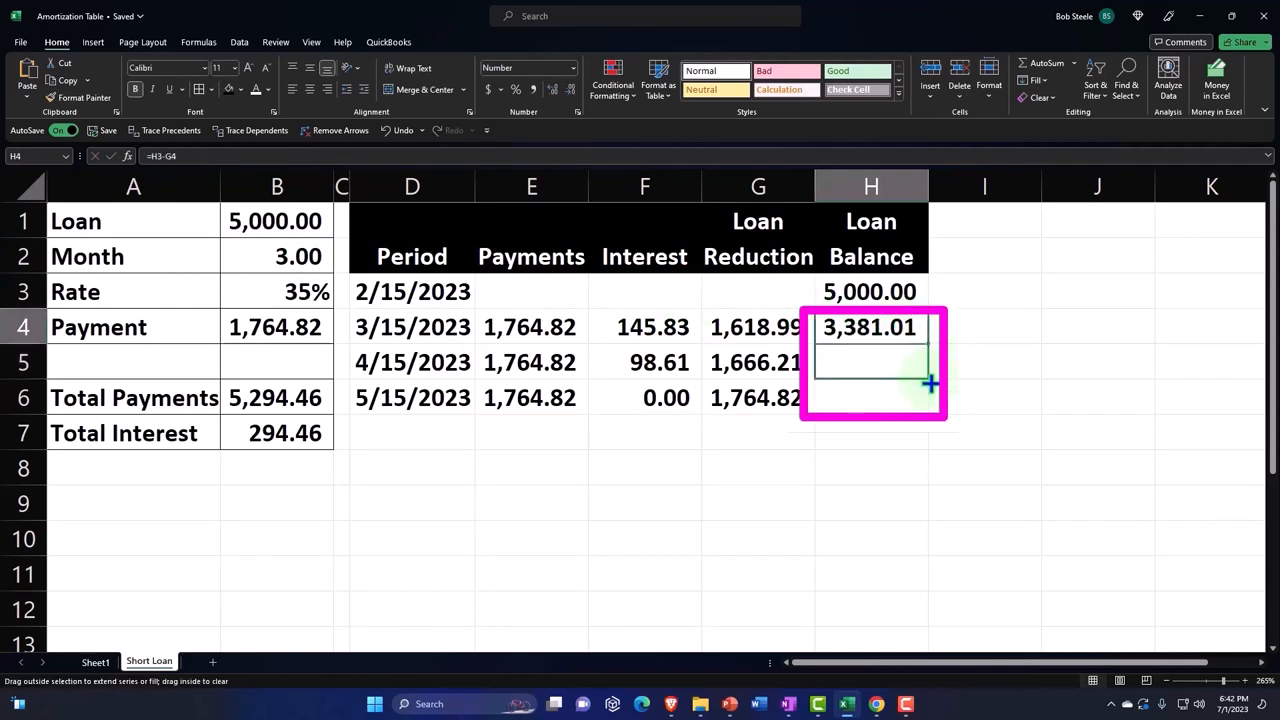
Fill the balance formula down to H6, ending at 0.00 with final interest 50.02
{"action": "left_click_drag", "start_coordinate": [928, 385], "coordinate": [928, 410]}
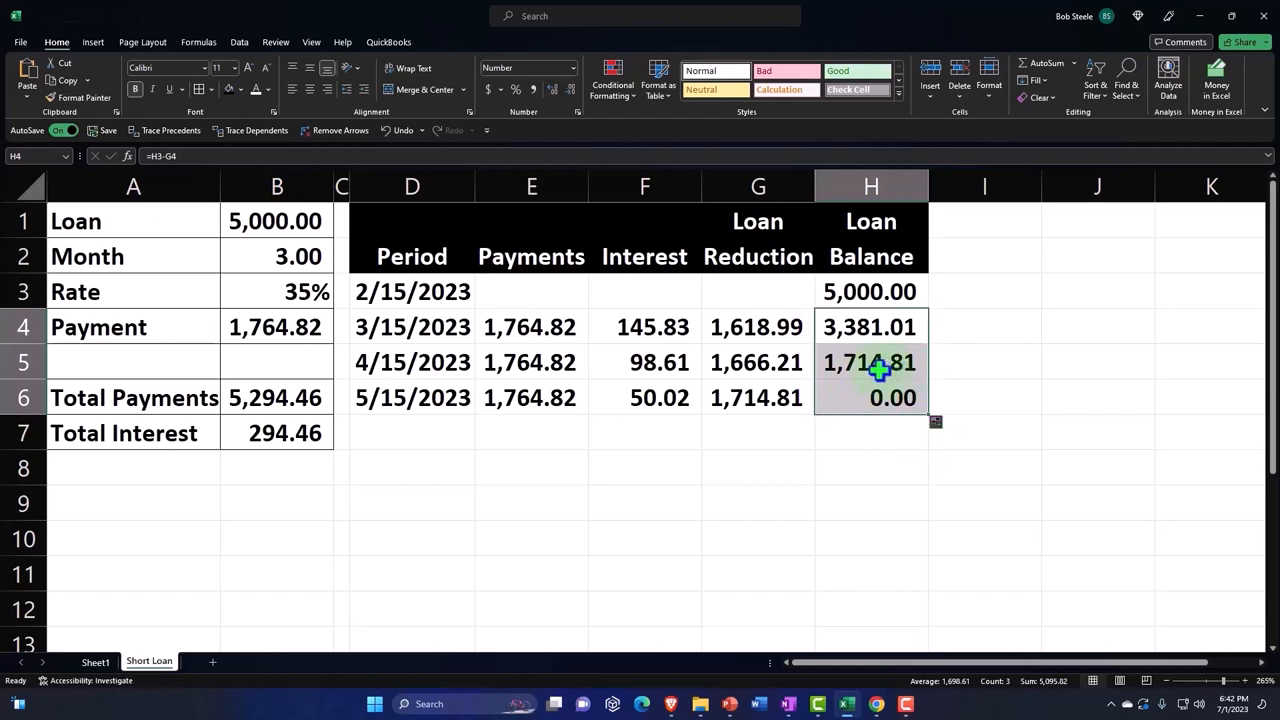
{"action": "left_click_drag", "start_coordinate": [412, 291], "coordinate": [870, 397]}
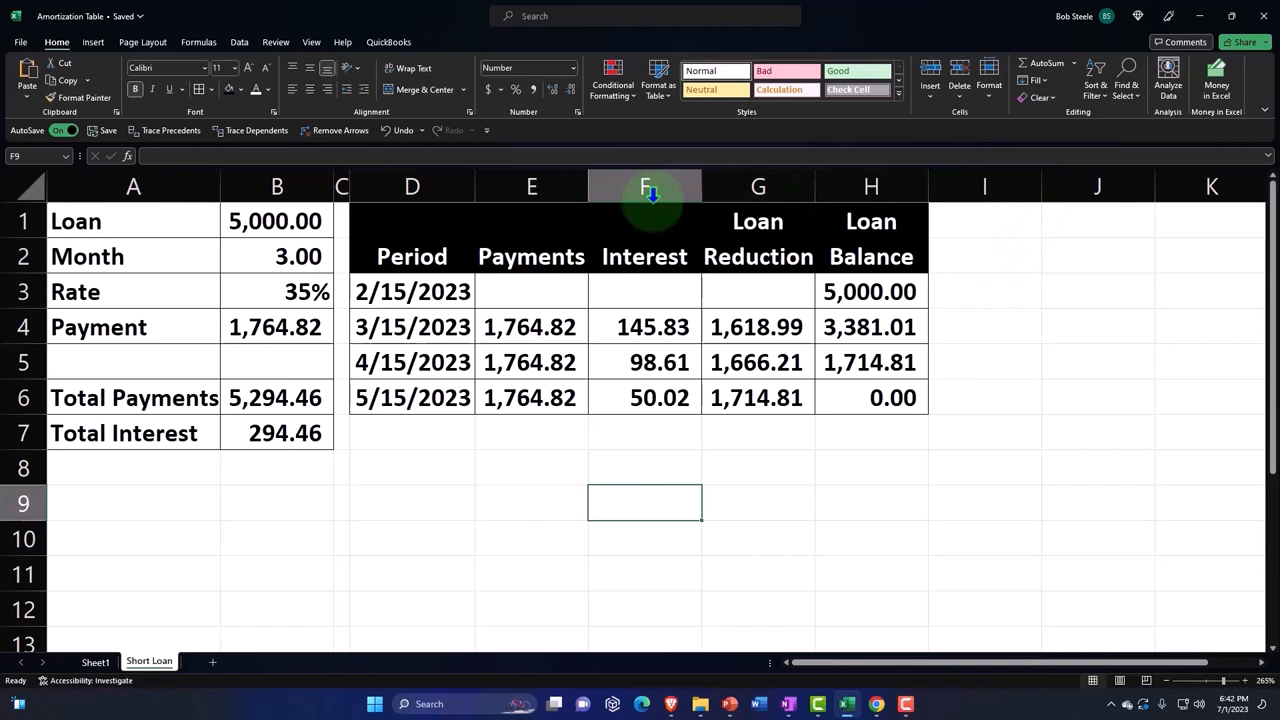
{"action": "left_click", "coordinate": [341, 187]}
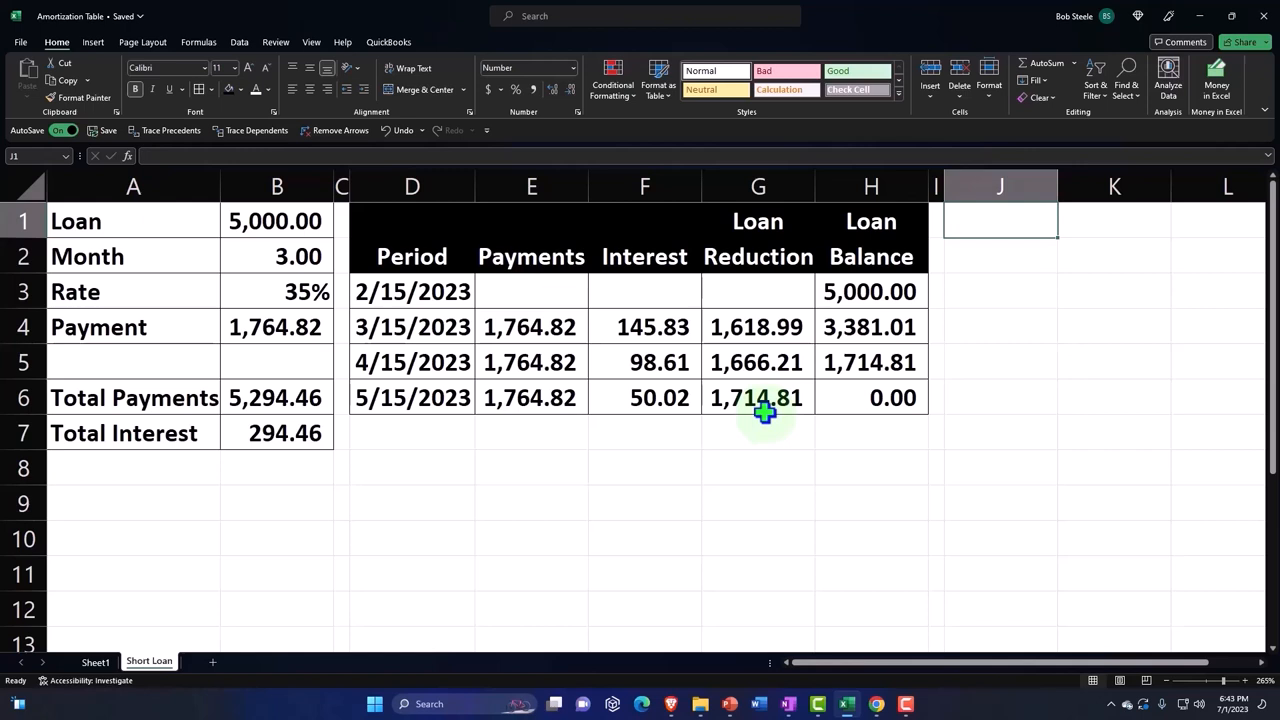
{"action": "left_click", "coordinate": [412, 291]}
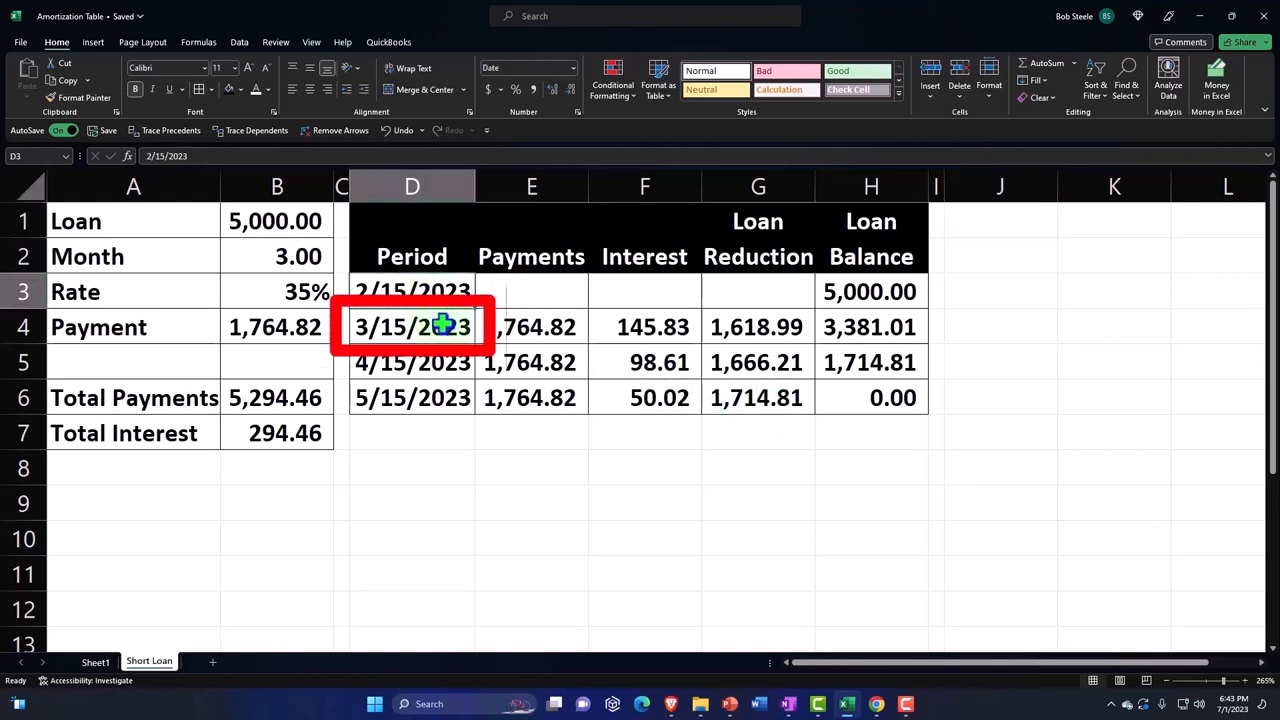
{"action": "left_click", "coordinate": [412, 327]}
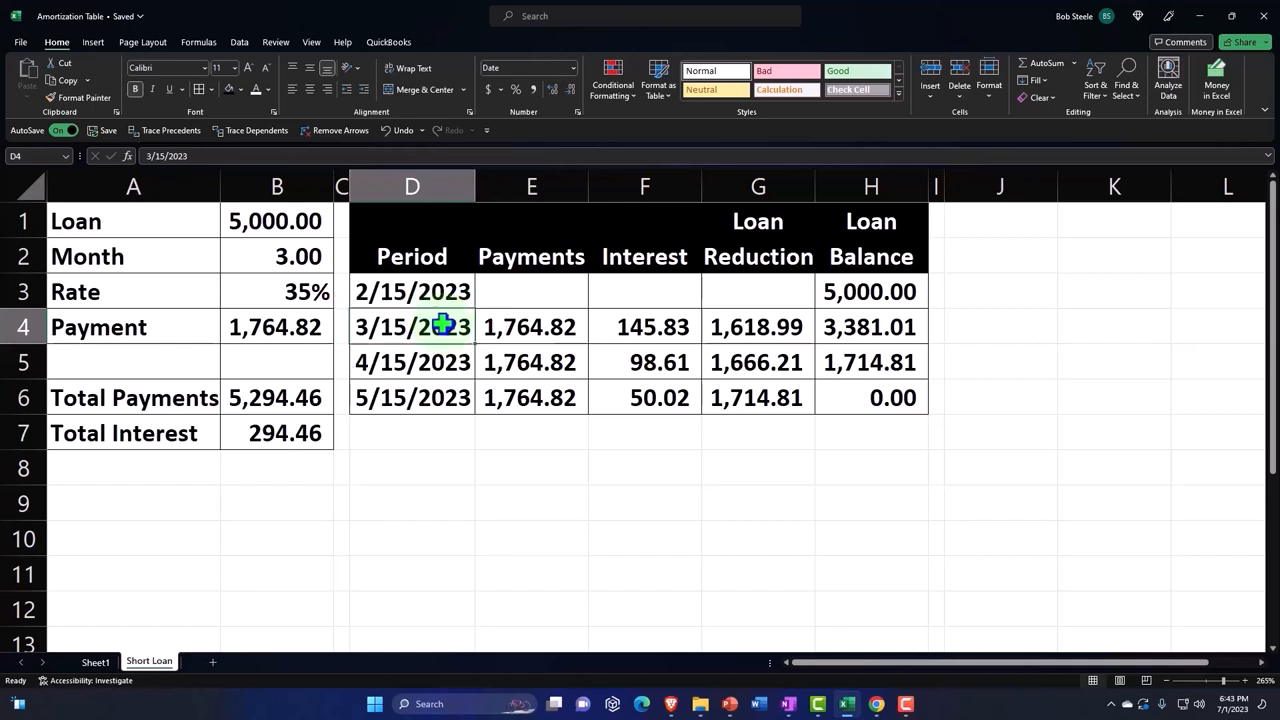
{"action": "left_click", "coordinate": [411, 291]}
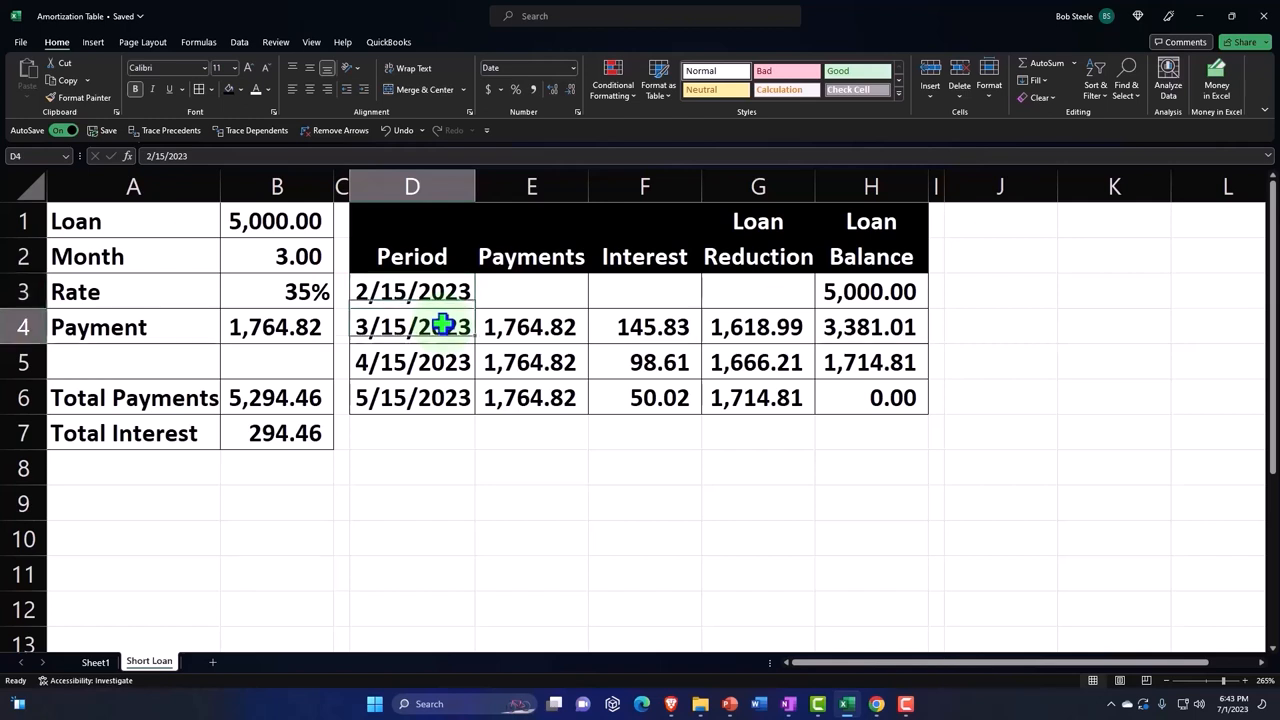
{"action": "left_click", "coordinate": [531, 327]}
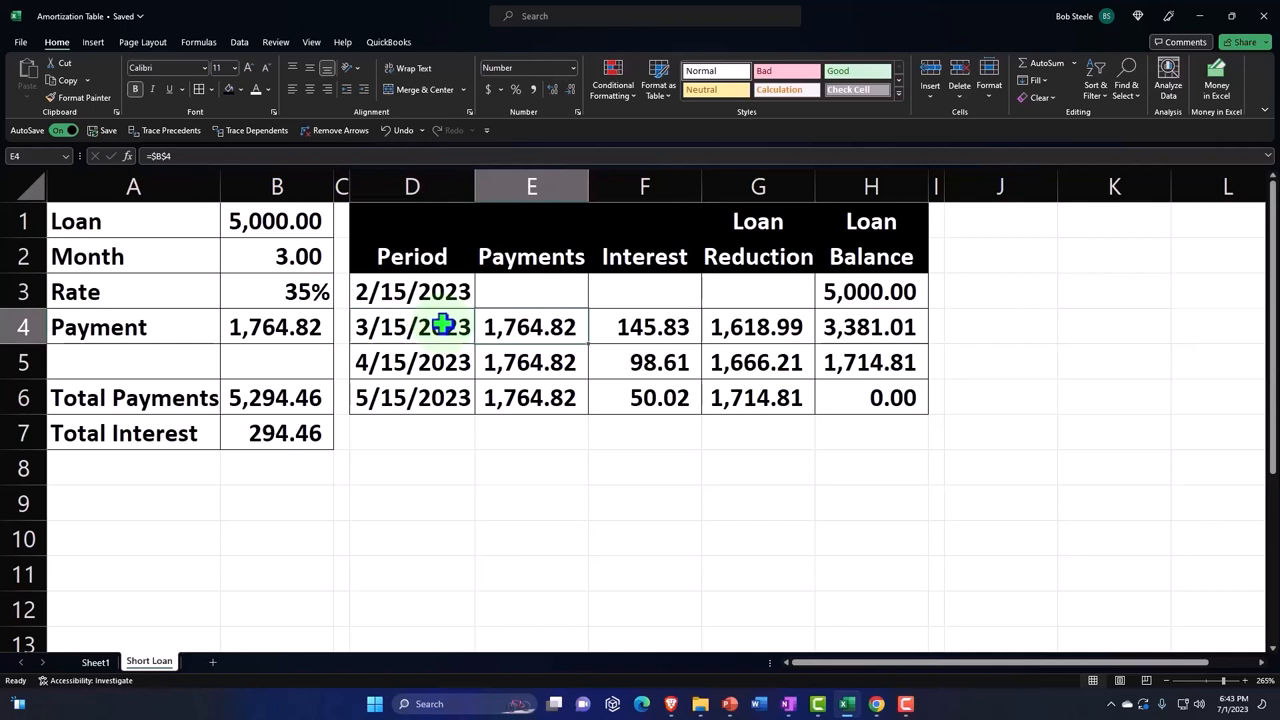
{"action": "left_click", "coordinate": [644, 327]}
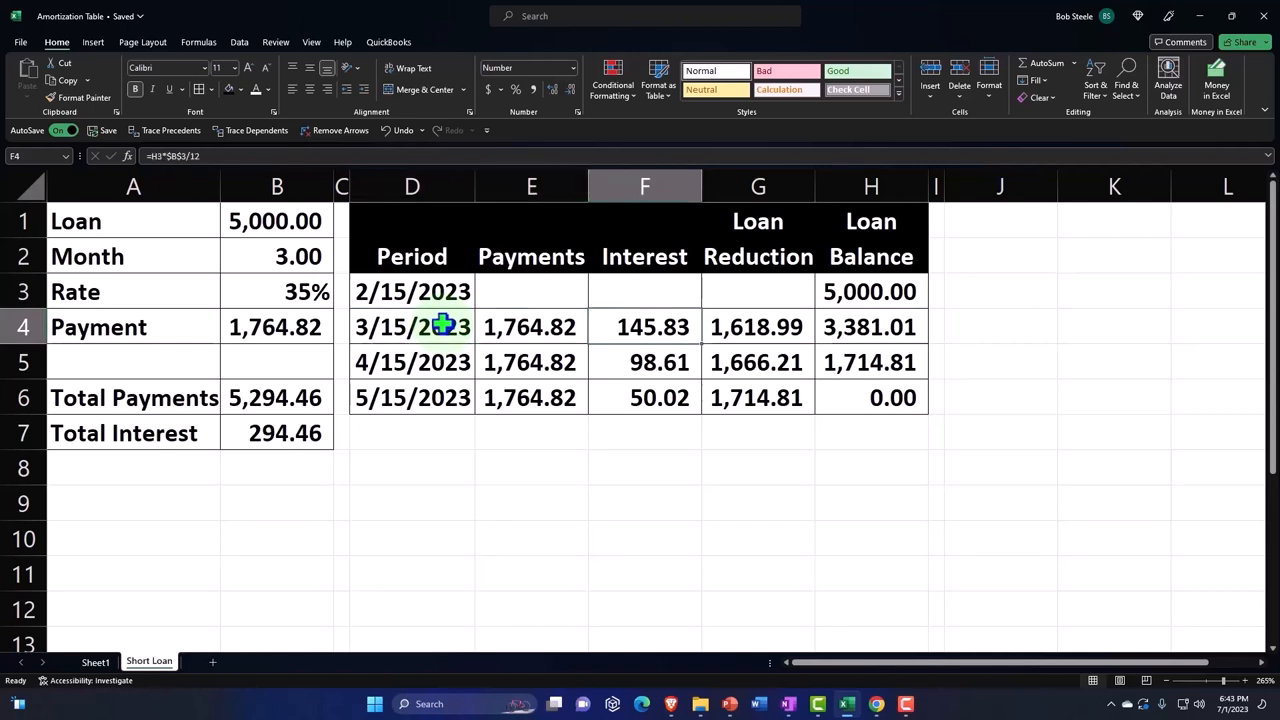
{"action": "left_click", "coordinate": [644, 432]}
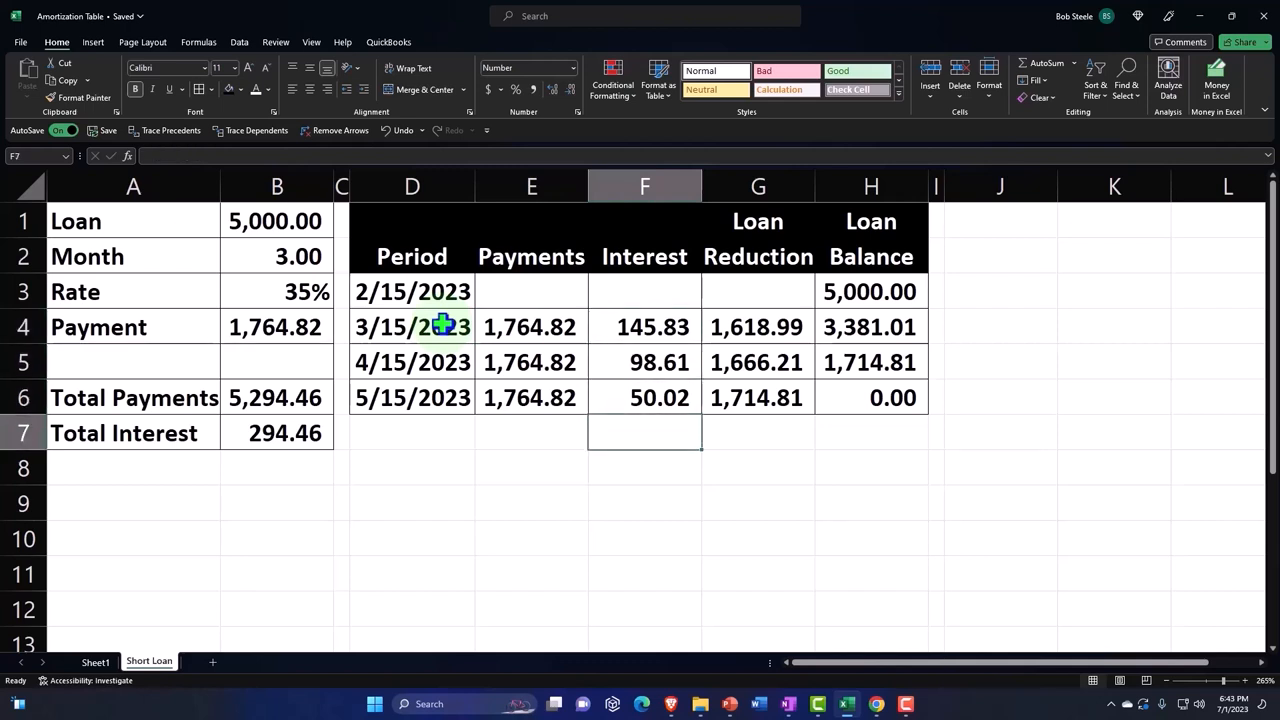
Enter a half-period interest formula in F8, giving 72.92
{"action": "type", "text": "=F5"}
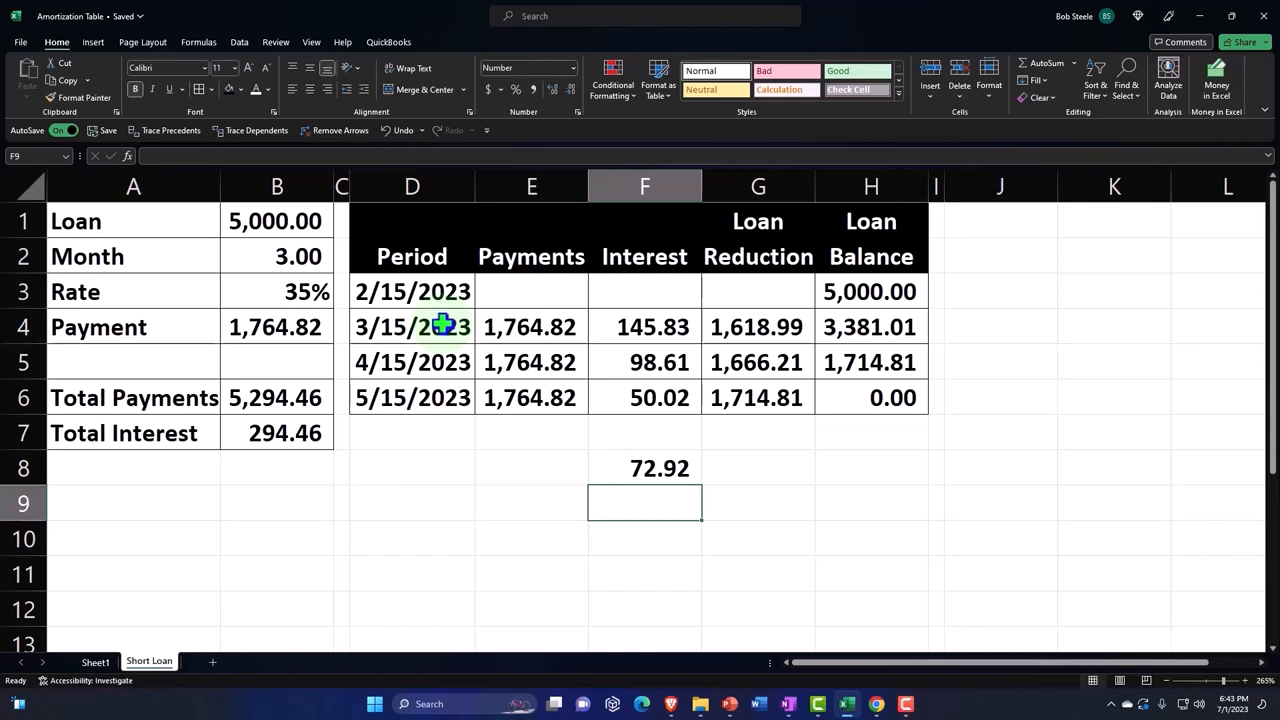
{"action": "mouse_move", "coordinate": [930, 242]}
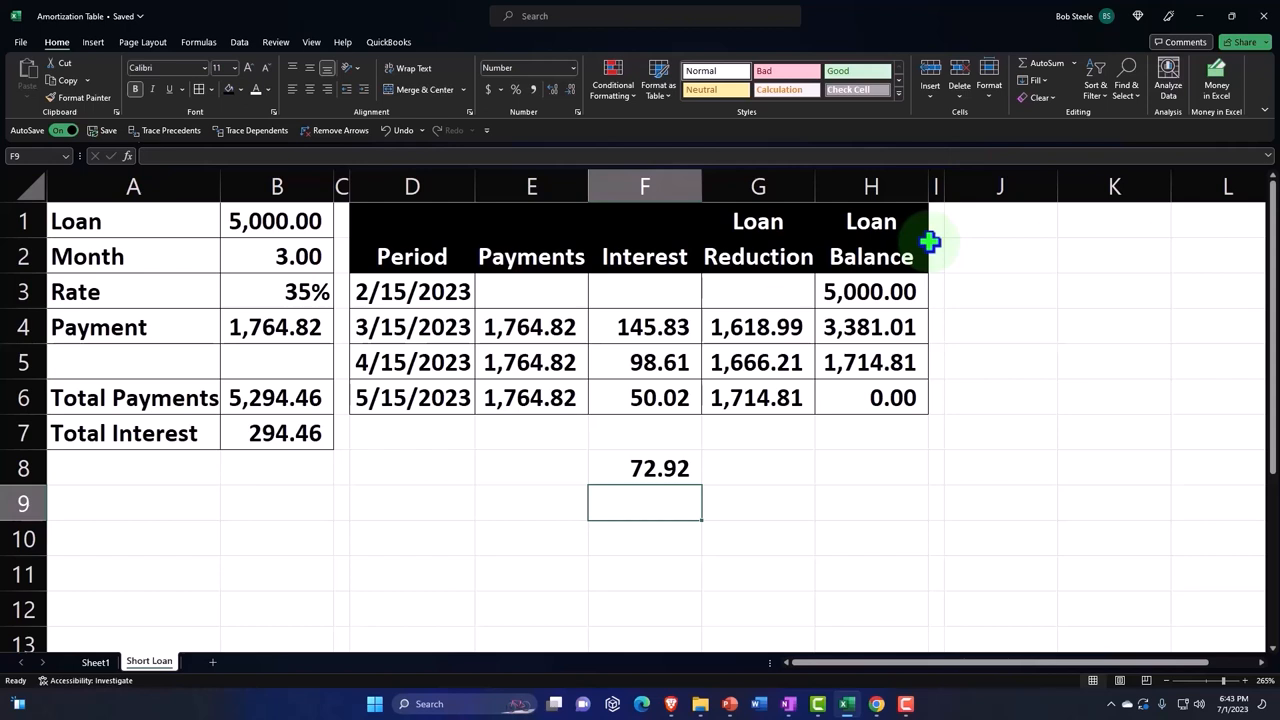
{"action": "mouse_move", "coordinate": [931, 377]}
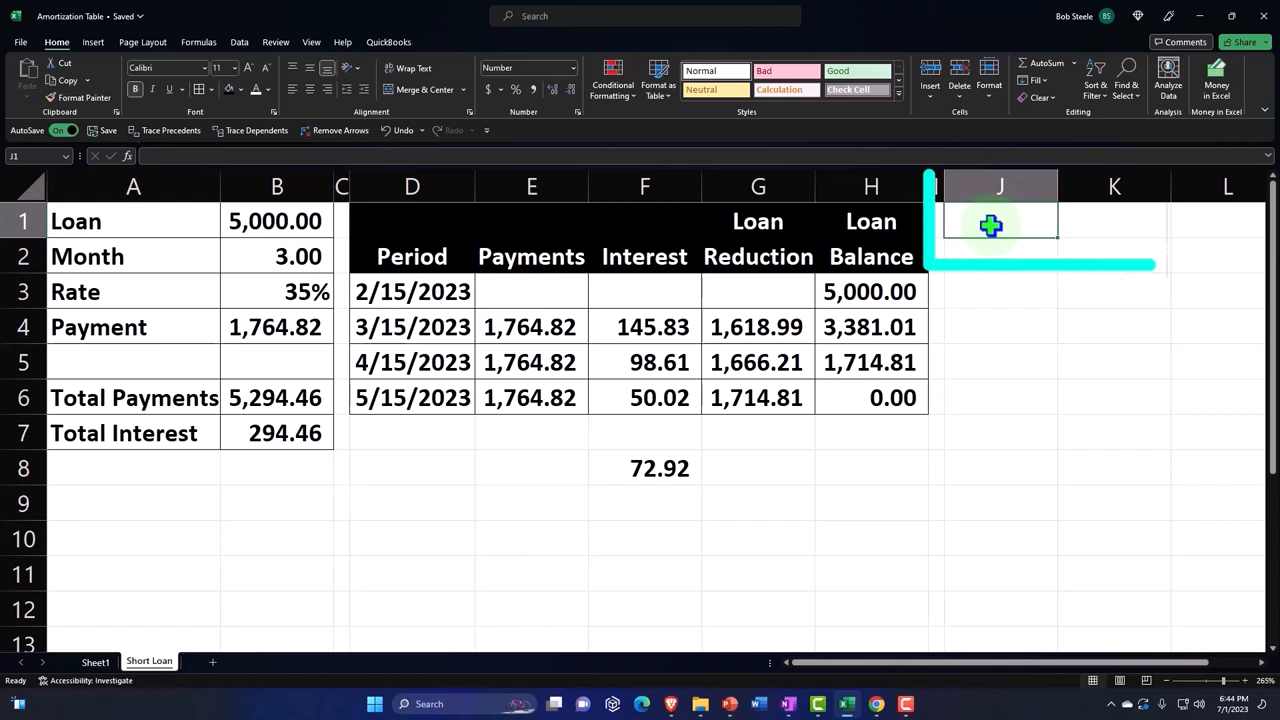
Type the heading 'Interest Expense' into J1
{"action": "type", "text": "Interest Expense"}
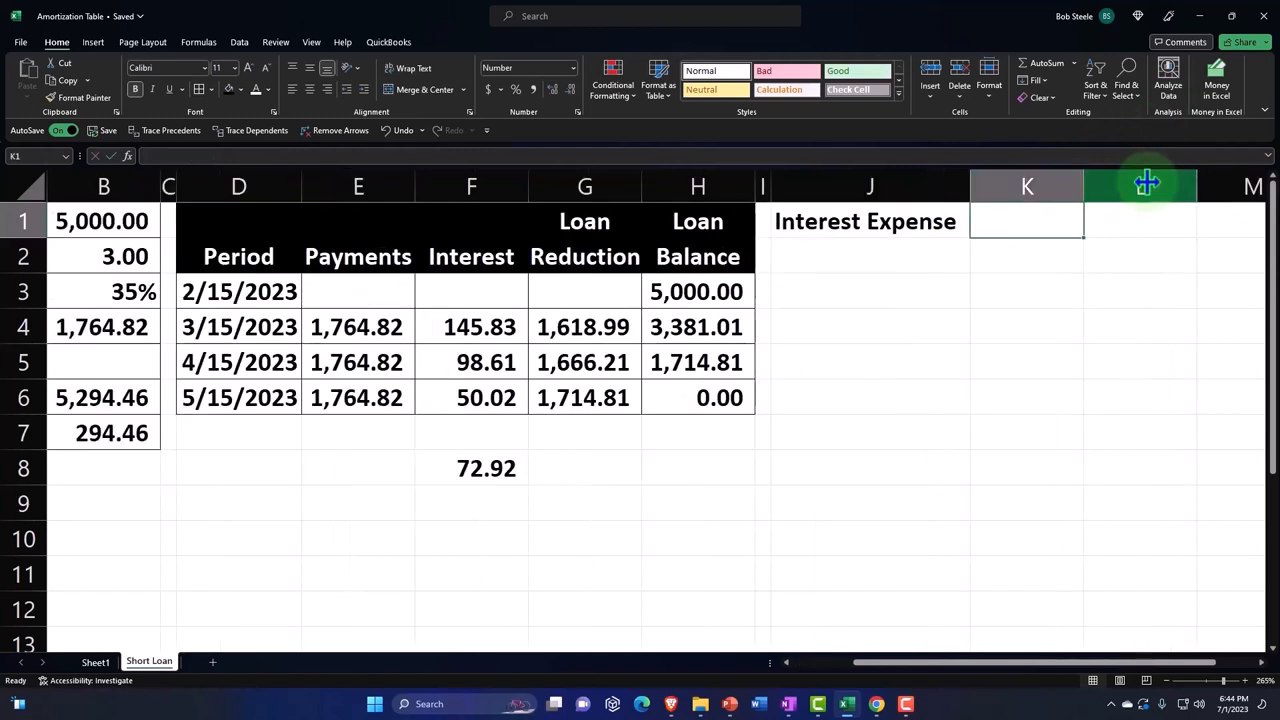
Move Interest Expense to J2 and add black-filled Debit and Credit headers in K1:L1
{"action": "left_click", "coordinate": [865, 221]}
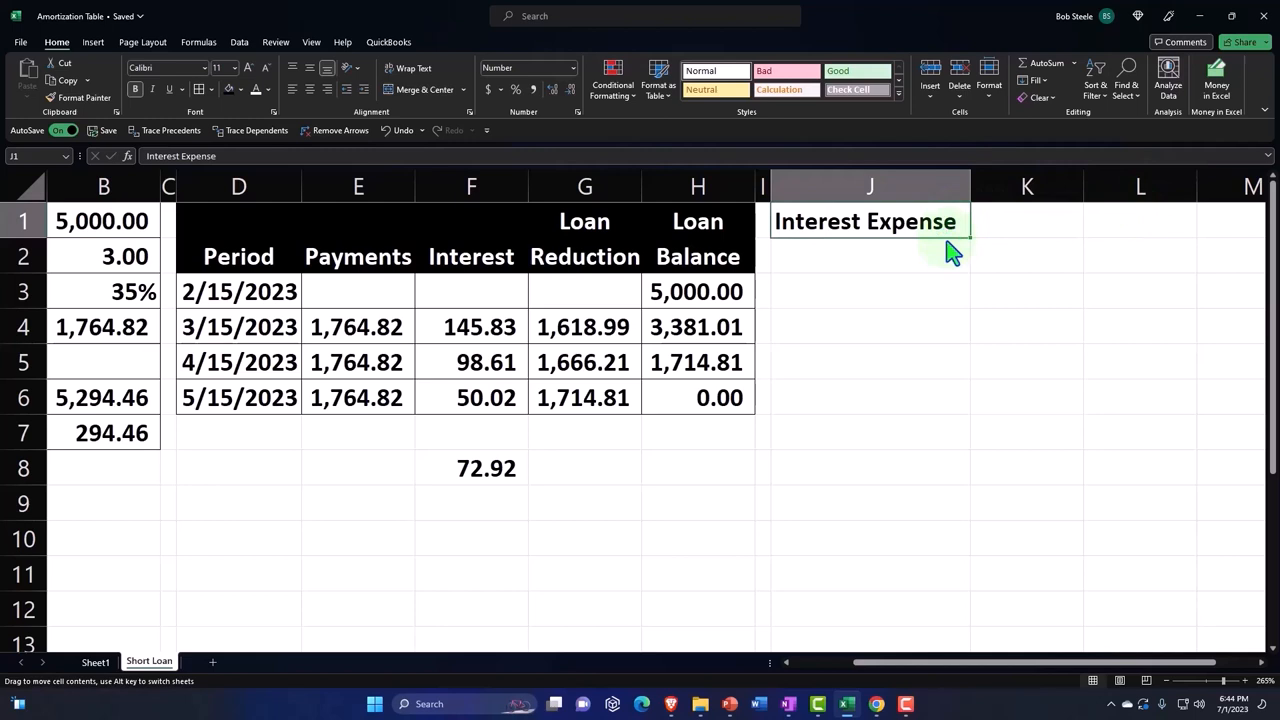
{"action": "type", "text": "Debit"}
{"action": "left_click", "coordinate": [1140, 221]}
{"action": "type", "text": "Credit"}
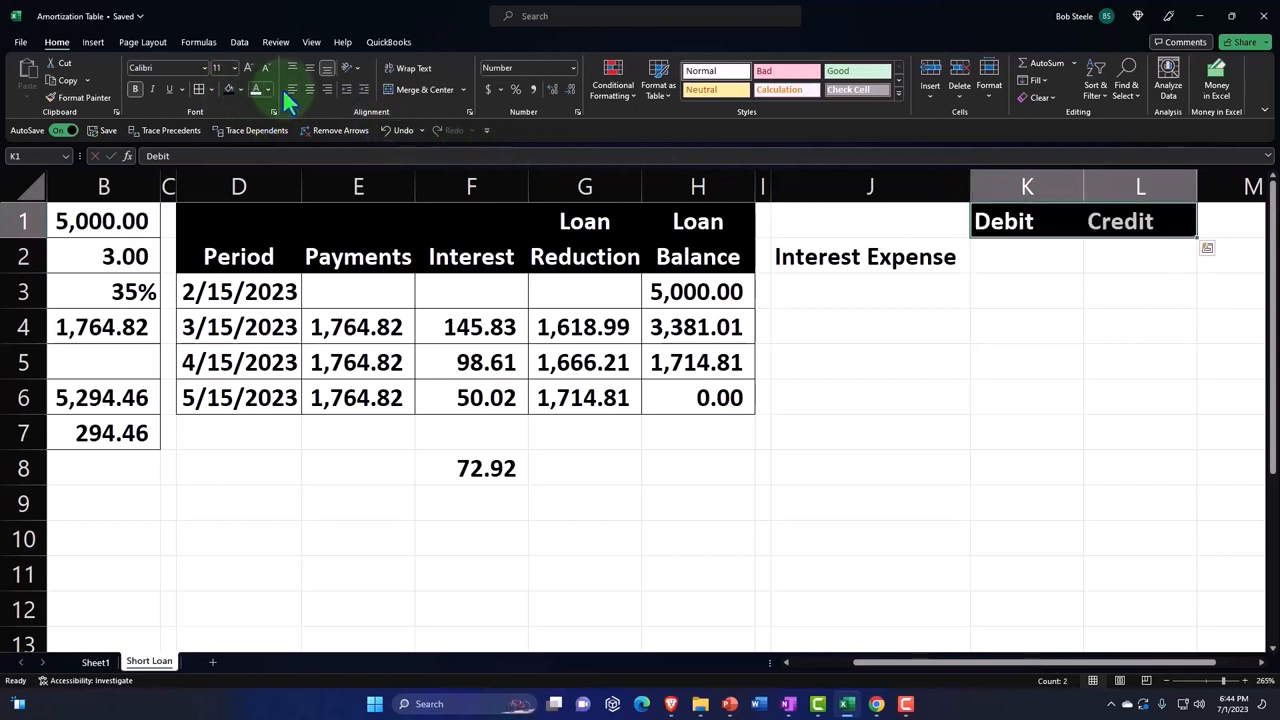
{"action": "left_click", "coordinate": [1026, 256]}
{"action": "type", "text": "=H2"}
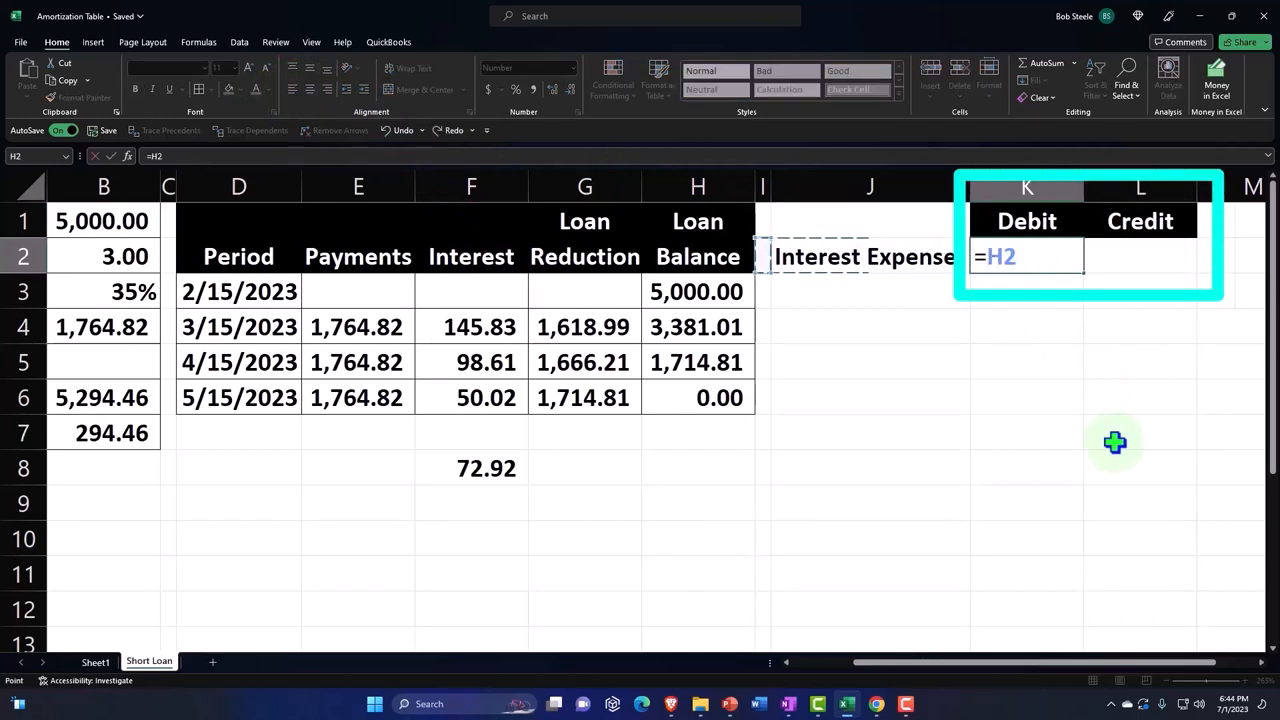
Enter the 72.92 Interest Expense debit =F4/2 in K2
{"action": "left_click", "coordinate": [471, 327]}
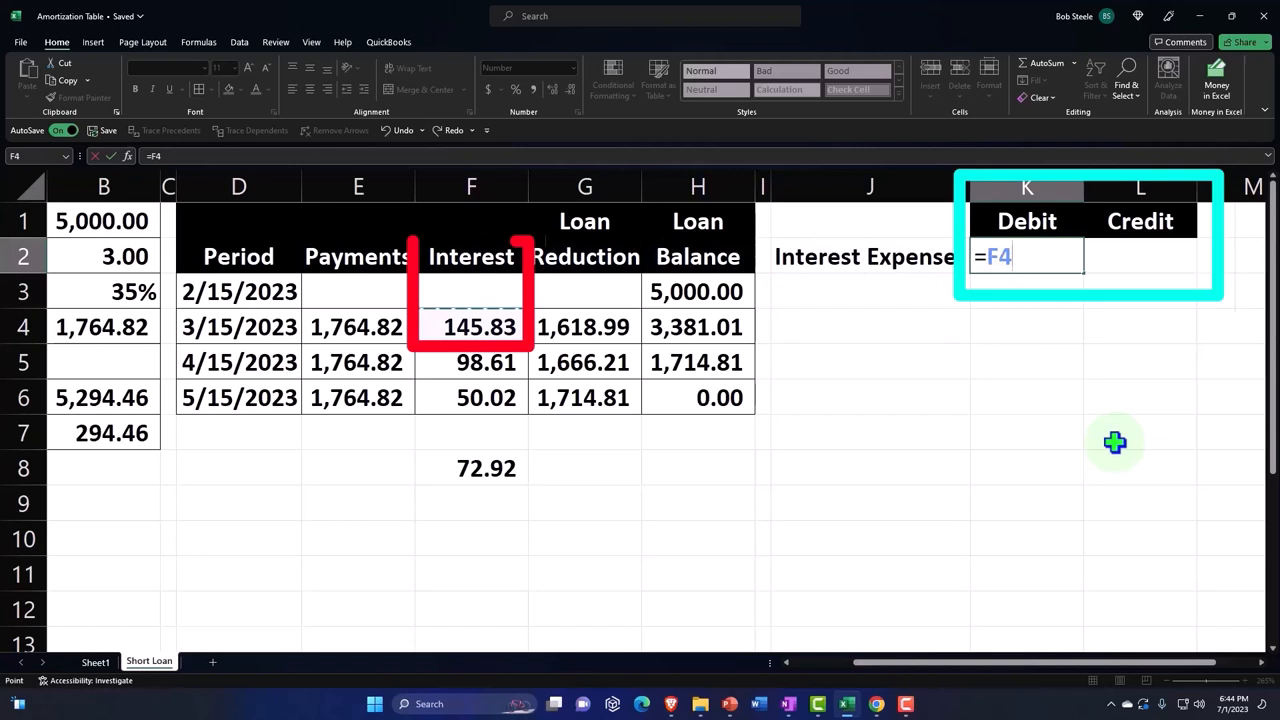
{"action": "key", "text": "Enter"}
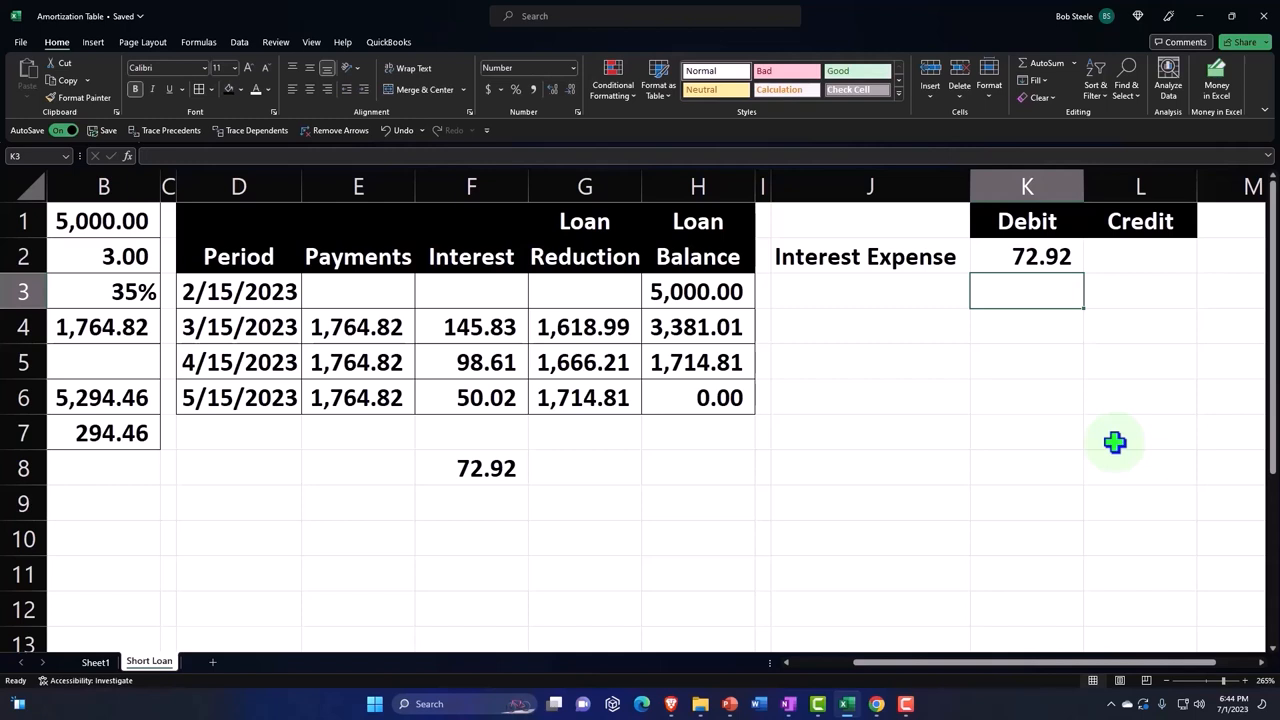
{"action": "left_click", "coordinate": [869, 291]}
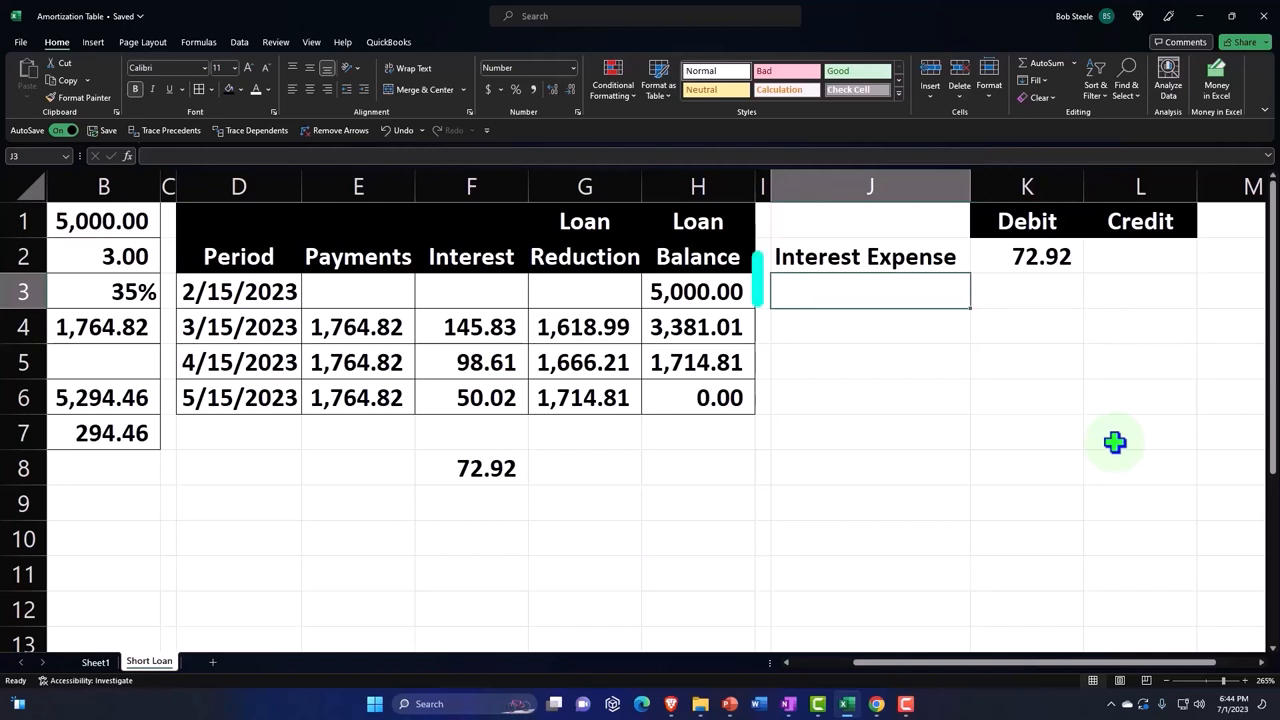
Add Interest Payable in J3 with a balancing =-K2 credit in L3
{"action": "type", "text": "Interest Payable"}
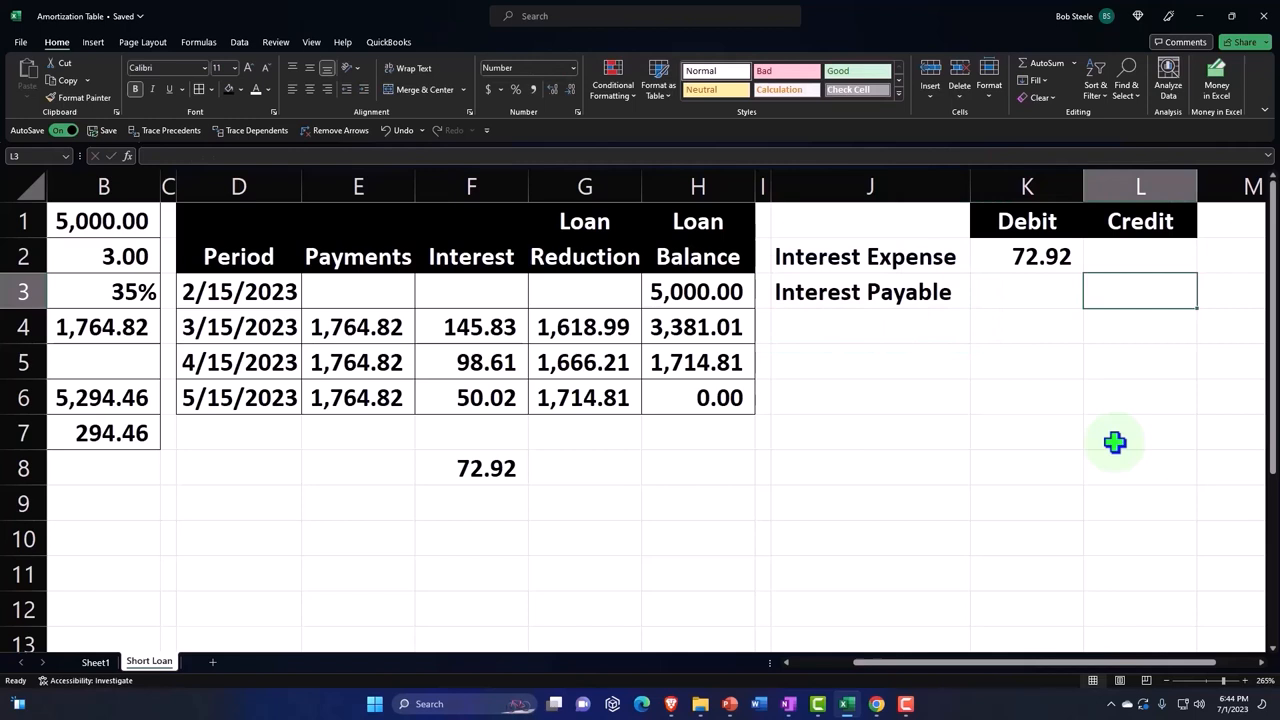
{"action": "type", "text": "-"}
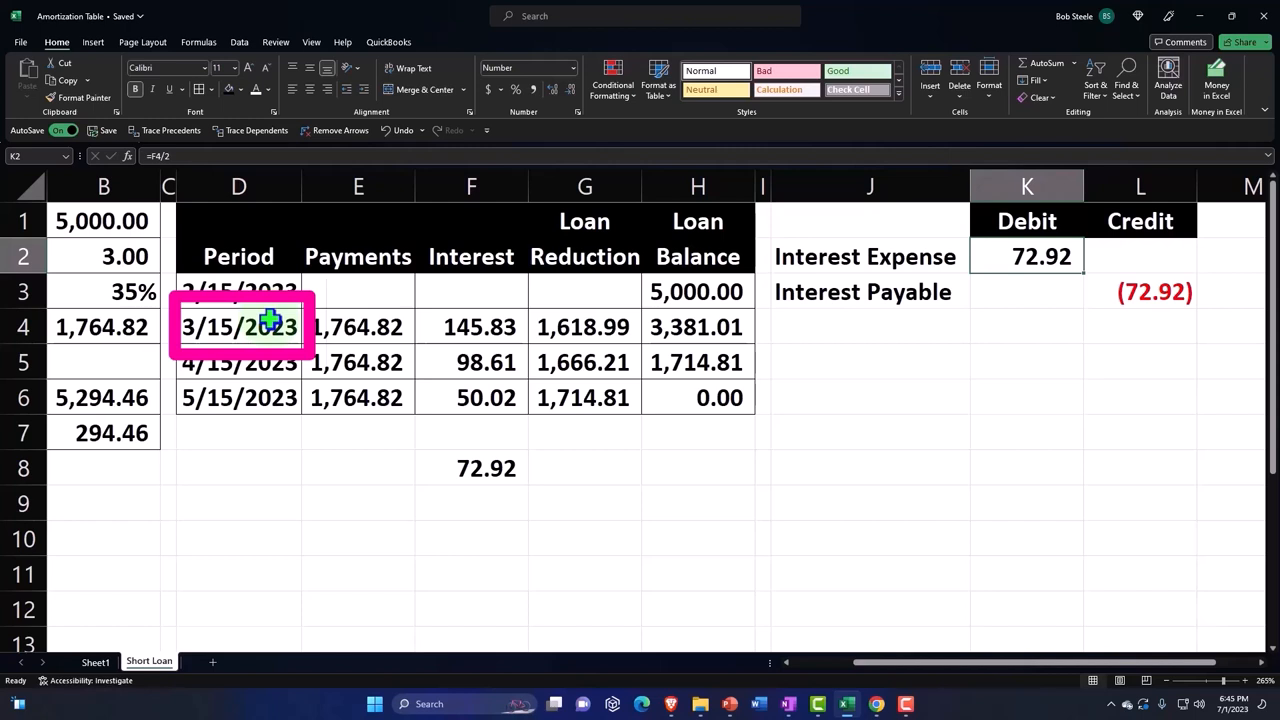
Start a second entry for the first payment, adding a Loan reduction line
{"action": "left_click", "coordinate": [357, 327]}
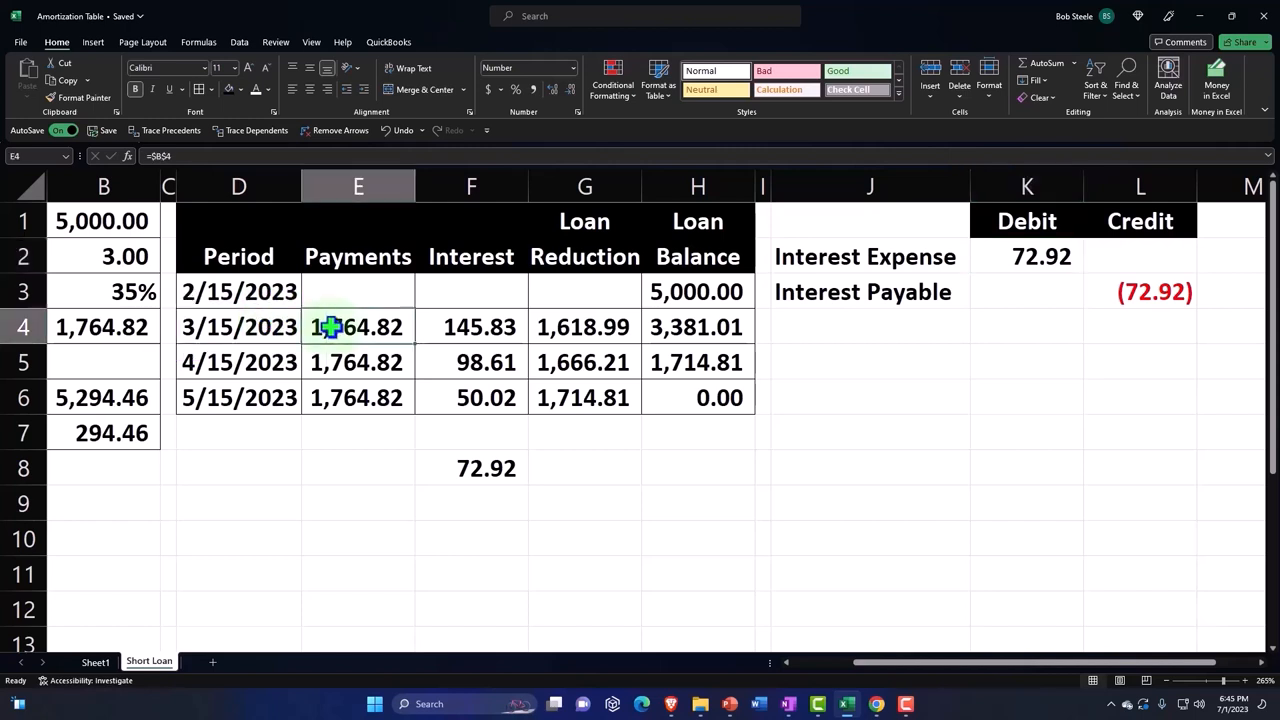
{"action": "left_click_drag", "start_coordinate": [357, 327], "coordinate": [697, 327]}
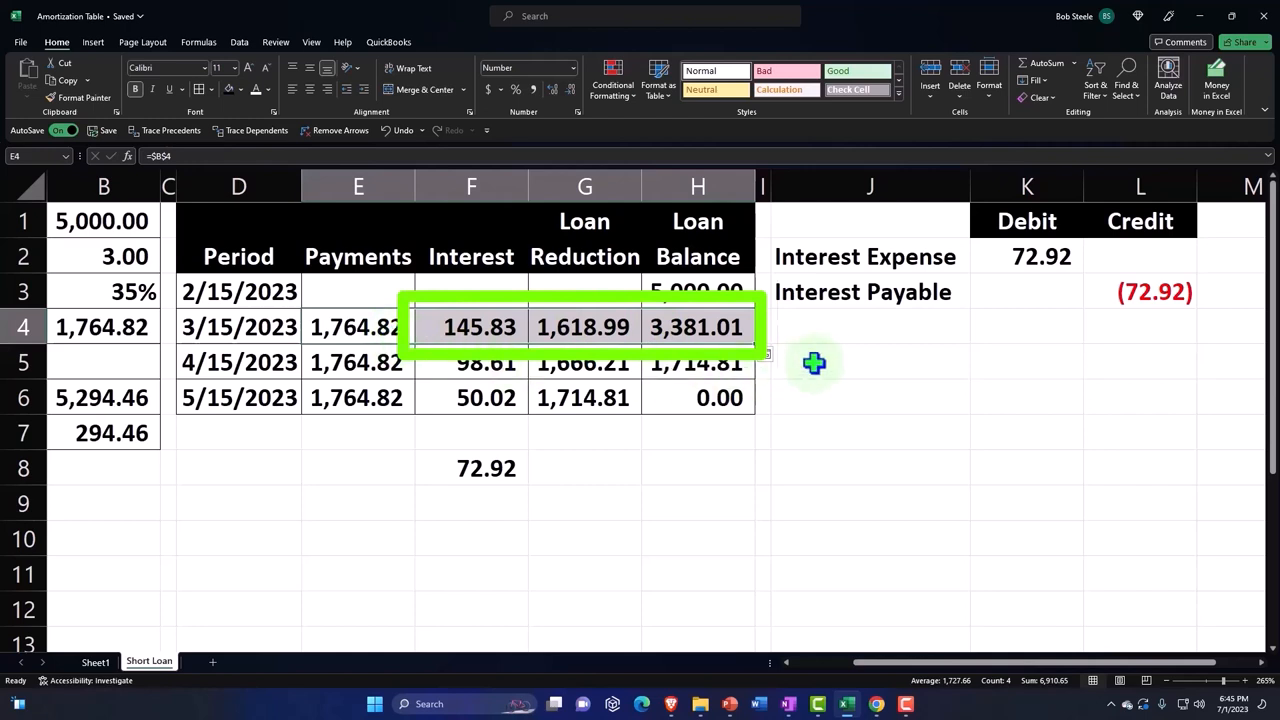
{"action": "left_click", "coordinate": [869, 361]}
{"action": "type", "text": "Interest Expense"}
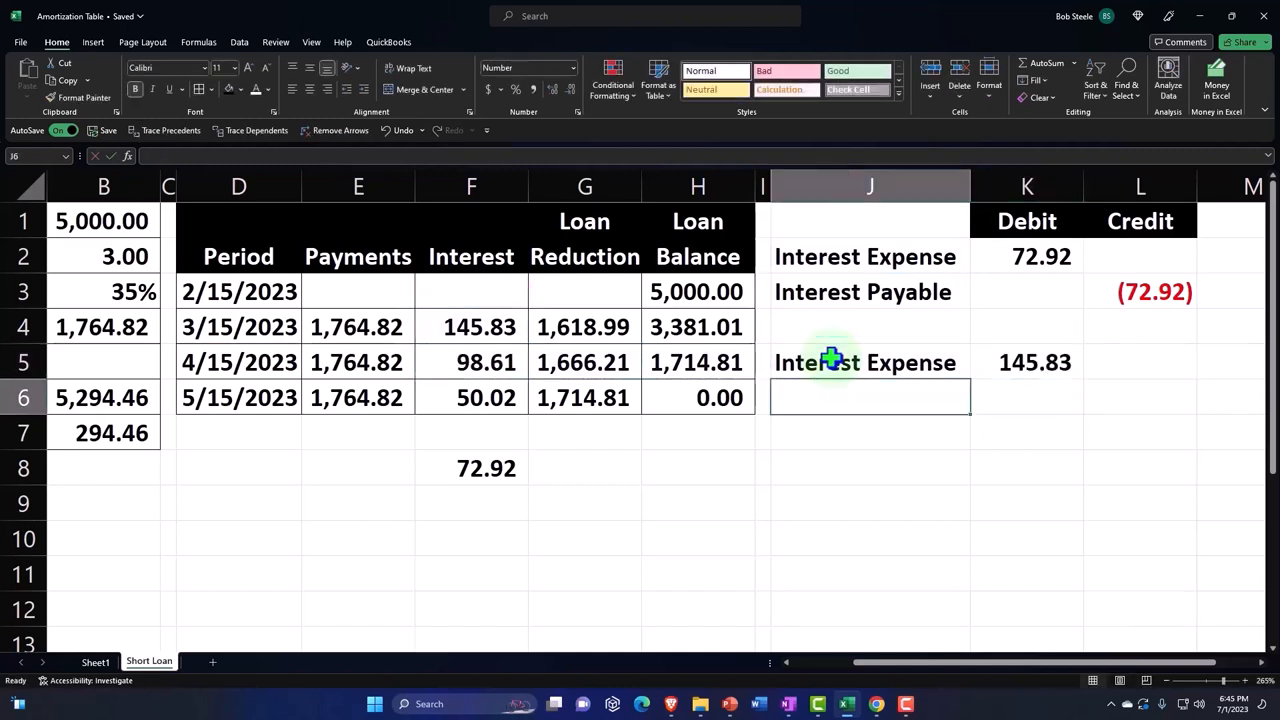
{"action": "type", "text": "Loan r"}
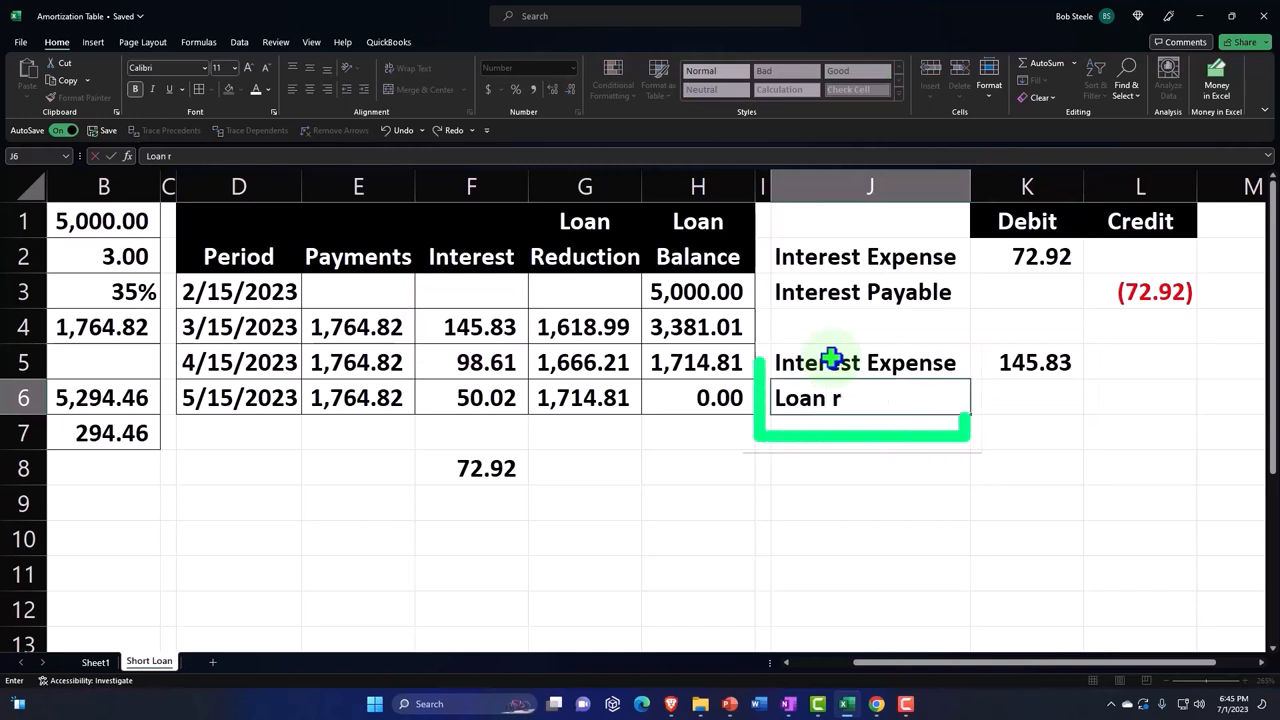
{"action": "type", "text": "edu"}
{"action": "left_click", "coordinate": [870, 432]}
{"action": "type", "text": "Payment"}
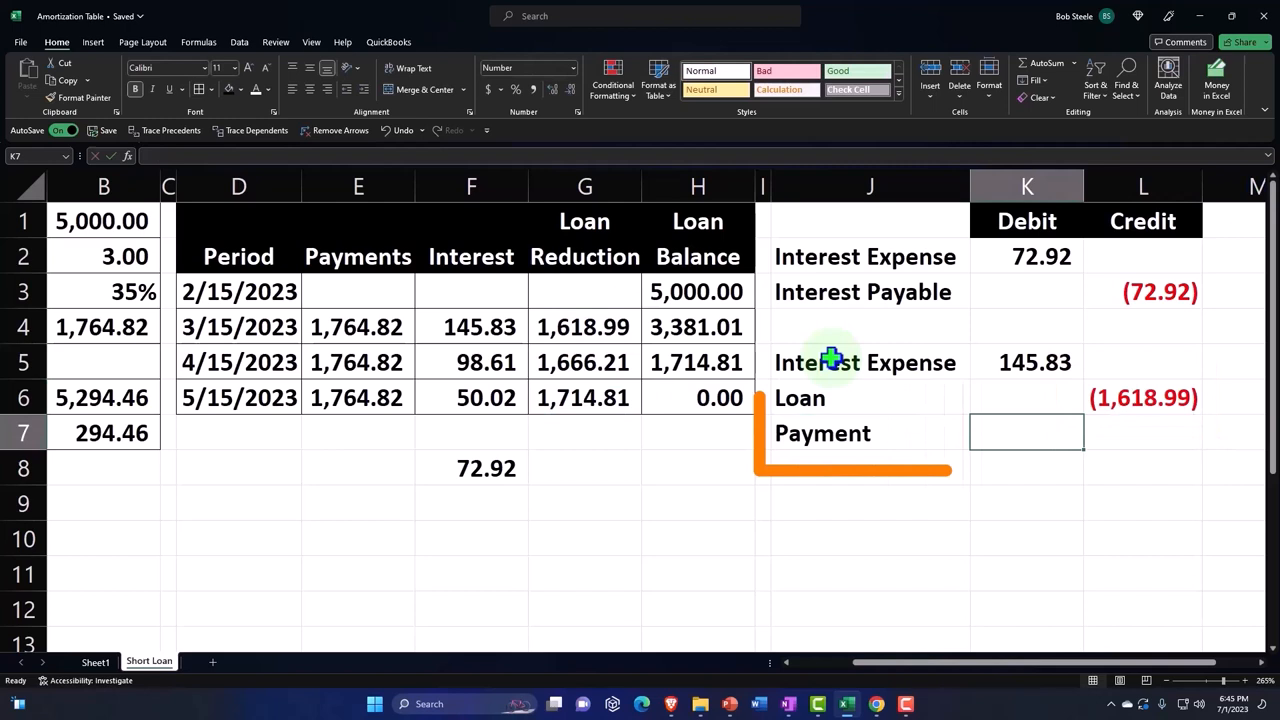
Add a Cash line crediting (1,764.82) to complete the payment entry
{"action": "type", "text": "Cash"}
{"action": "left_click", "coordinate": [1143, 432]}
{"action": "type", "text": "-sum("}
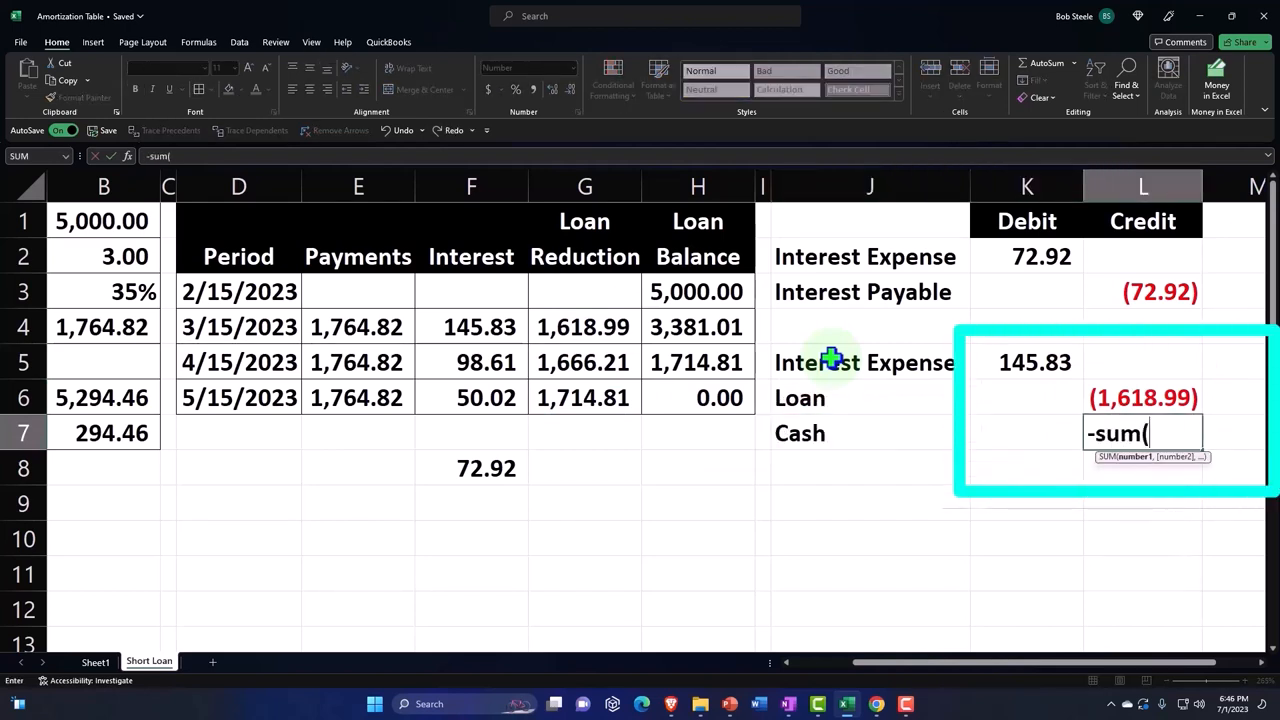
{"action": "key", "text": "Enter"}
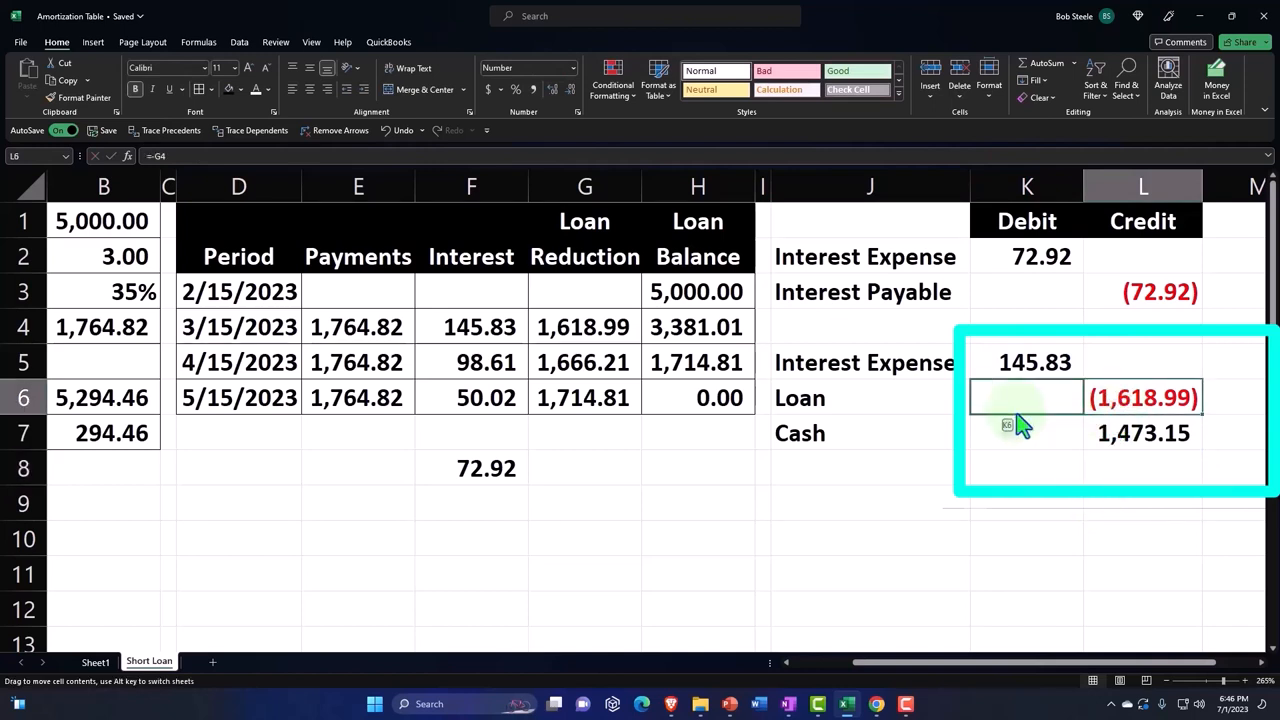
{"action": "type", "text": "=-G4"}
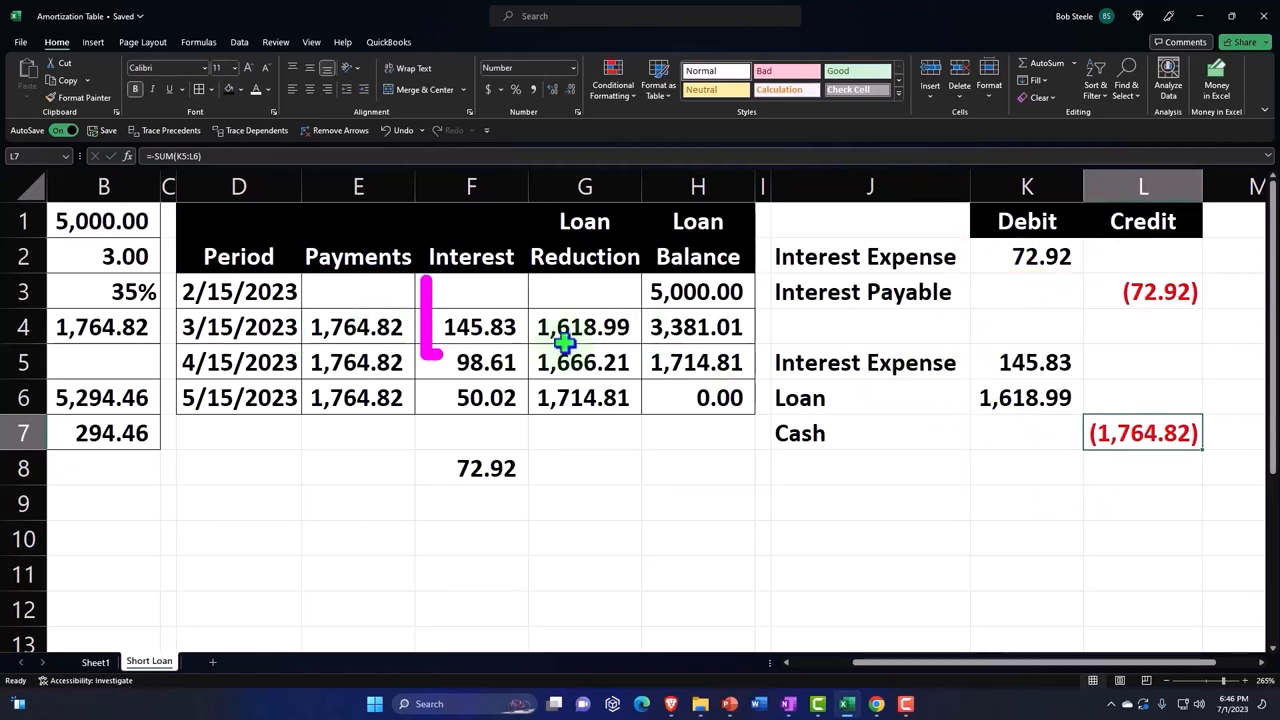
{"action": "left_click", "coordinate": [471, 327]}
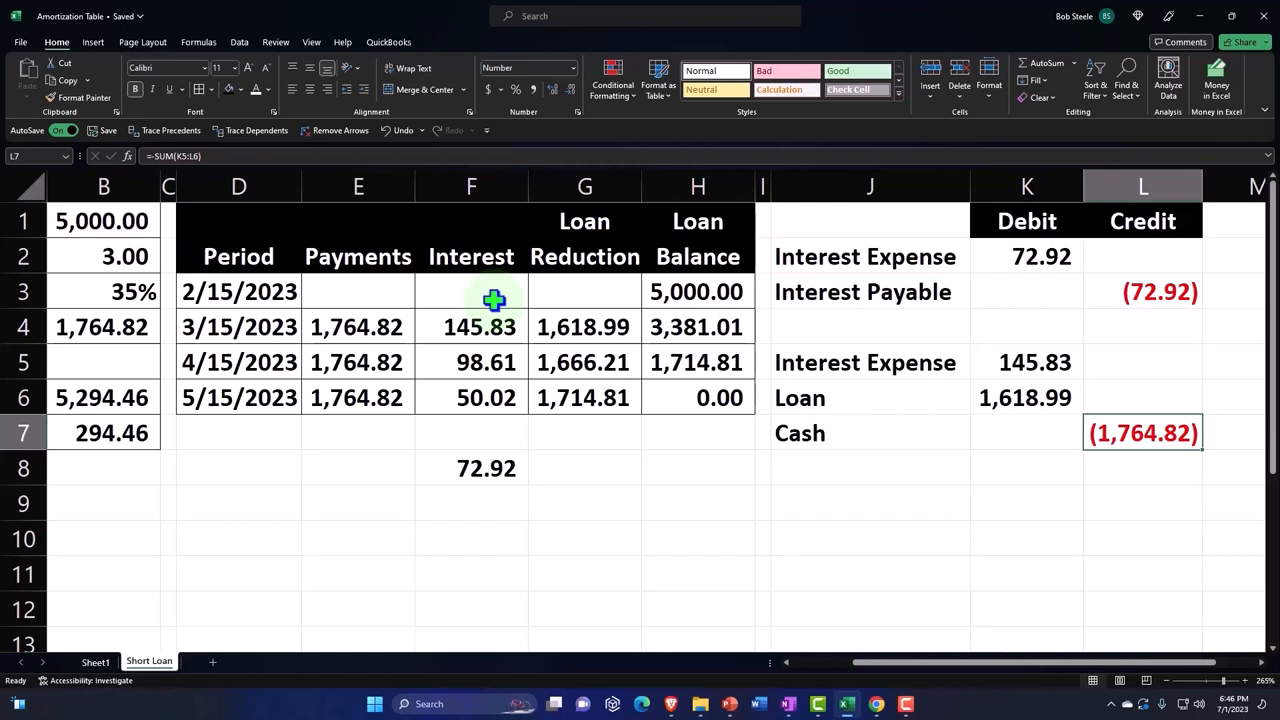
{"action": "mouse_move", "coordinate": [748, 337]}
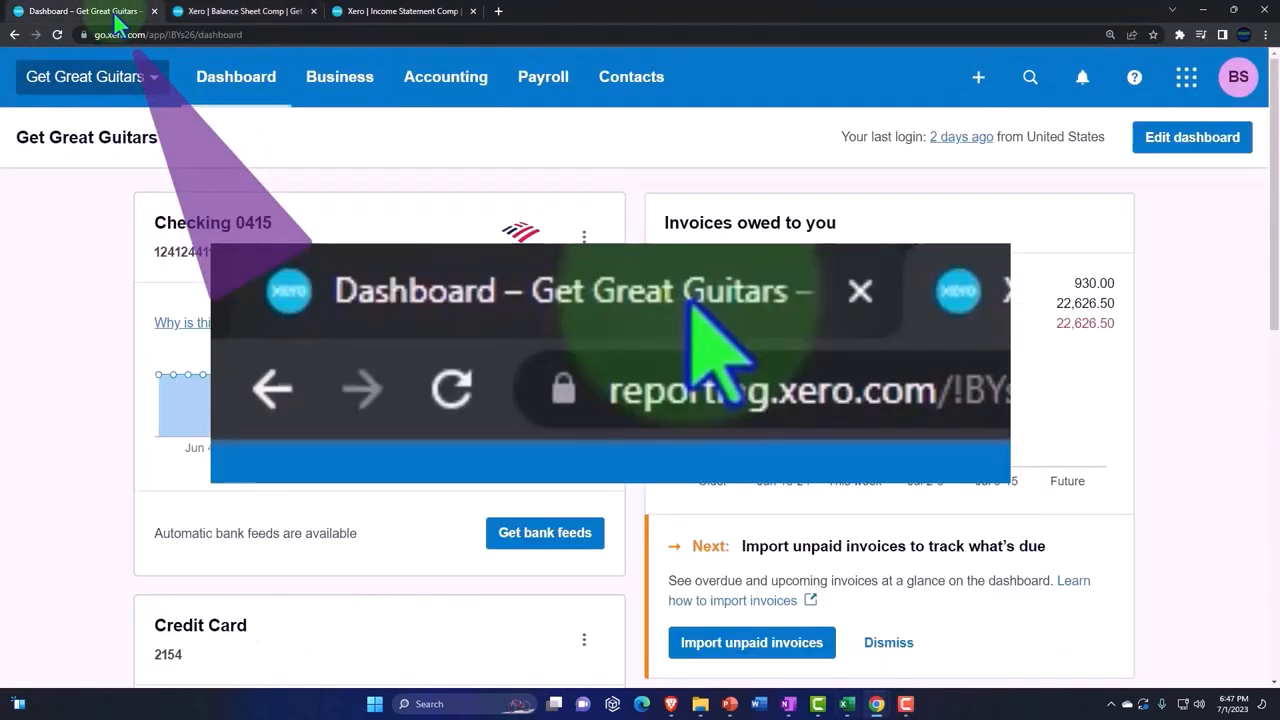
In Xero, search the reports list for 'jou' and open the Journal Report
{"action": "left_click", "coordinate": [858, 291]}
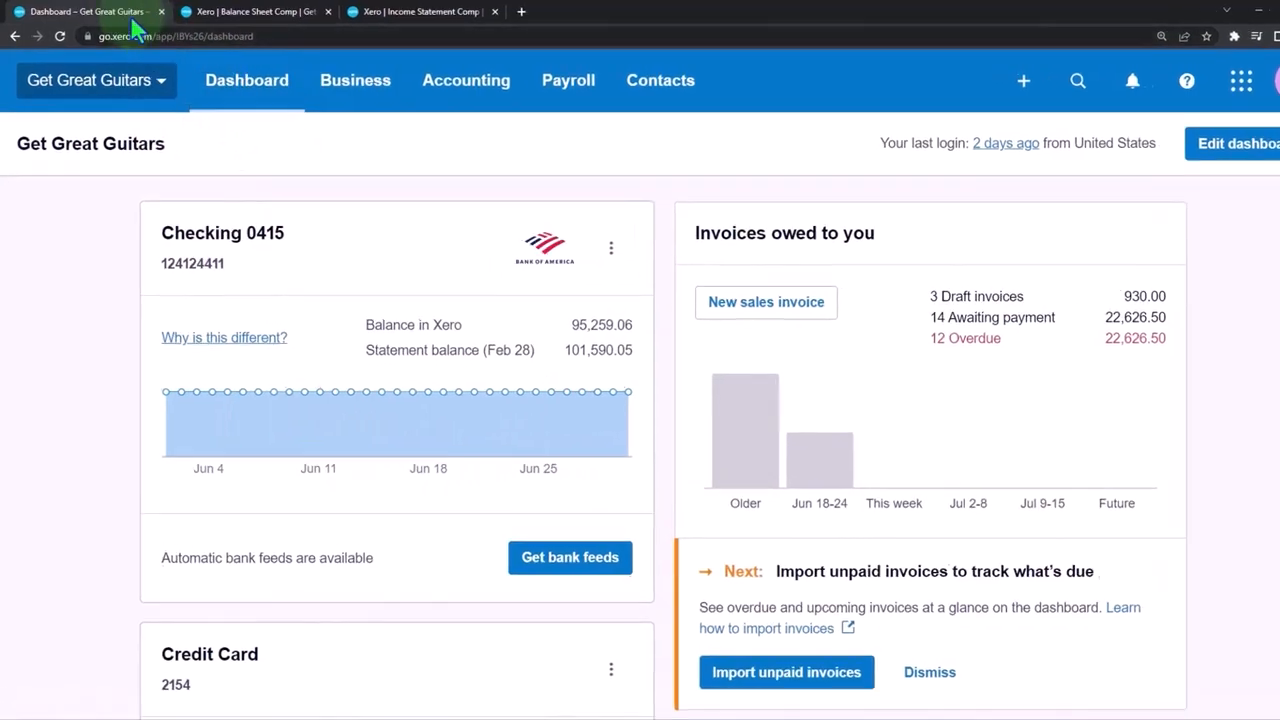
{"action": "left_click", "coordinate": [466, 80]}
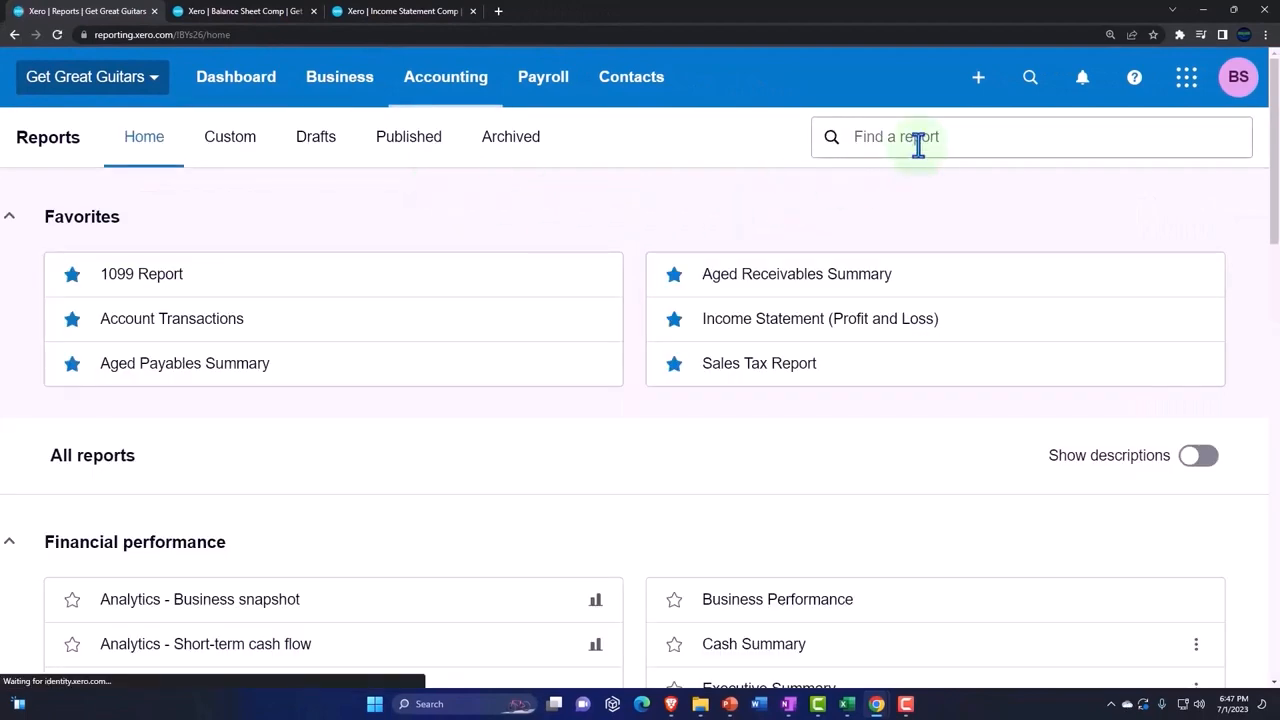
{"action": "type", "text": "jou"}
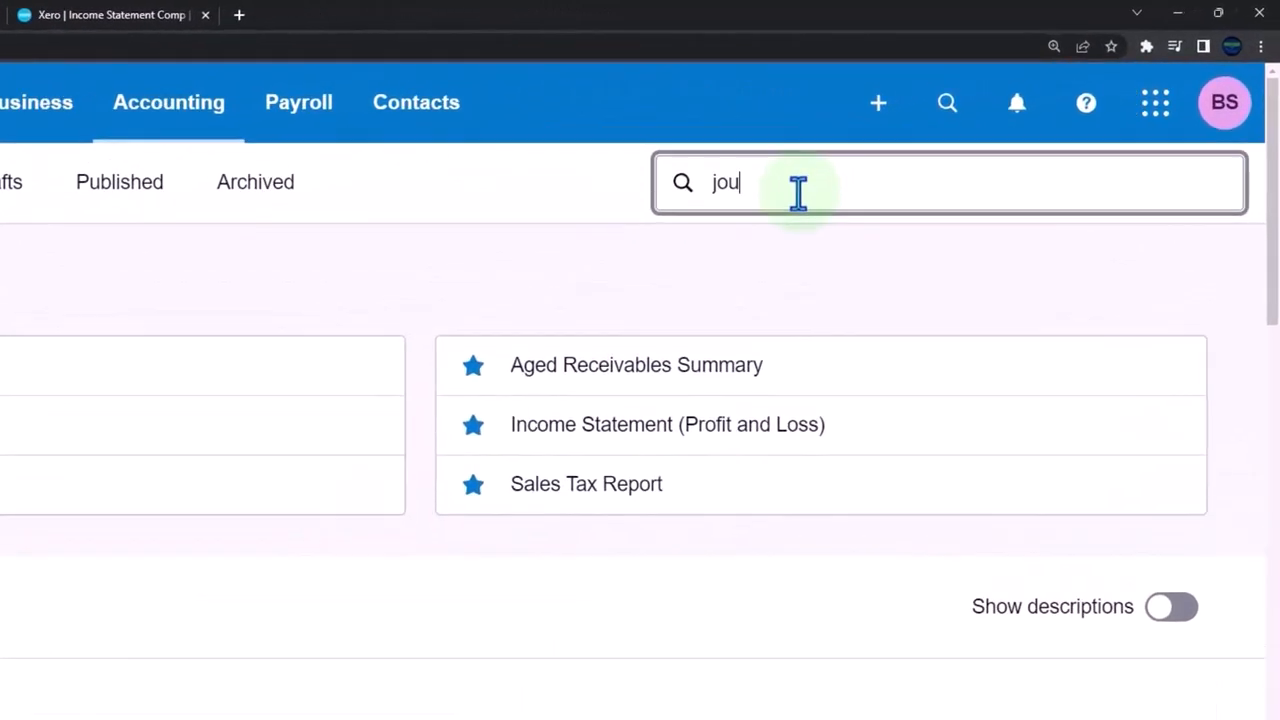
{"action": "type", "text": "jou"}
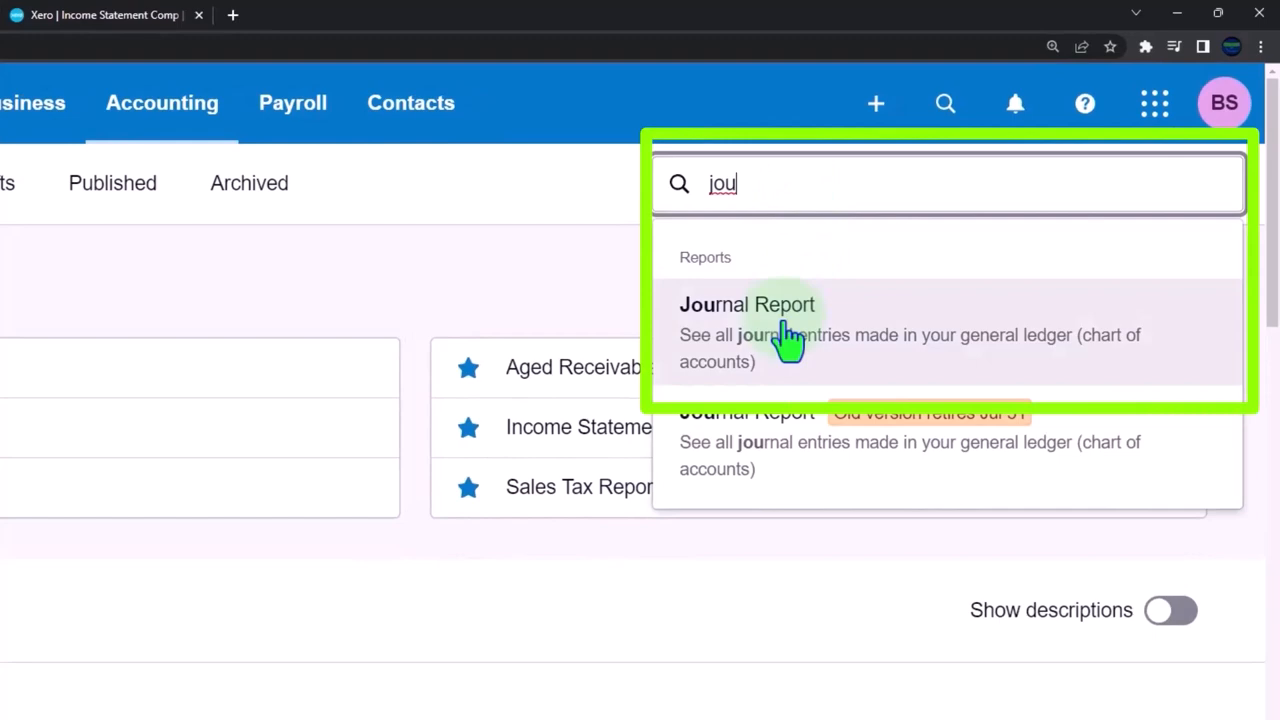
{"action": "left_click", "coordinate": [747, 304]}
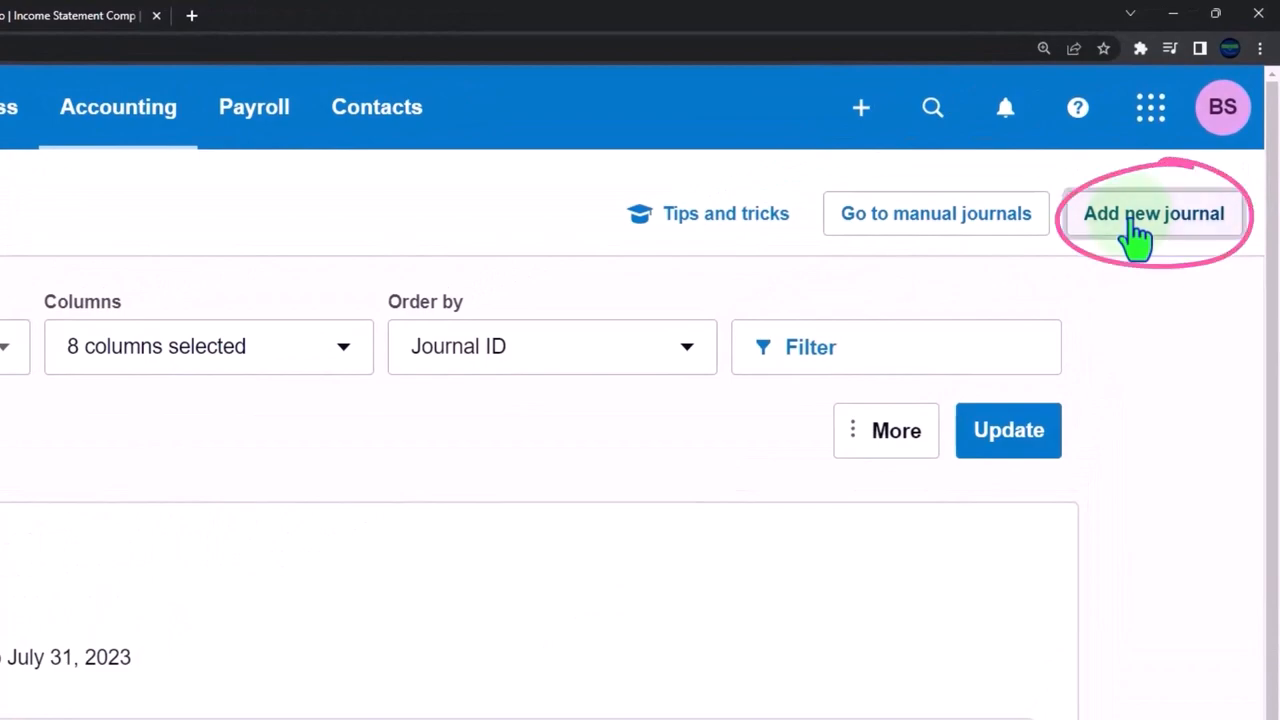
Add a new manual journal narrated 'Adj Entry' and dated Feb 28, 2023
{"action": "left_click", "coordinate": [1153, 213]}
{"action": "type", "text": "Adj Ent"}
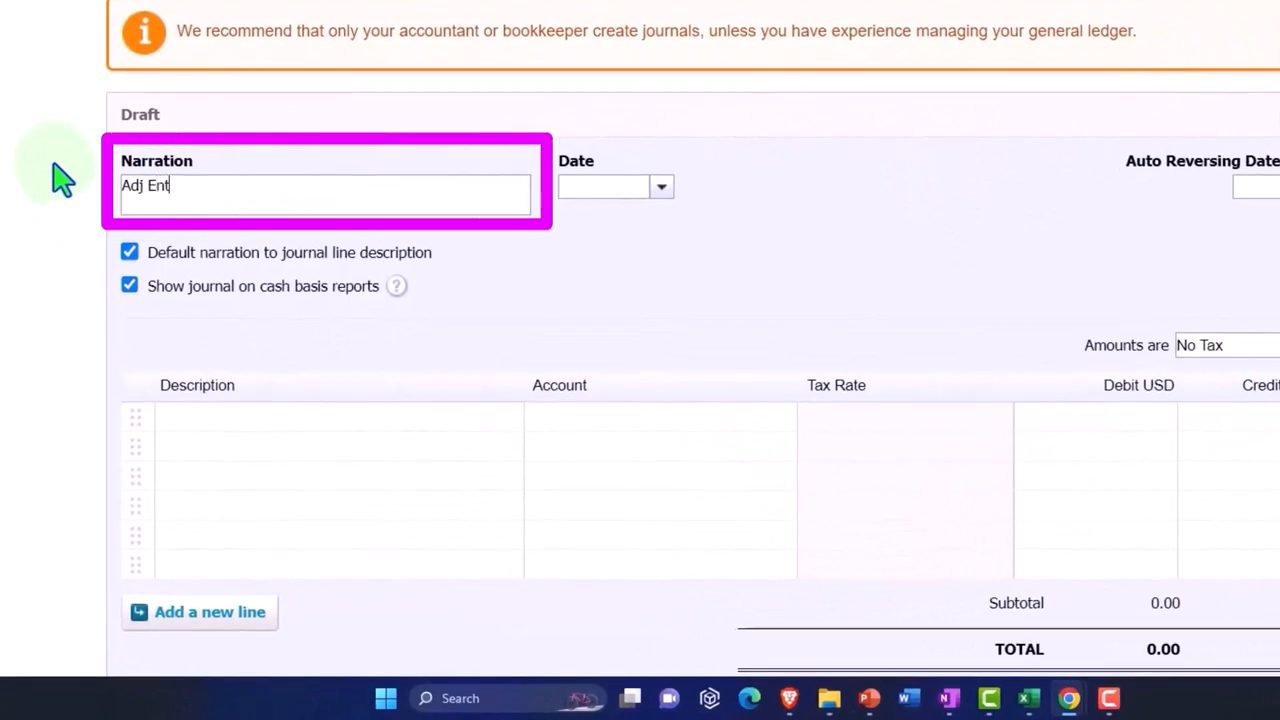
{"action": "type", "text": "ry"}
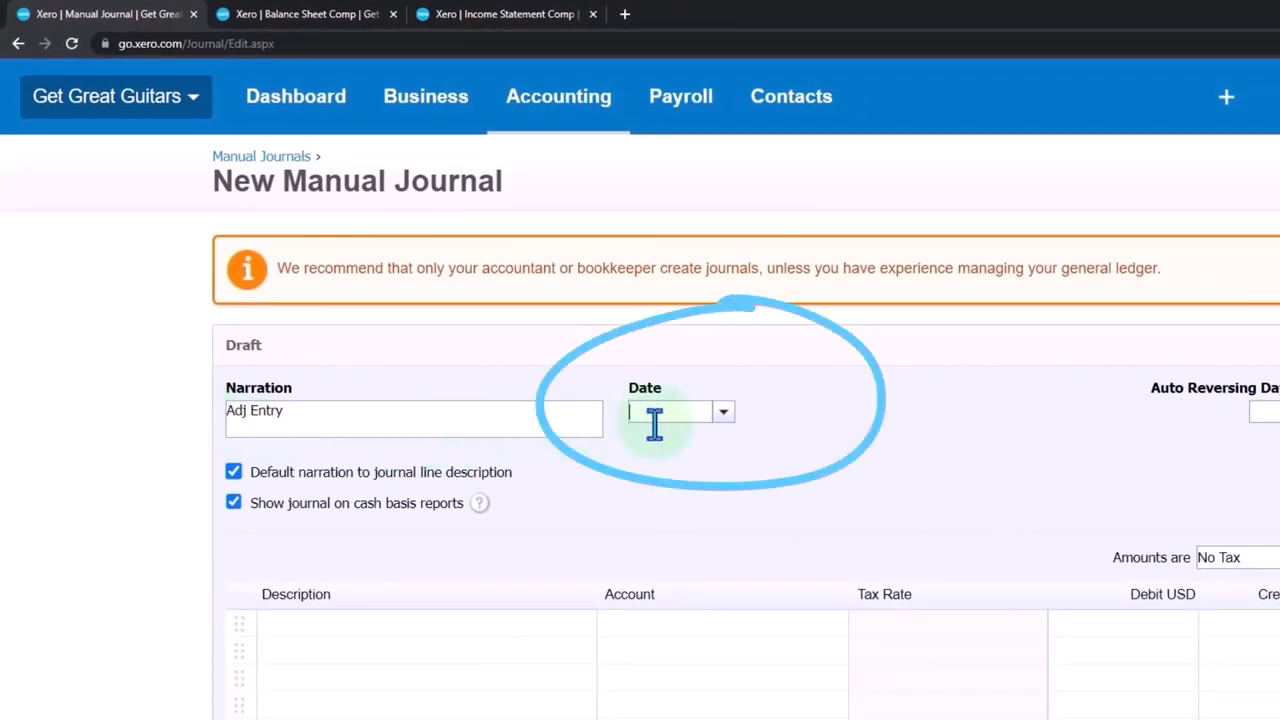
{"action": "left_click", "coordinate": [723, 411]}
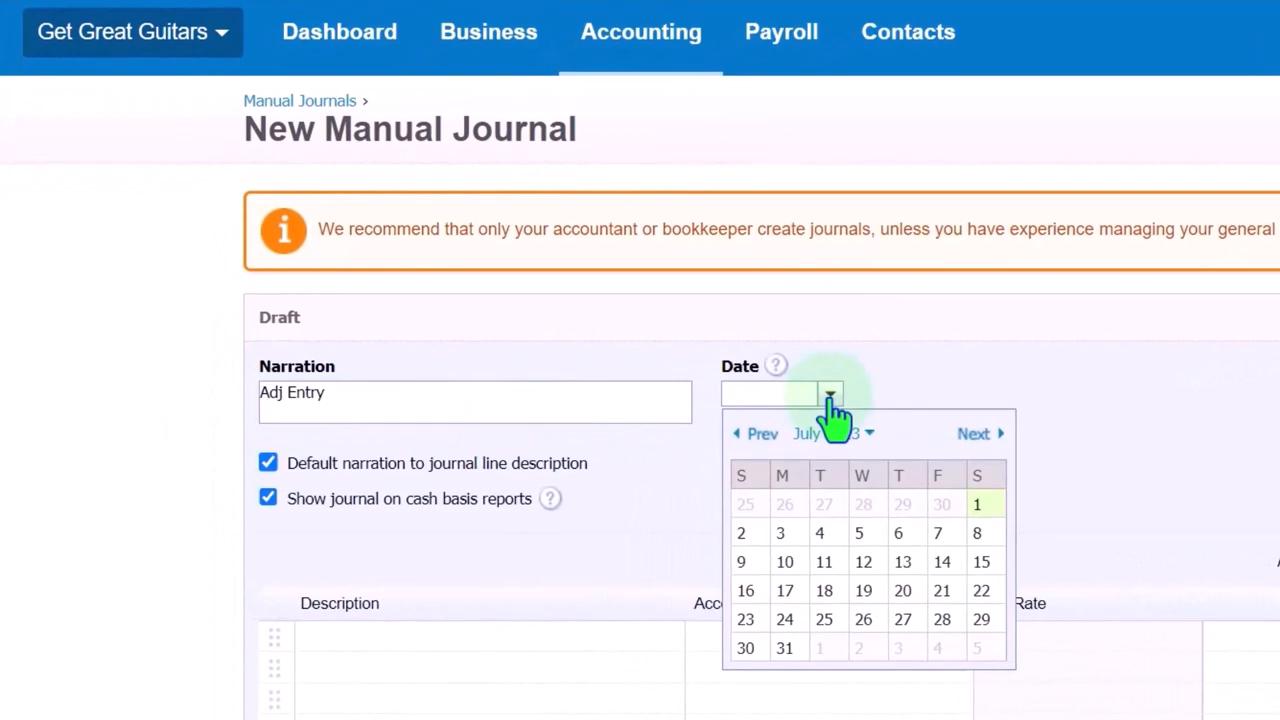
{"action": "left_click", "coordinate": [761, 433]}
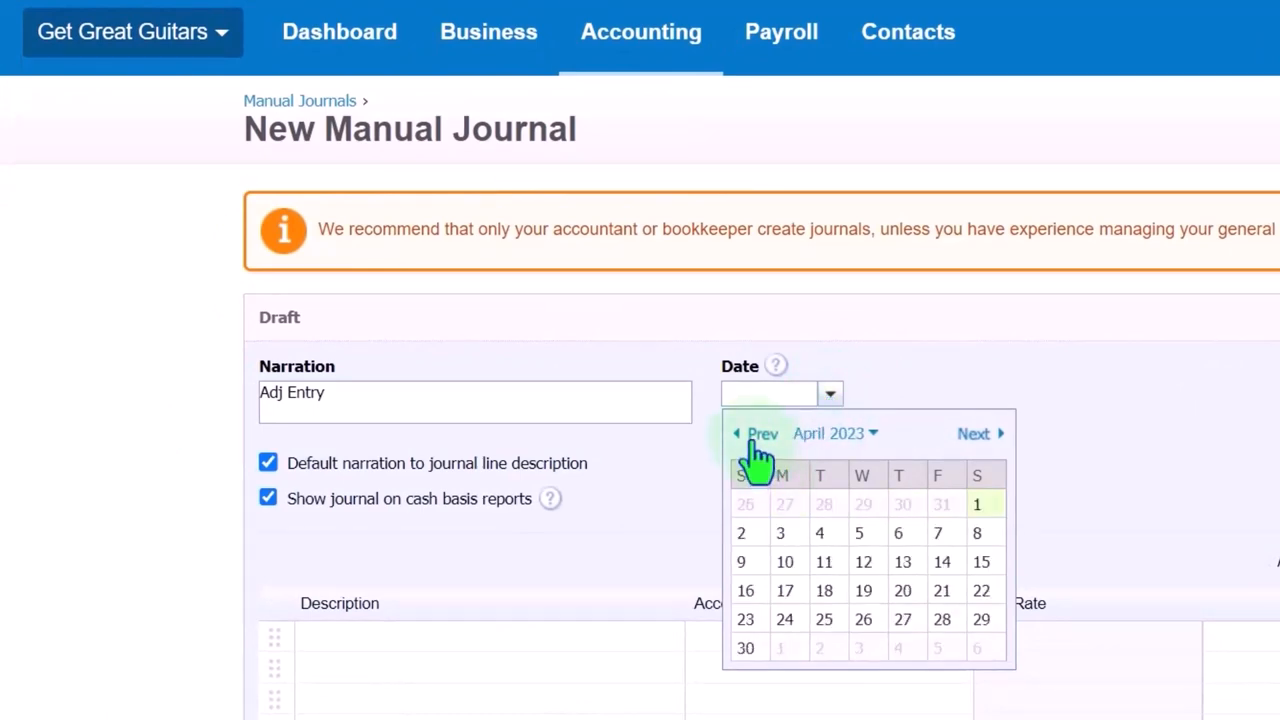
{"action": "left_click", "coordinate": [757, 433]}
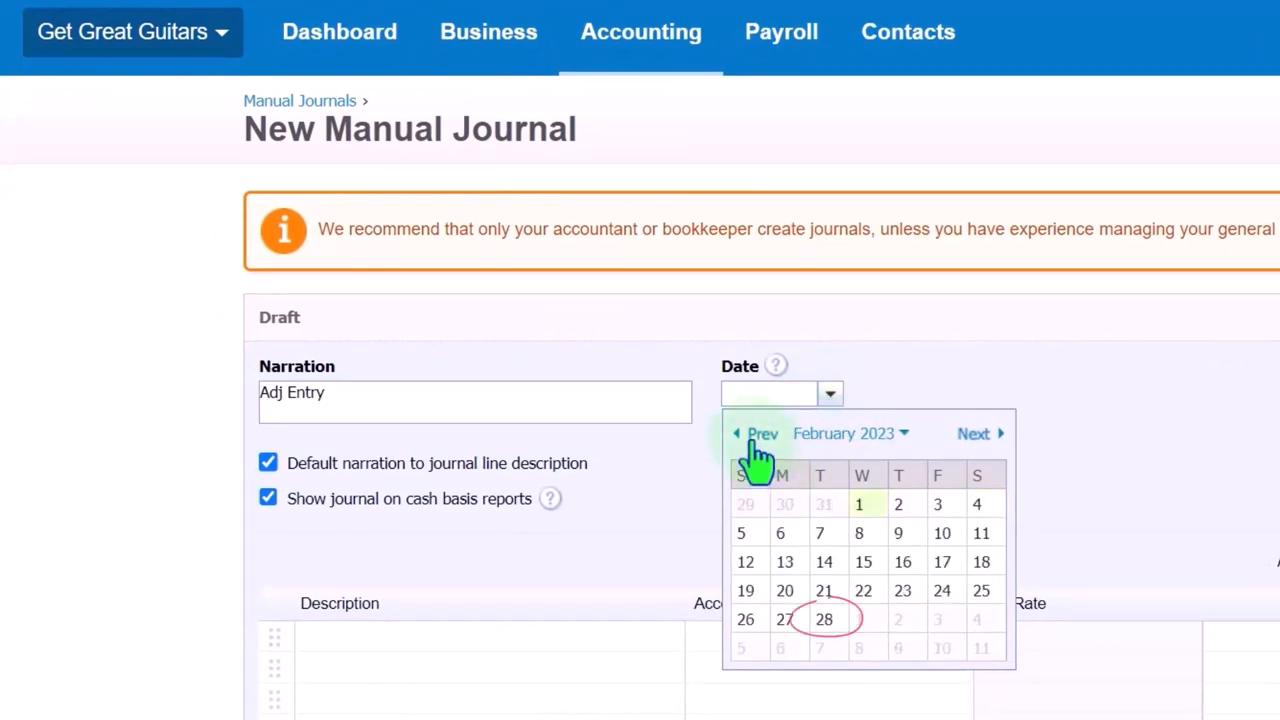
{"action": "left_click", "coordinate": [824, 618]}
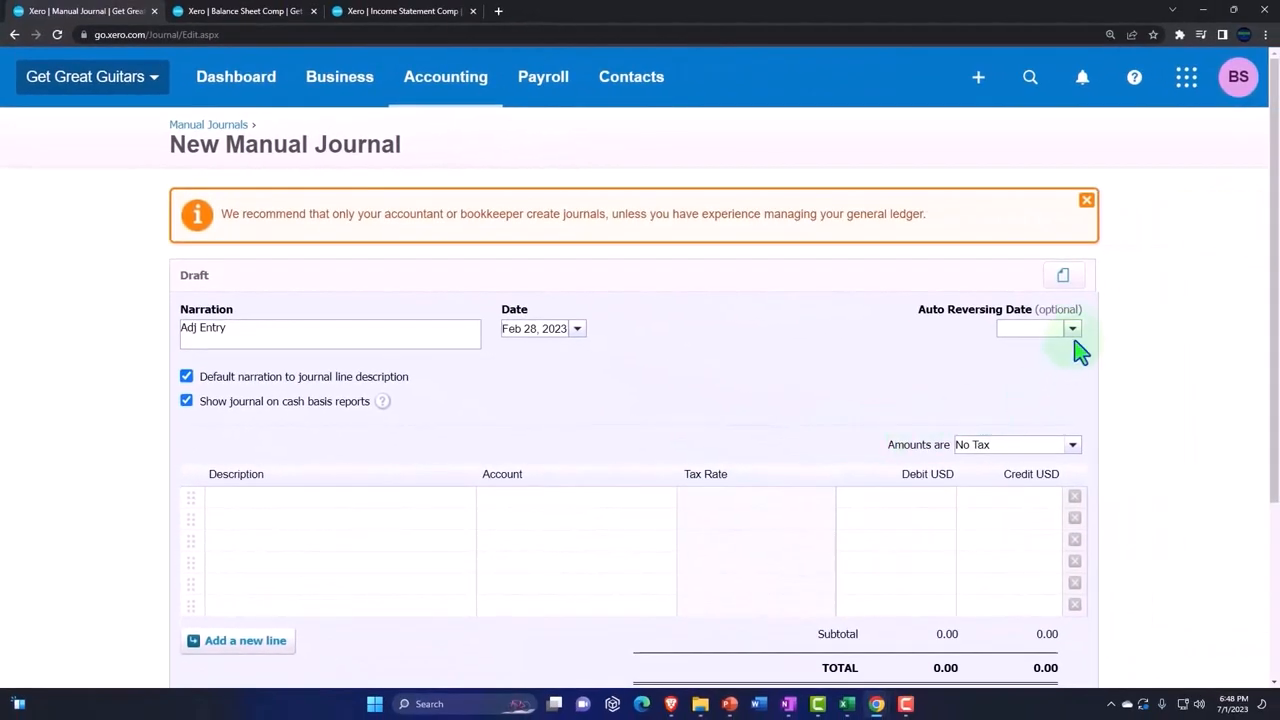
Scroll to the journal line items, where line one's description reads 'Adj Entry'
{"action": "left_click", "coordinate": [1071, 328]}
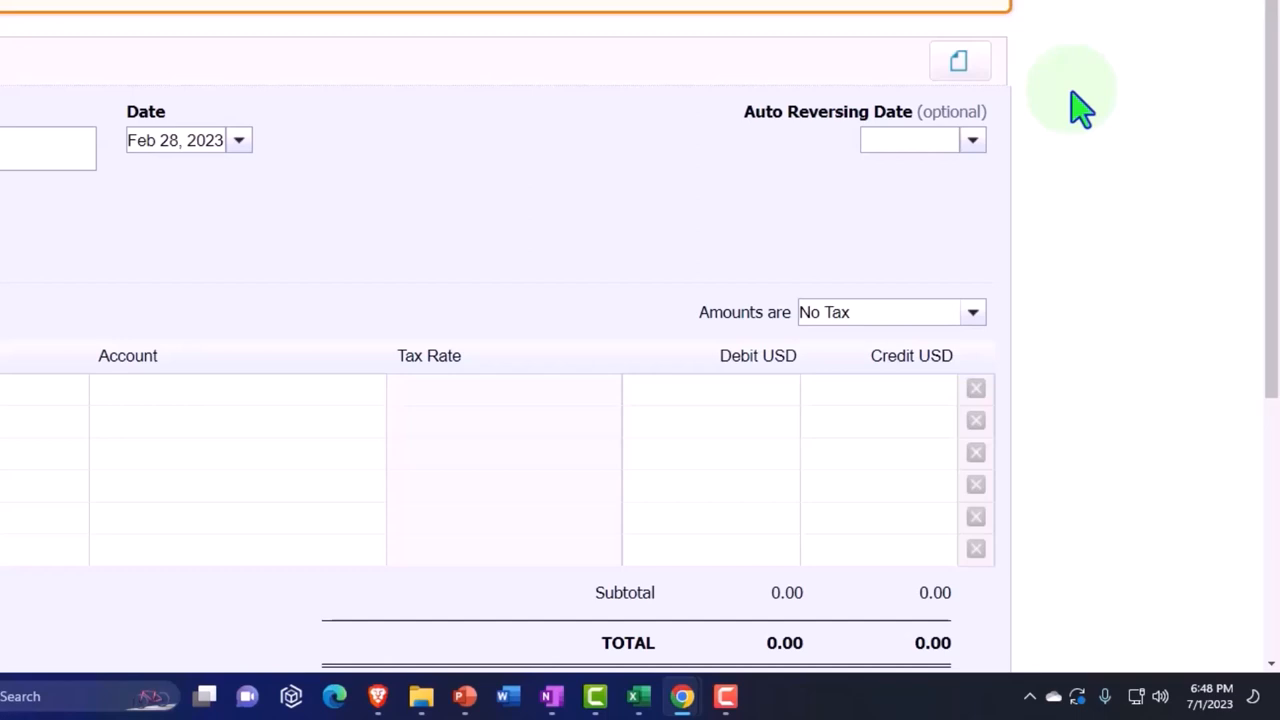
{"action": "mouse_move", "coordinate": [1040, 165]}
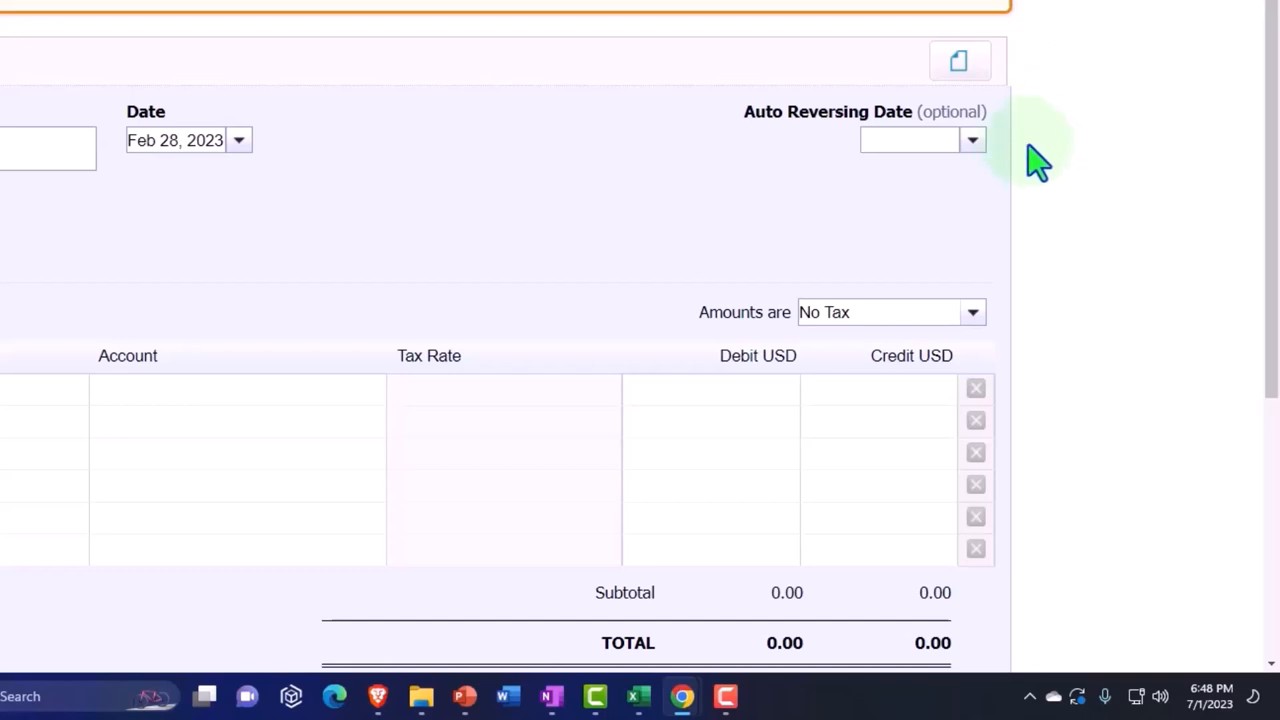
{"action": "left_click", "coordinate": [910, 140]}
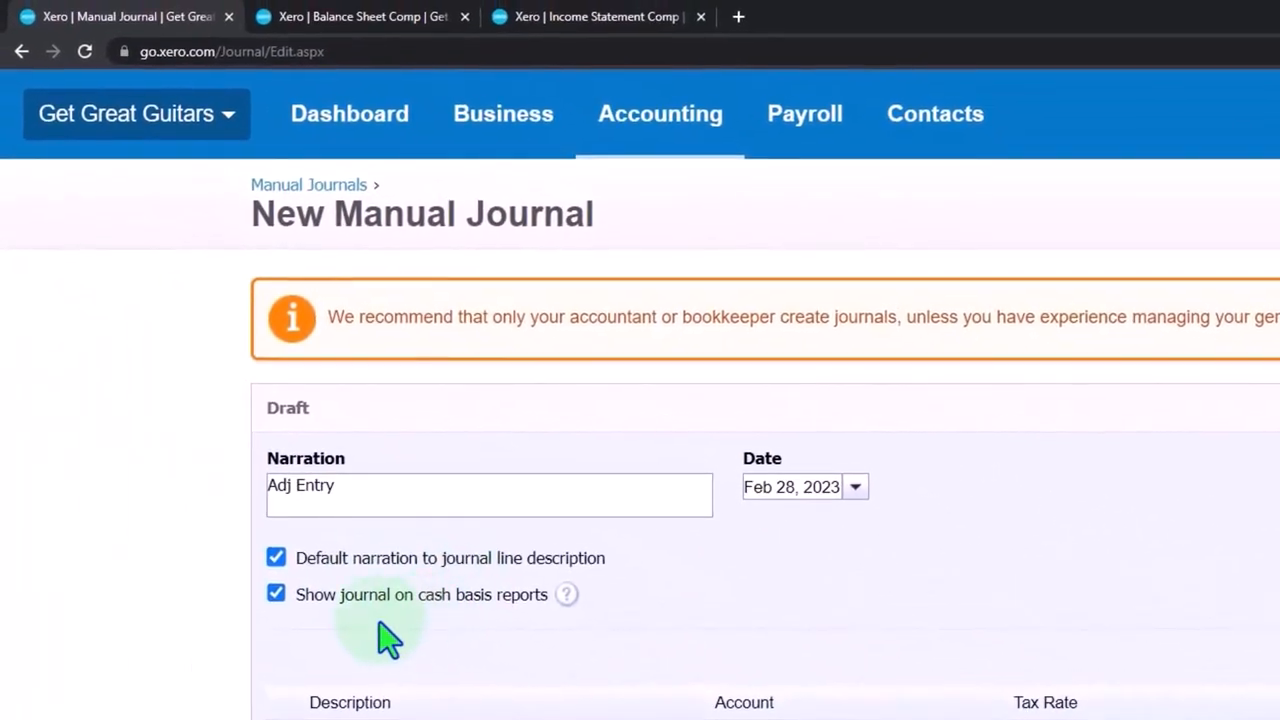
{"action": "scroll", "scroll_direction": "down", "scroll_amount": 3}
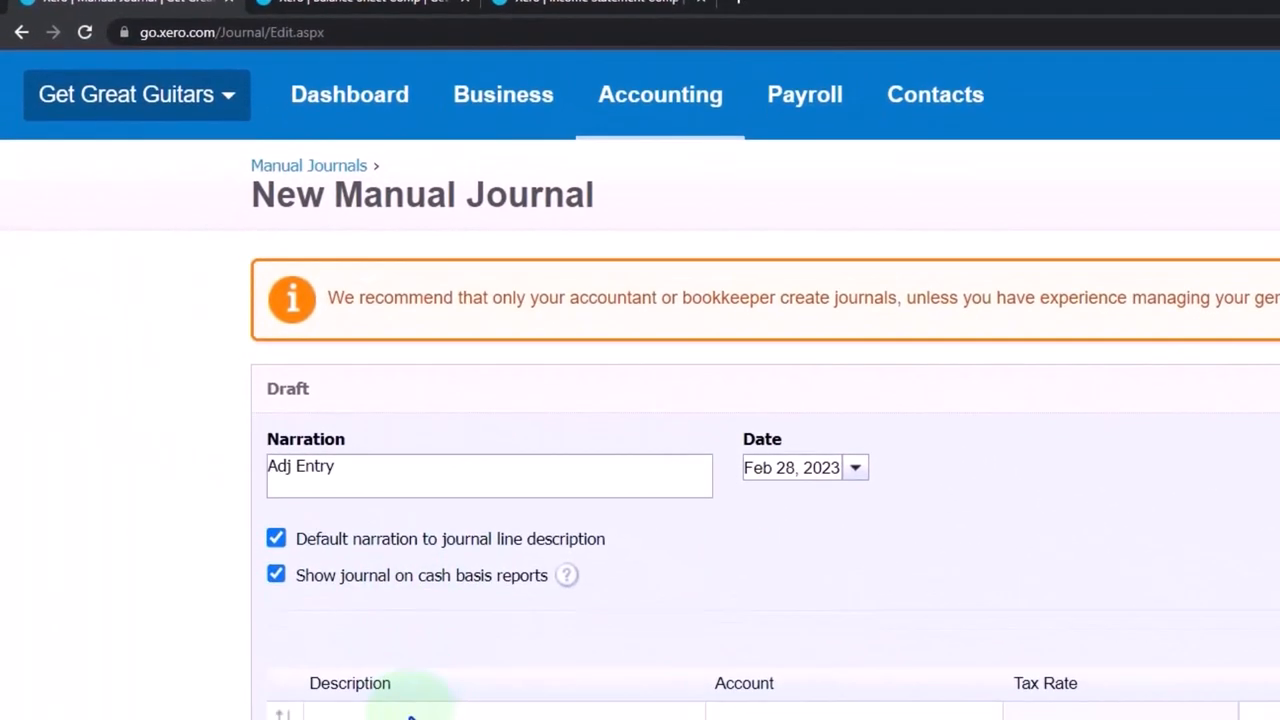
{"action": "scroll", "scroll_direction": "down", "scroll_amount": 3}
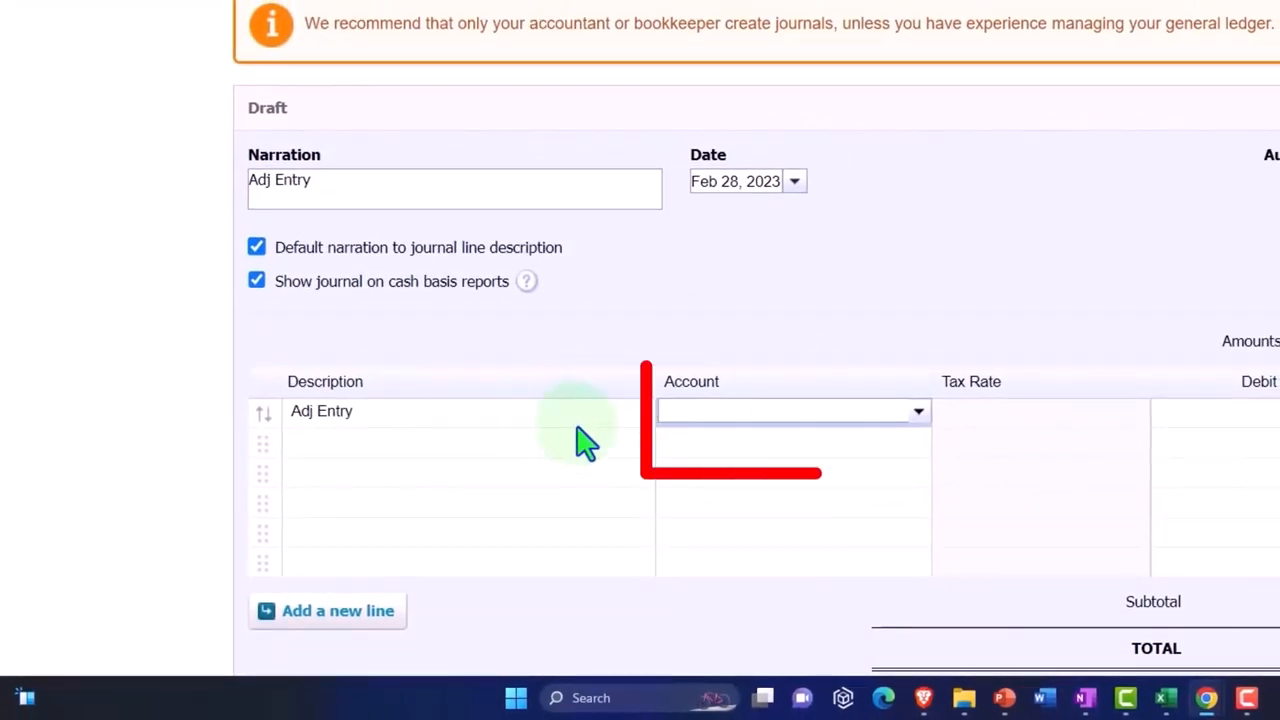
Debit 72.92 to 7125 - Interest Expense on the first journal line
{"action": "type", "text": "Intere"}
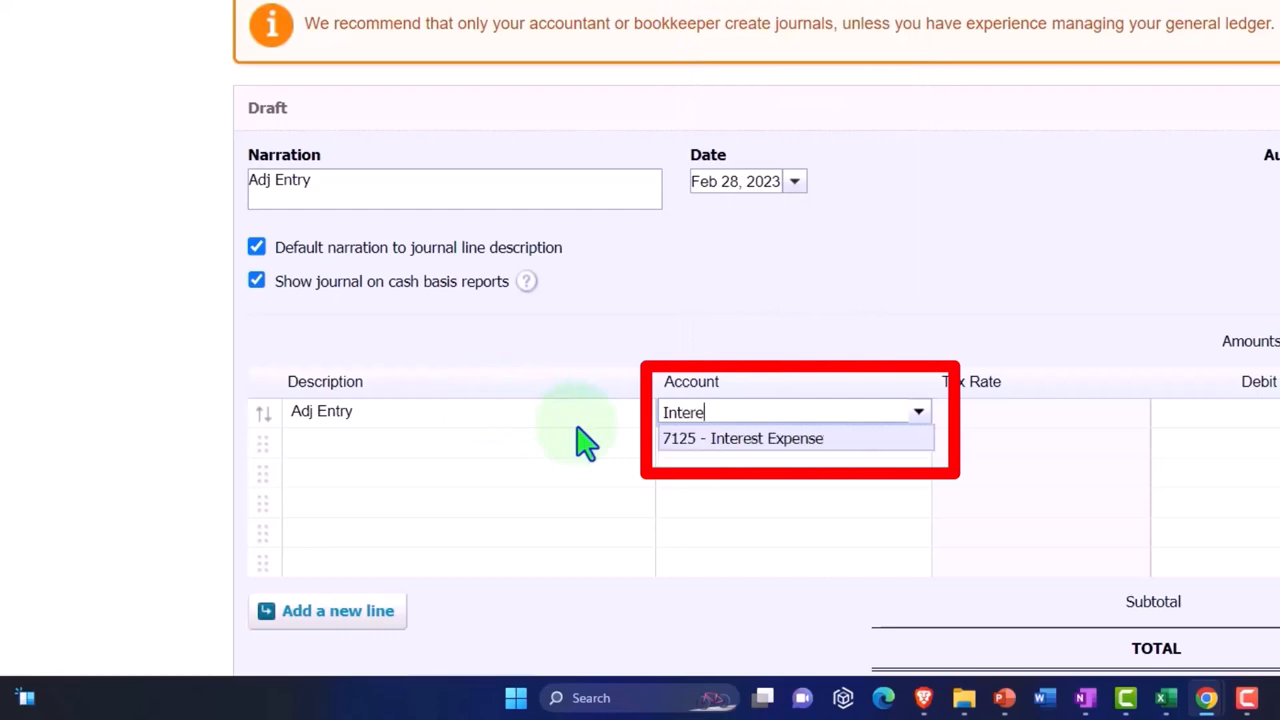
{"action": "left_click", "coordinate": [743, 438]}
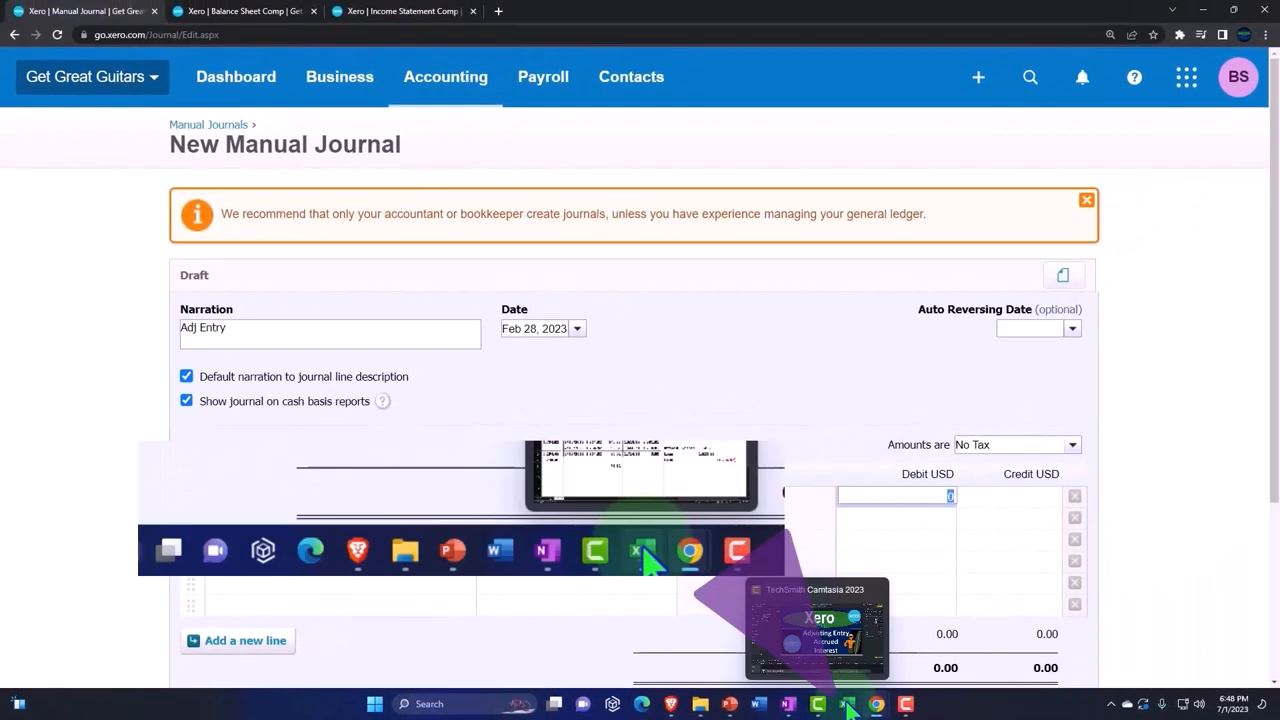
{"action": "left_click", "coordinate": [818, 703]}
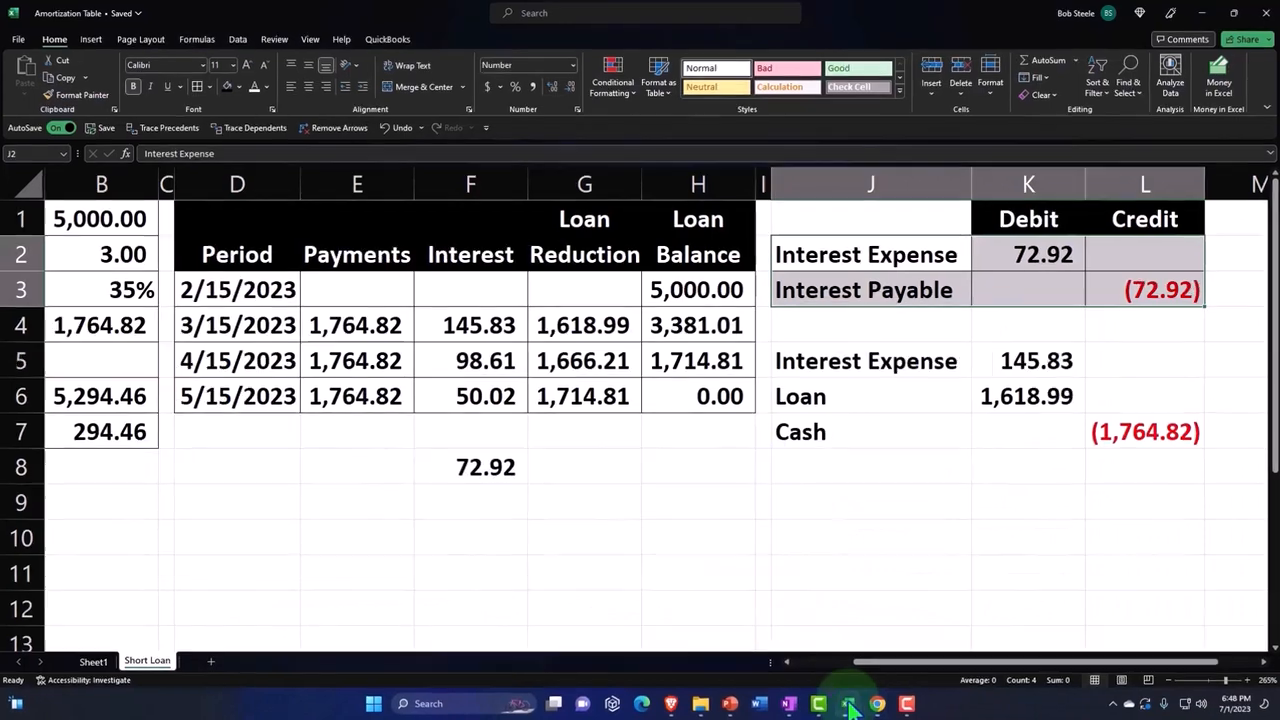
{"action": "type", "text": "7"}
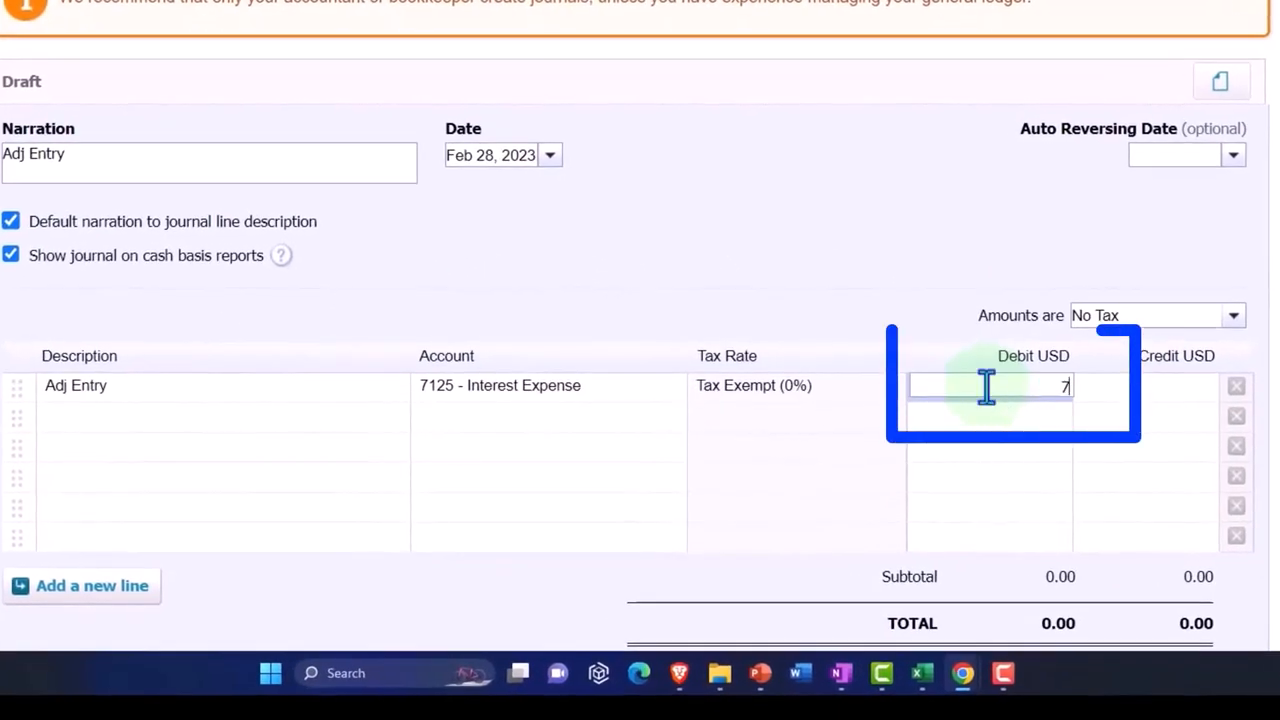
{"action": "type", "text": "2.92"}
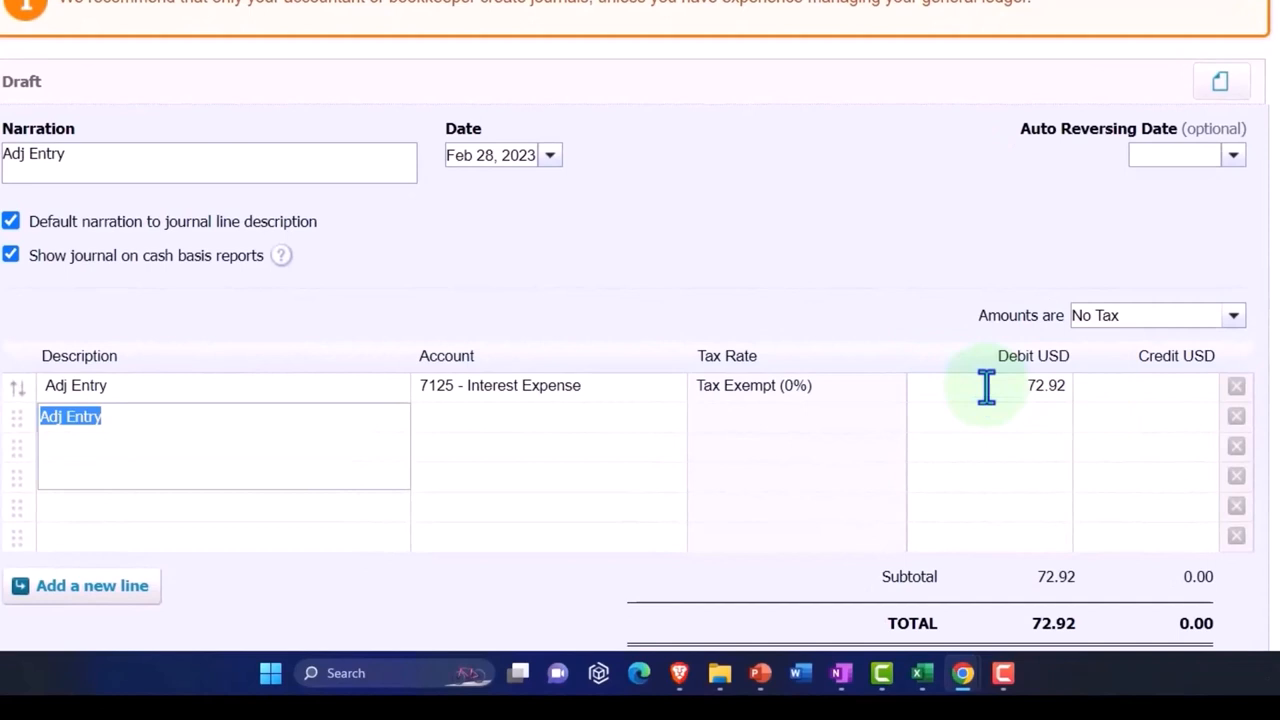
Credit 2430 - B of A Loan 2791 on line two, then view Balance Sheet Comp
{"action": "left_click", "coordinate": [548, 416]}
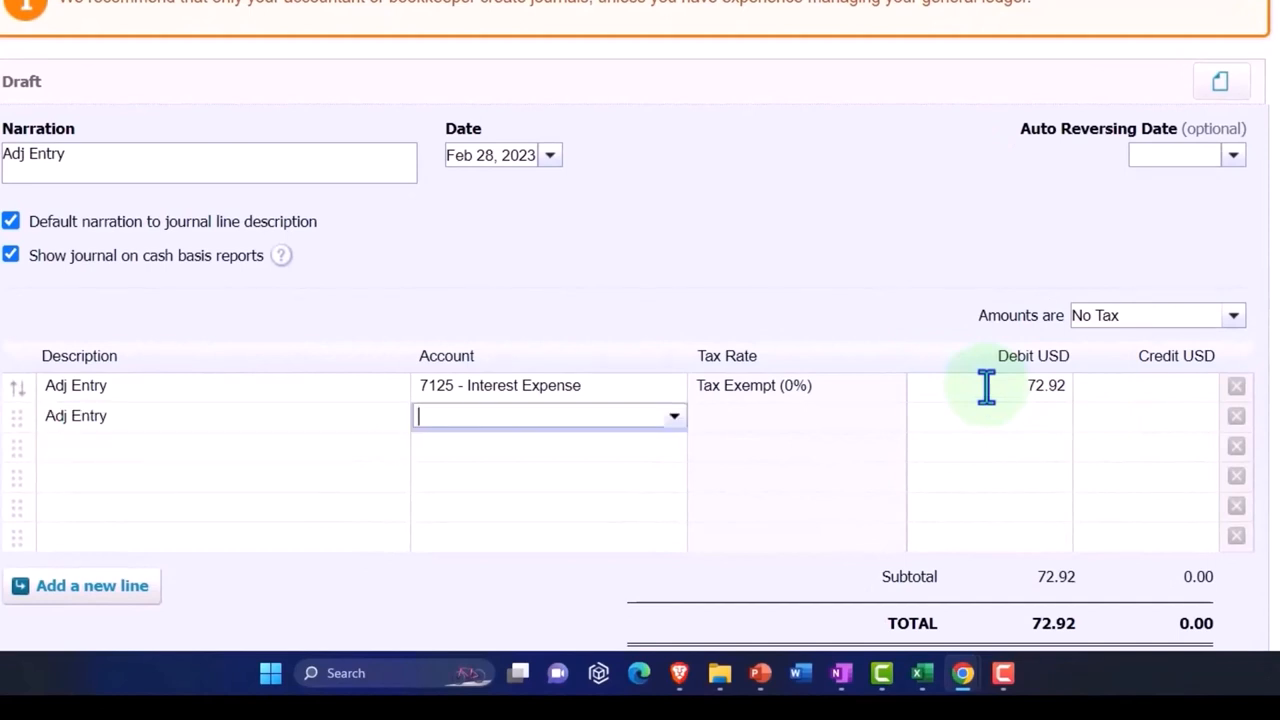
{"action": "type", "text": "lo"}
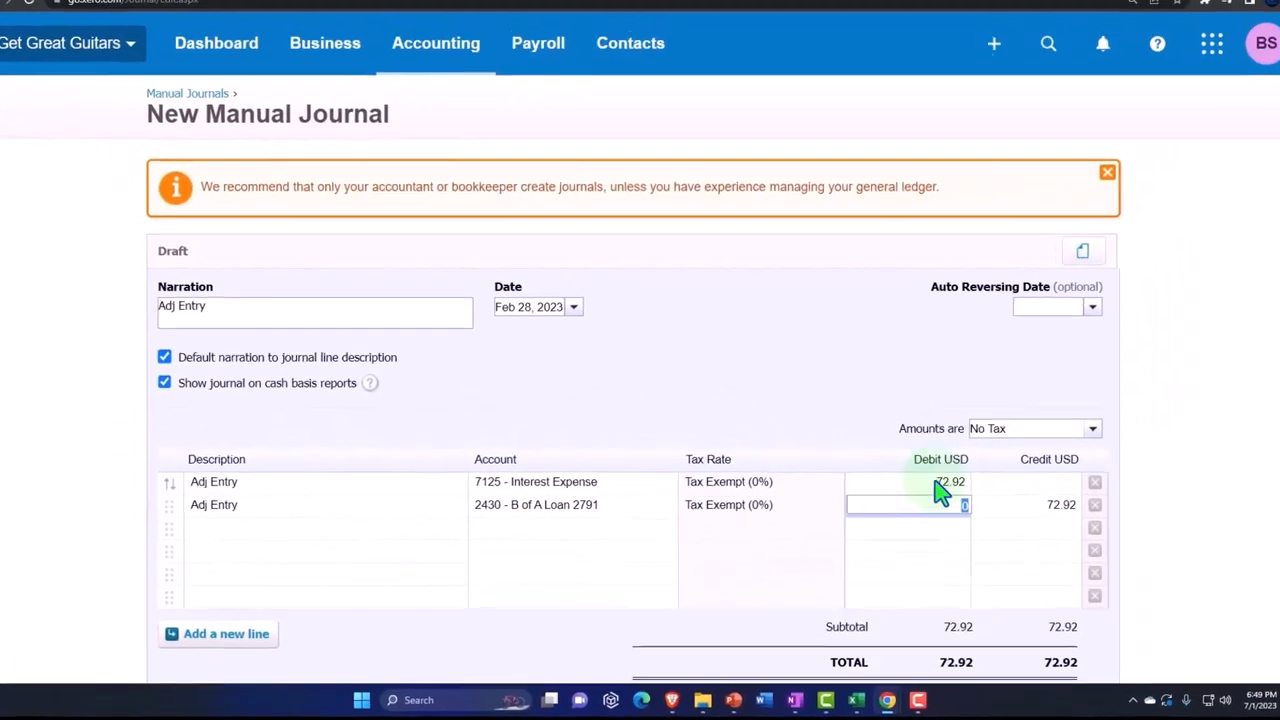
{"action": "left_click", "coordinate": [243, 11]}
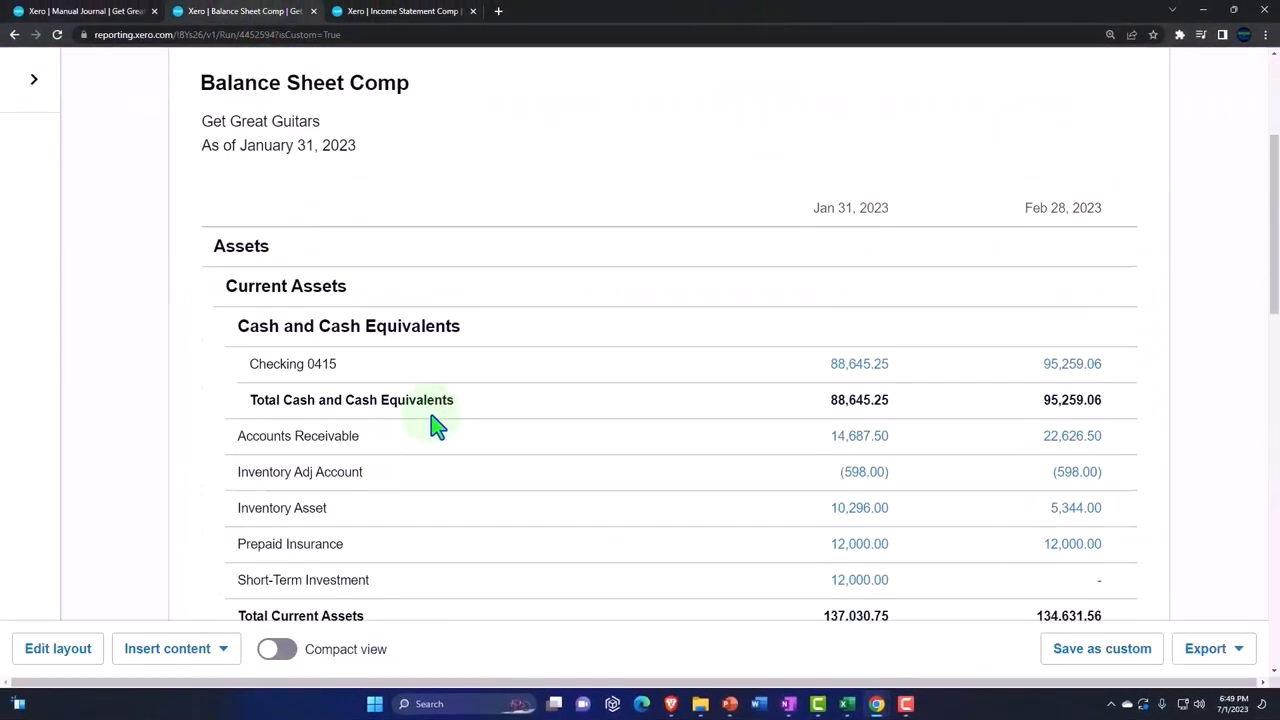
{"action": "scroll", "scroll_direction": "down", "scroll_amount": 3}
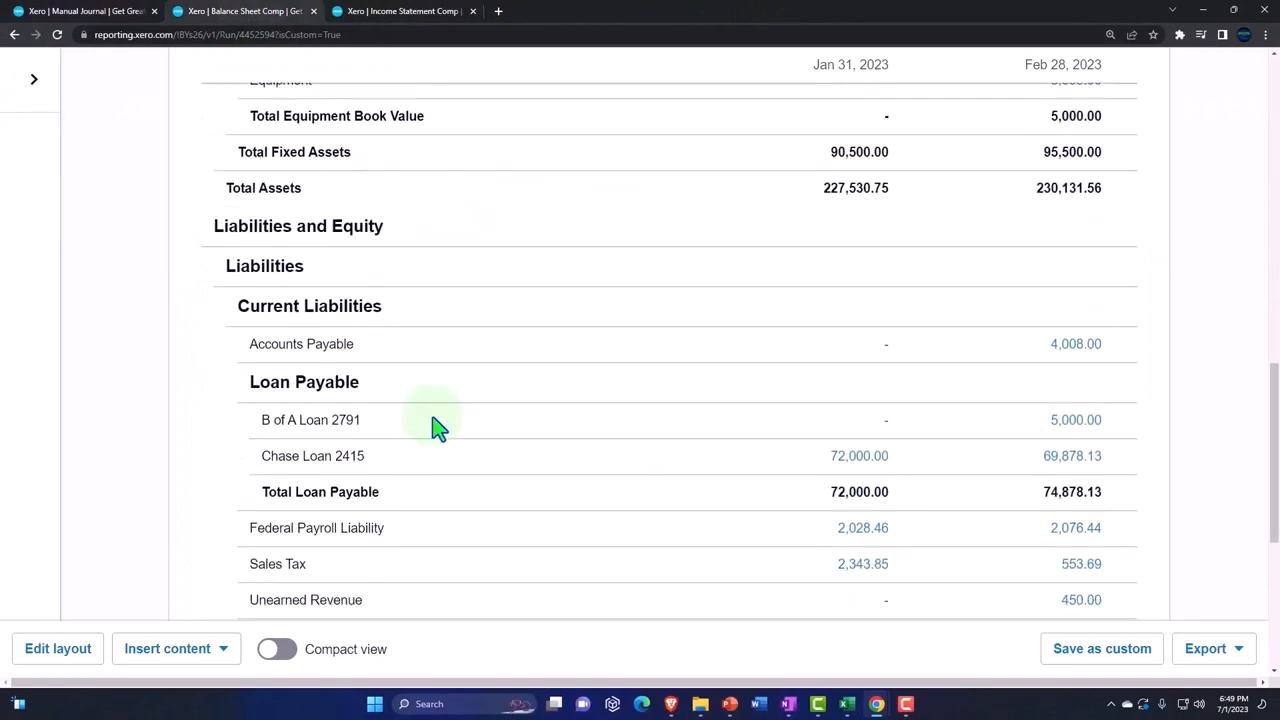